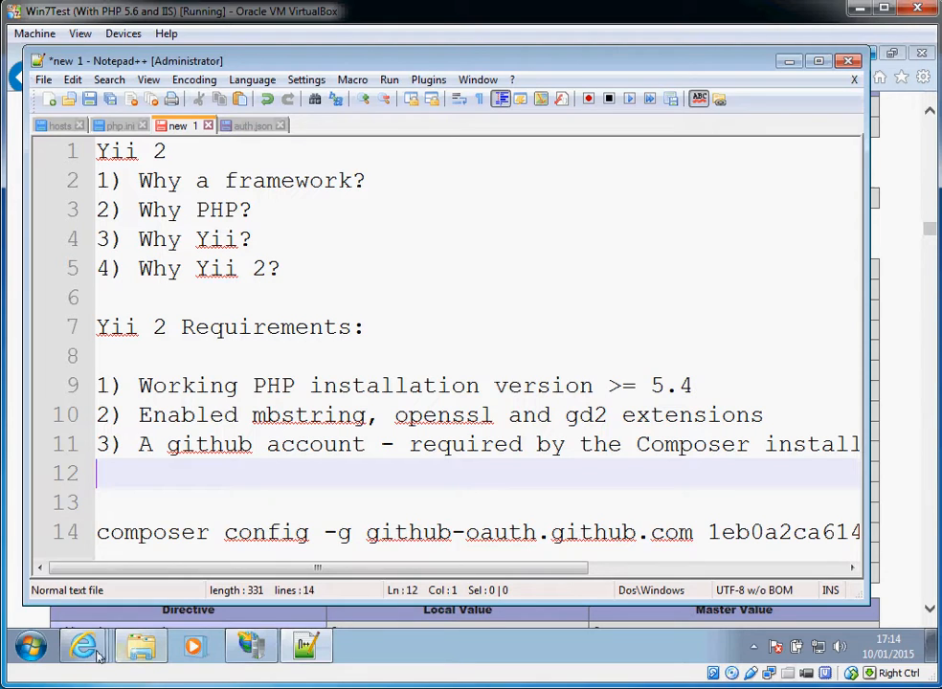
Switch to the phpinfo page in Internet Explorer and return to the top showing PHP 5.6.4.
click(96, 663)
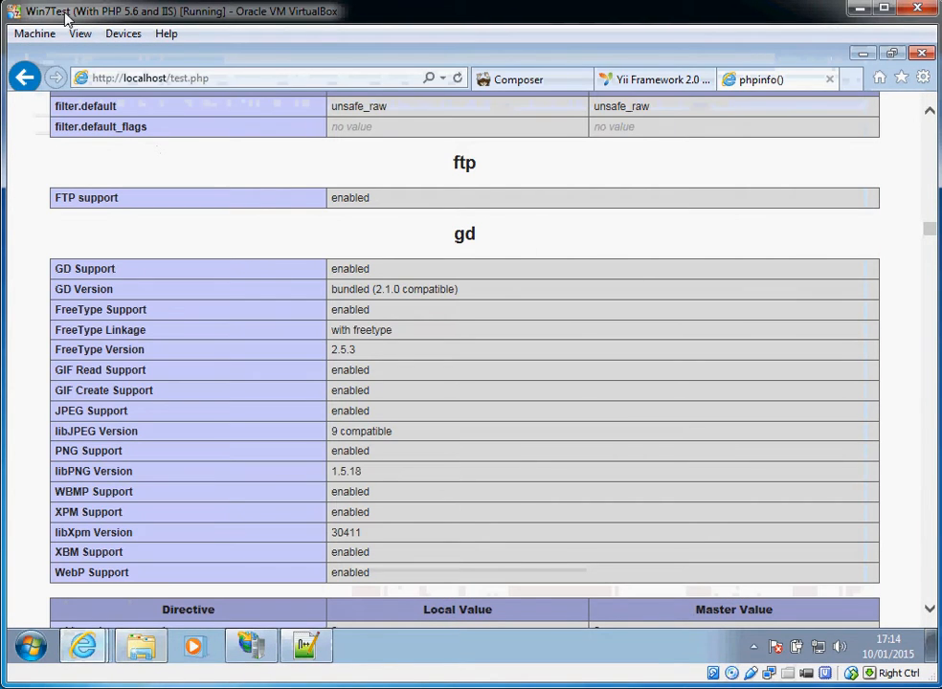
click(215, 78)
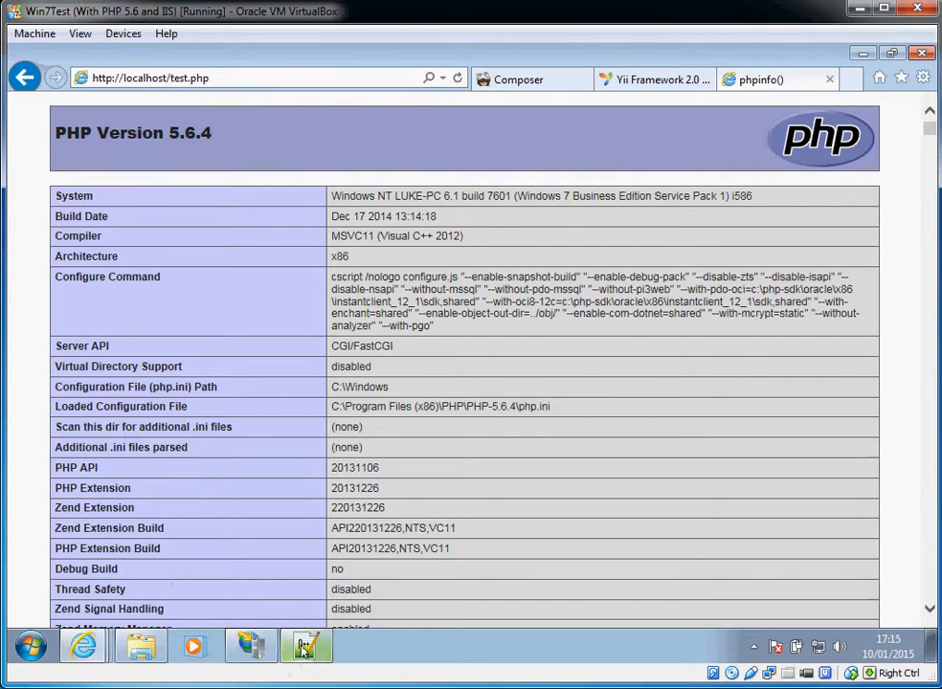
Inspect the php_mbstring and php_pdo_sqlite extension lines in php.ini.
click(306, 646)
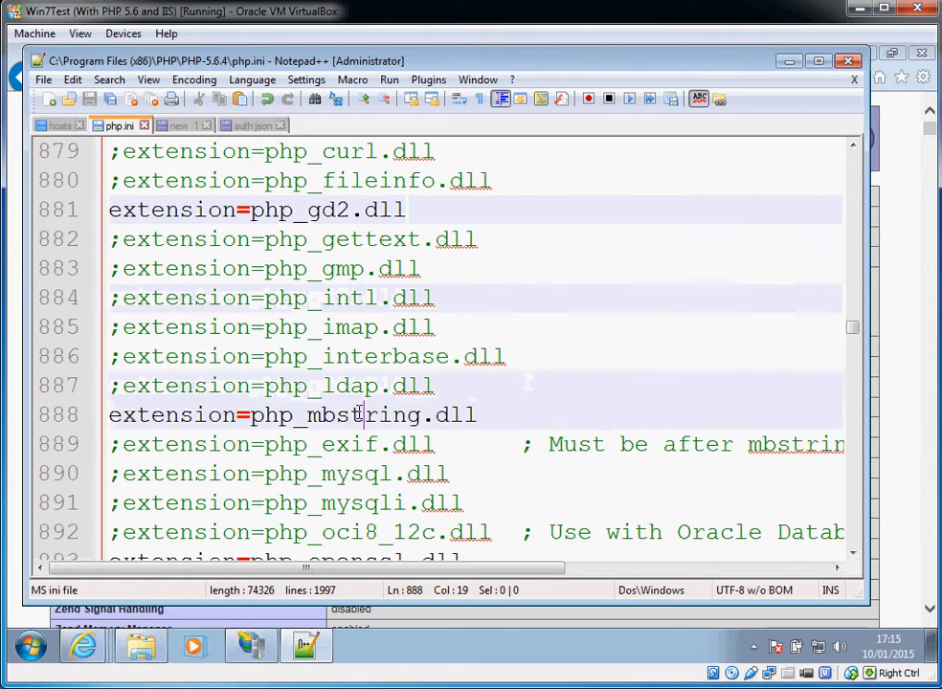
double_click(334, 415)
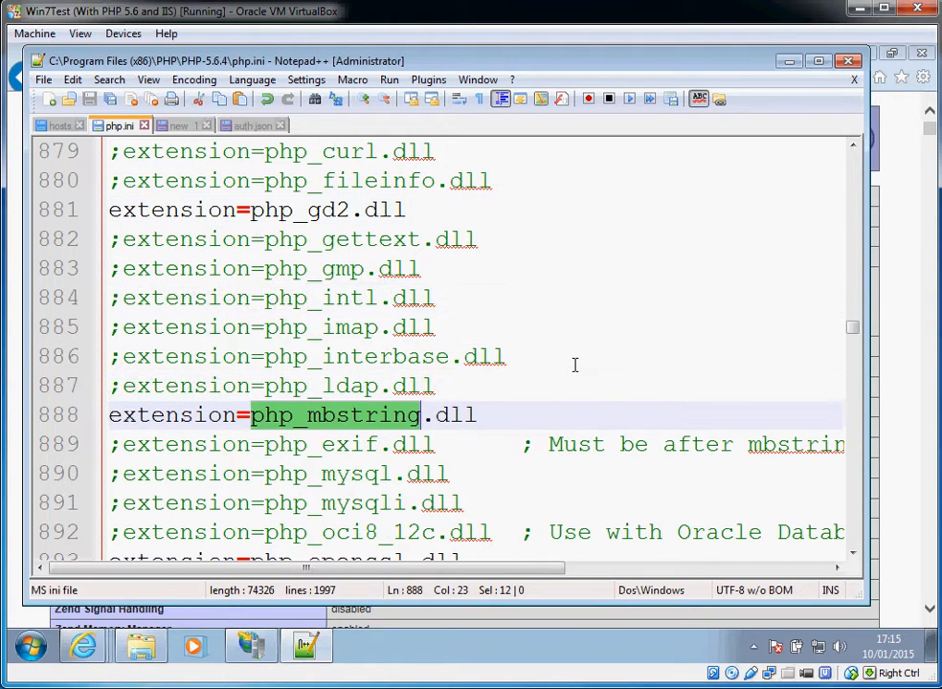
mouse_move(568, 349)
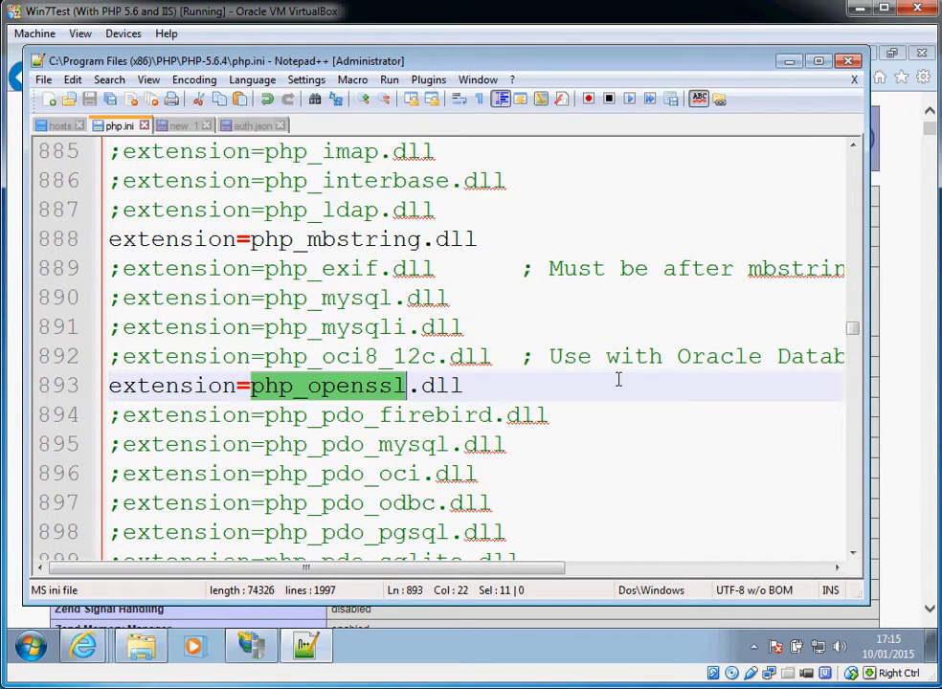
mouse_move(624, 397)
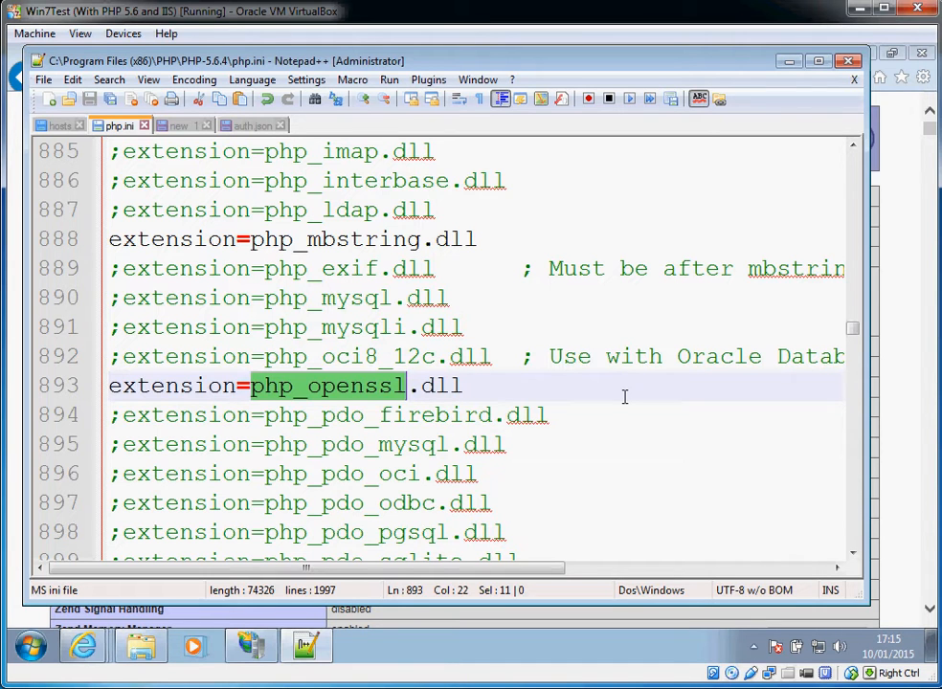
scroll(down, 3)
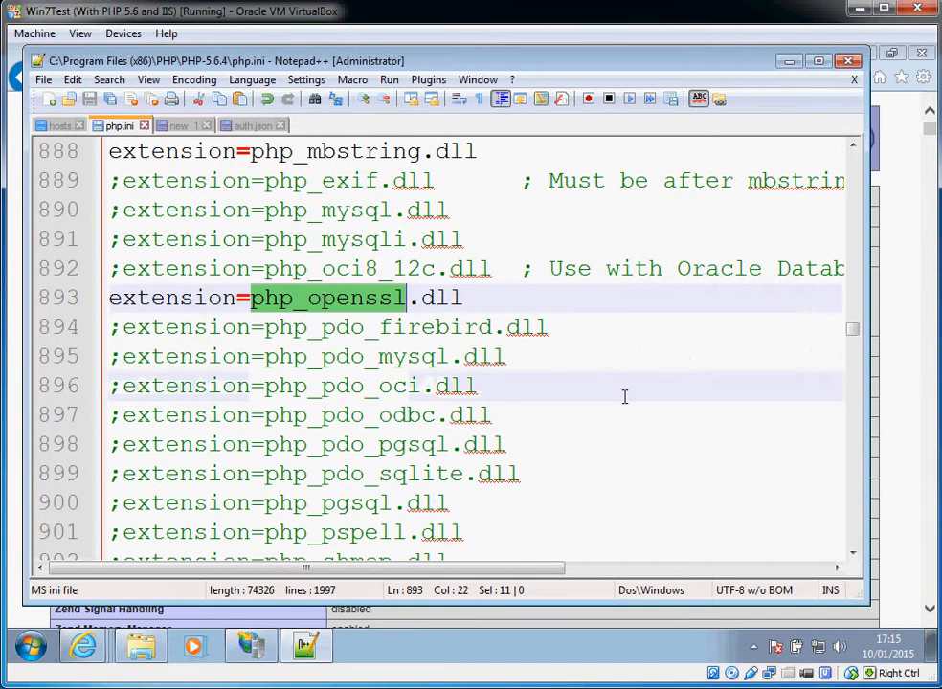
mouse_move(268, 385)
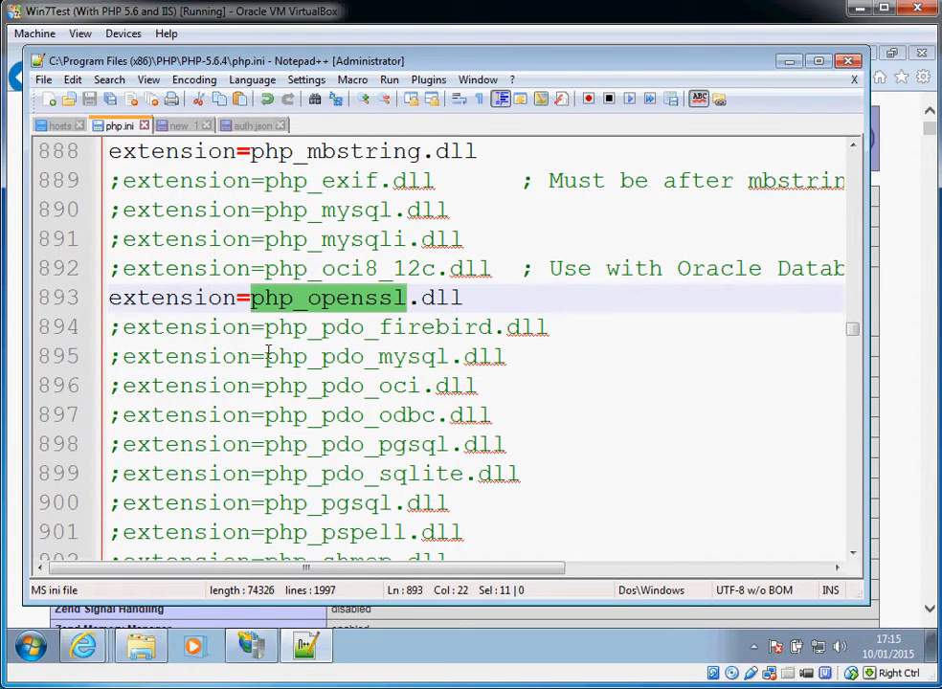
double_click(355, 356)
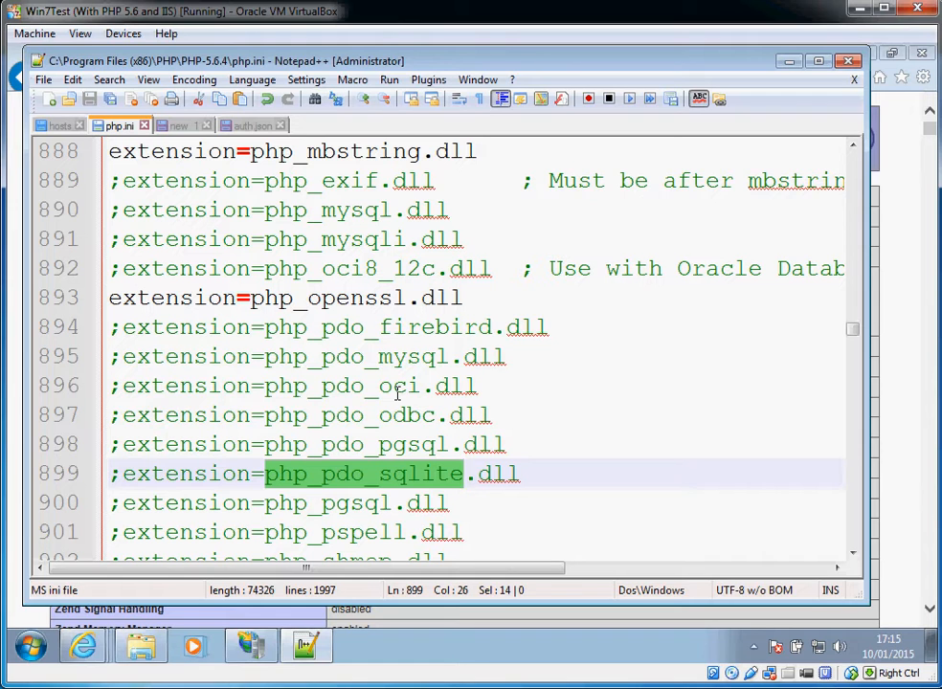
click(404, 326)
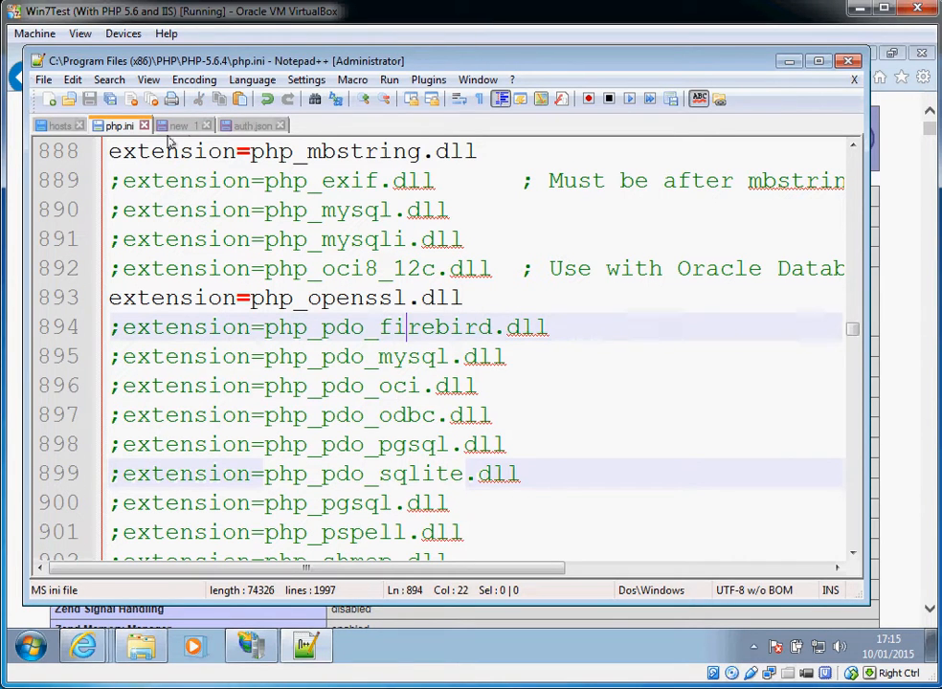
mouse_move(113, 124)
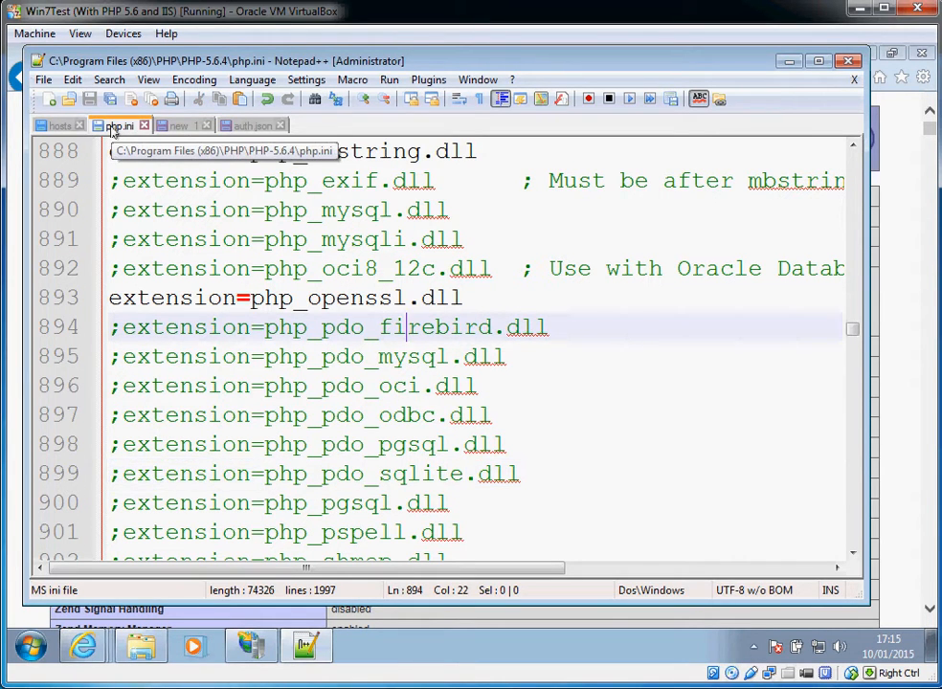
mouse_move(408, 650)
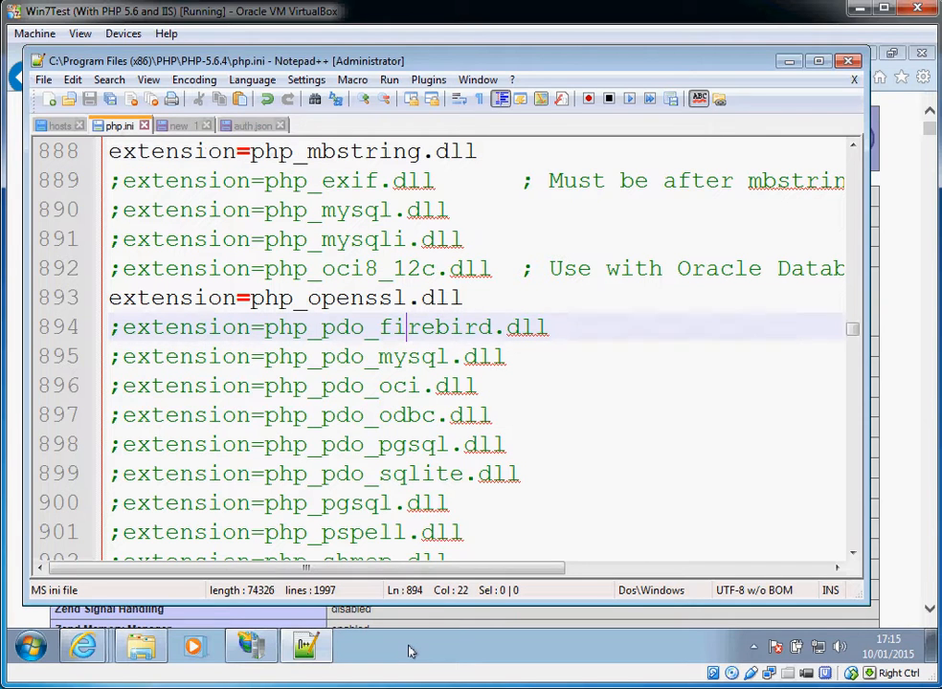
right_click(412, 651)
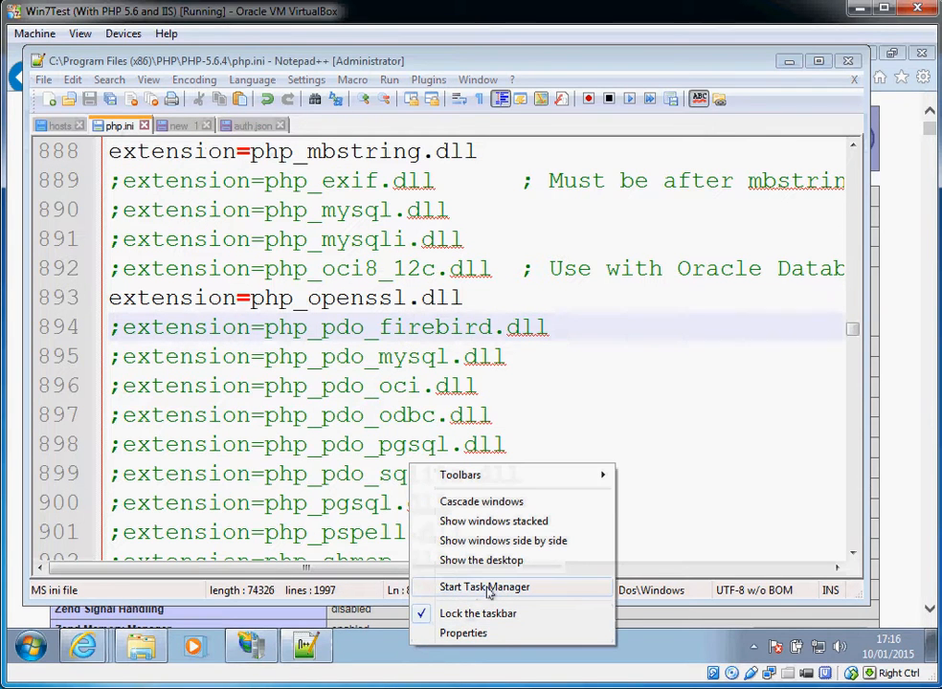
click(487, 586)
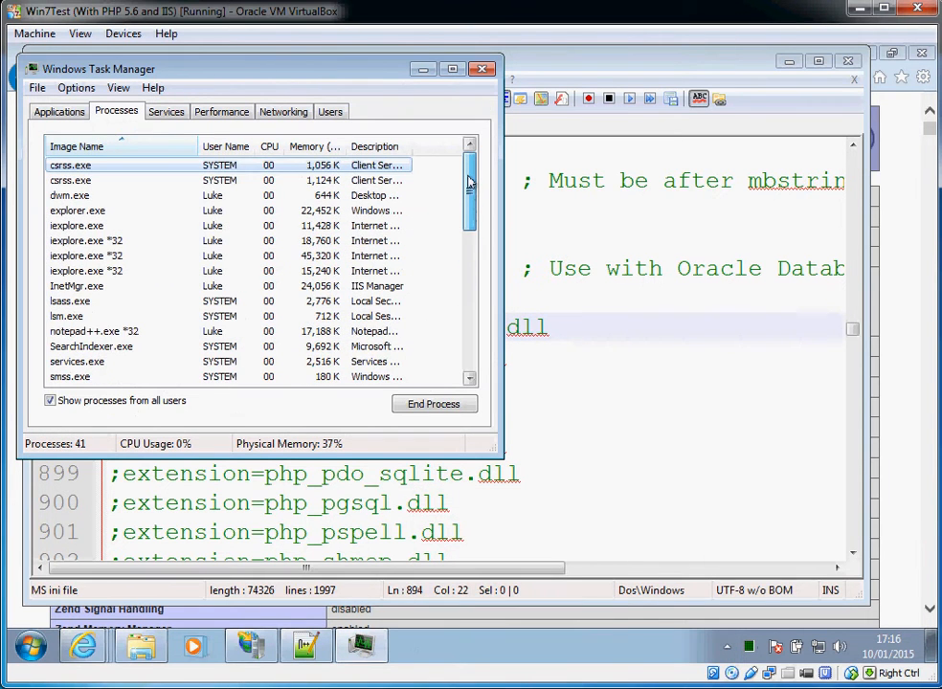
scroll(down, 3)
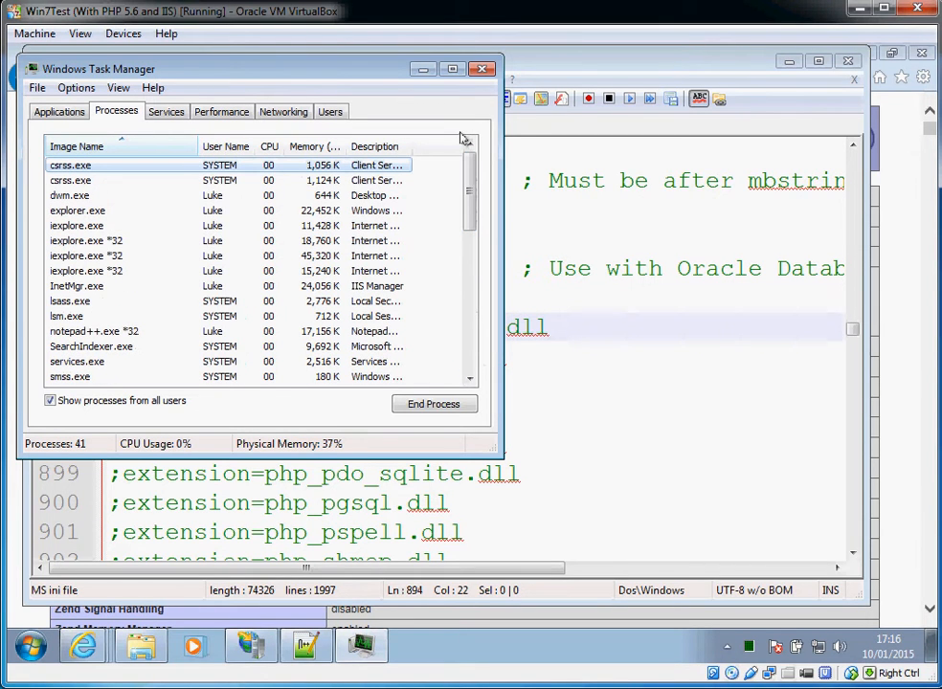
mouse_move(435, 404)
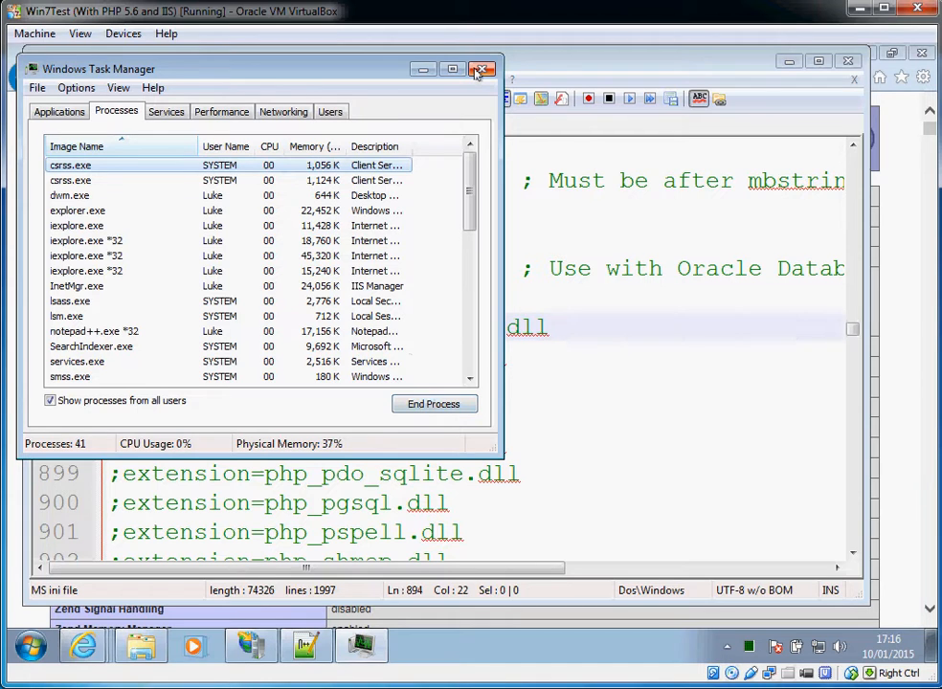
mouse_move(479, 69)
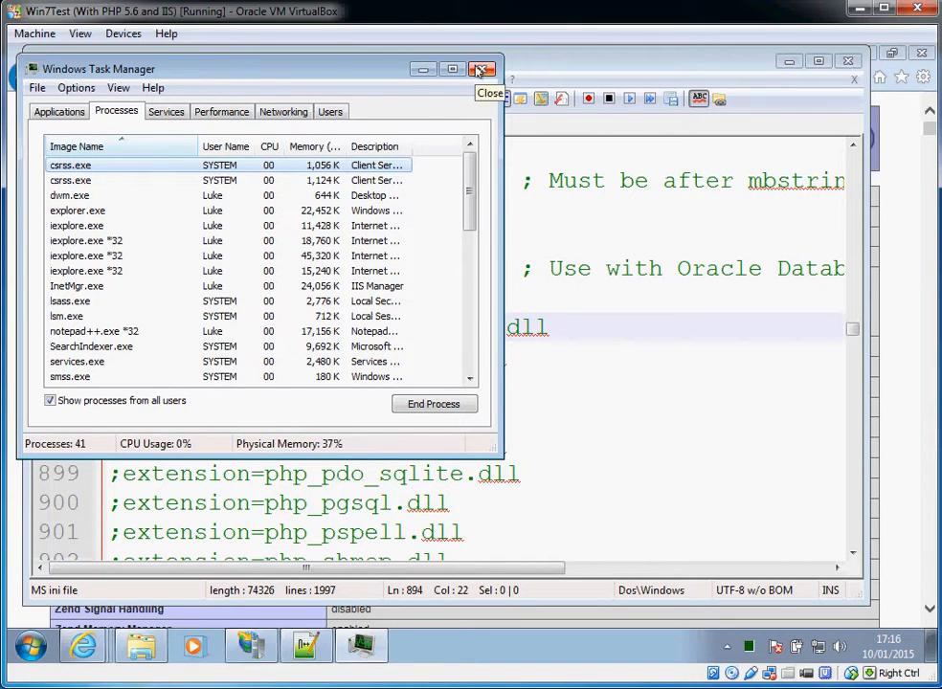
click(482, 69)
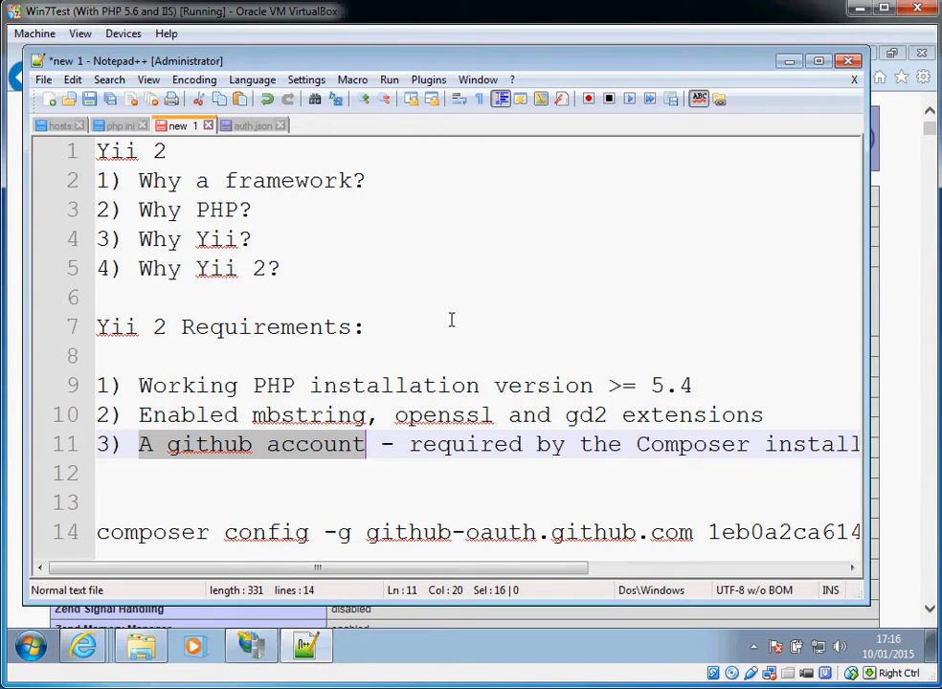
mouse_move(433, 337)
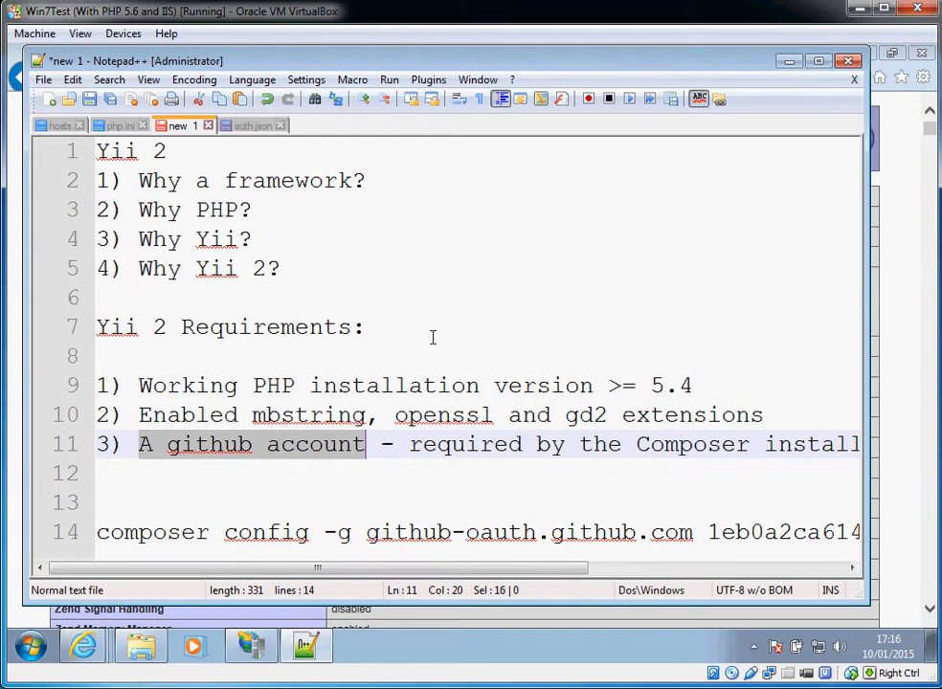
mouse_move(472, 294)
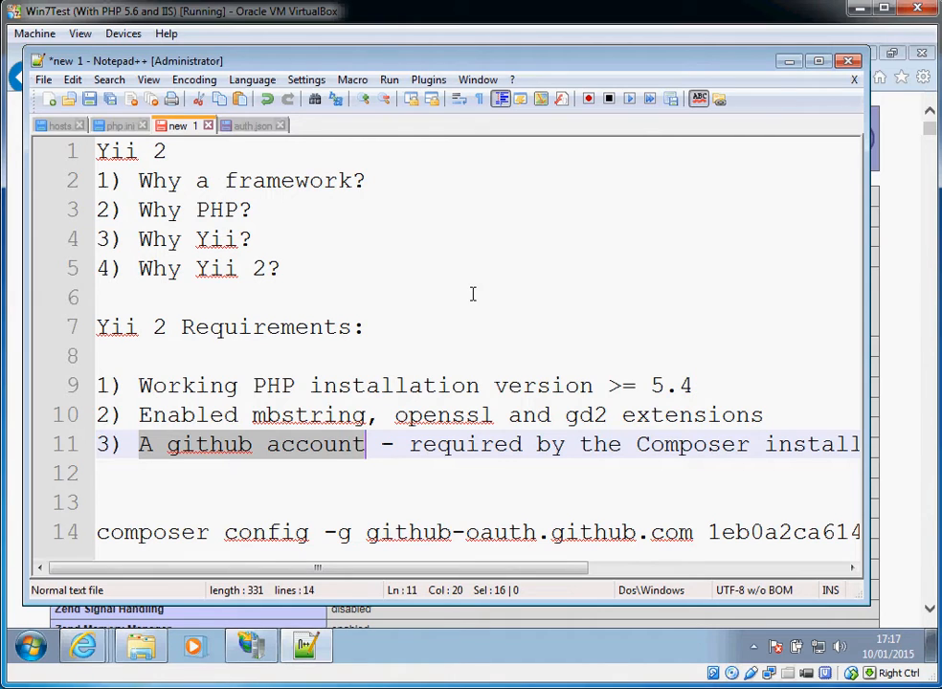
mouse_move(447, 259)
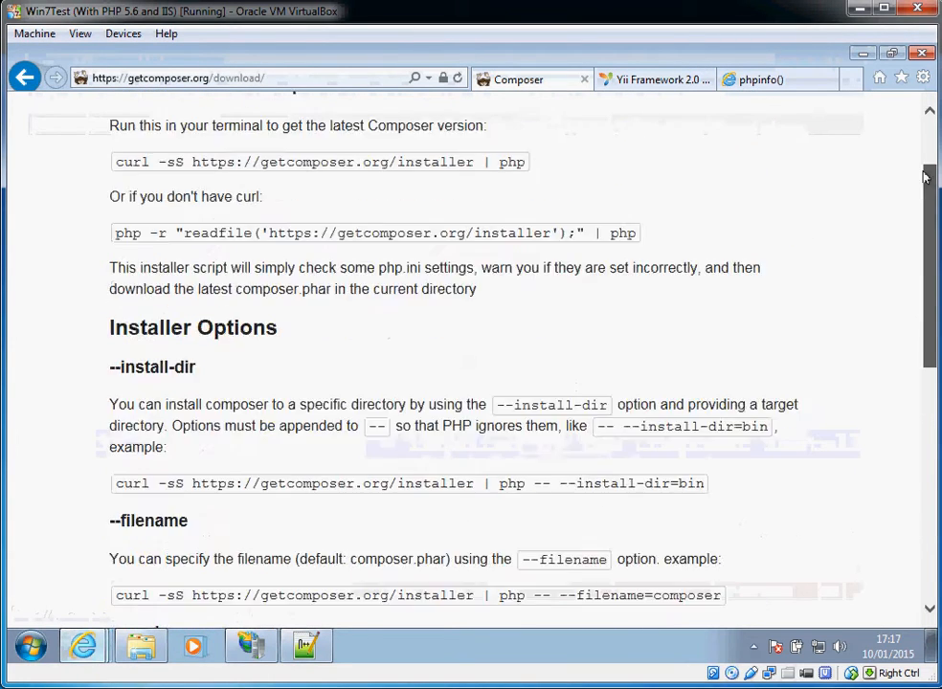
Scroll the Composer download page to the Windows Installer and Manual Download sections.
scroll(up, 3)
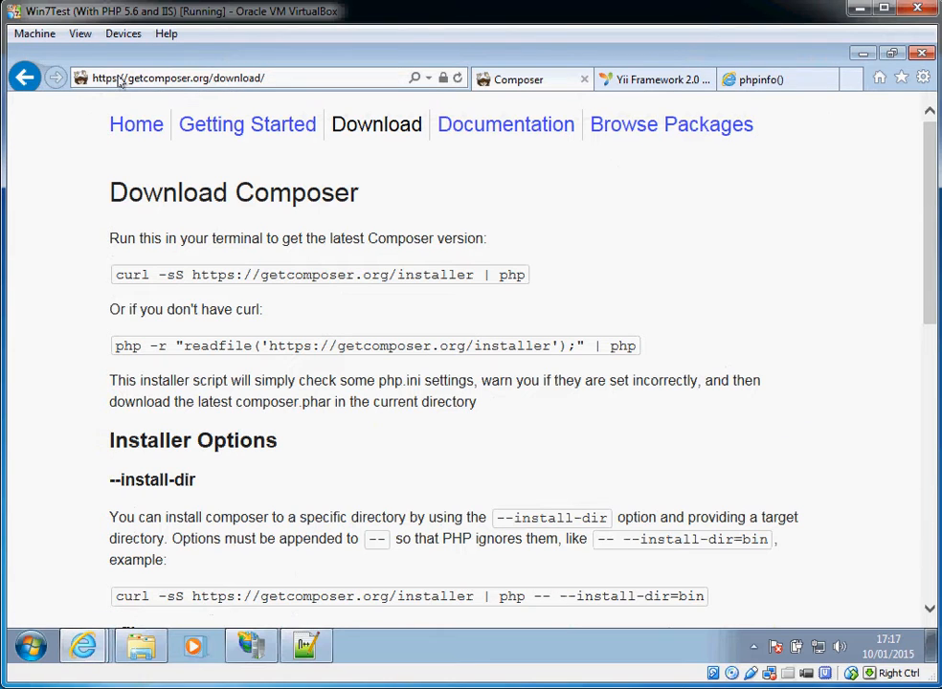
scroll(down, 3)
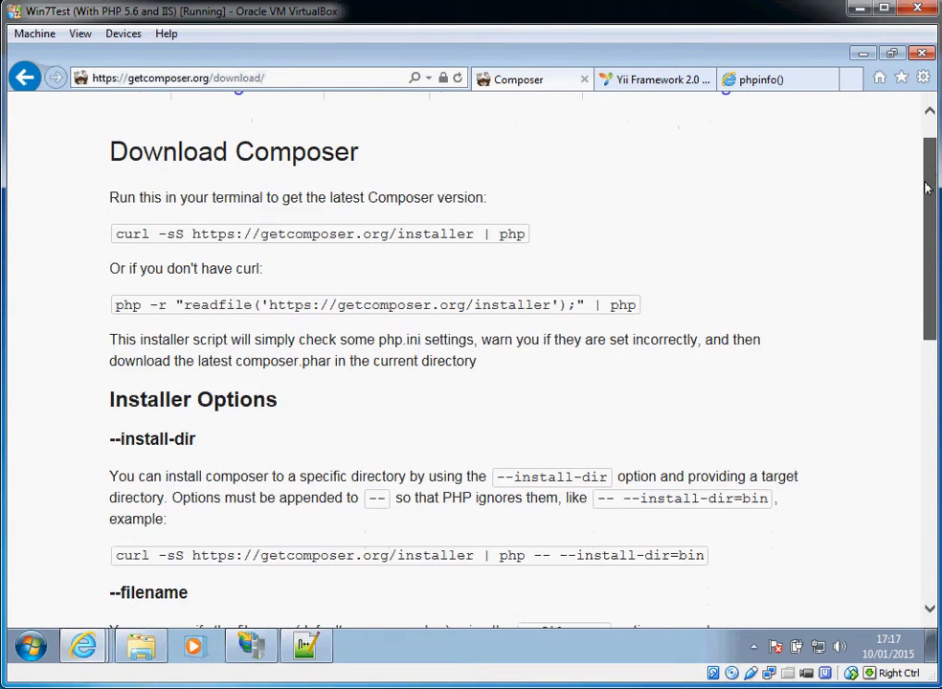
scroll(down, 3)
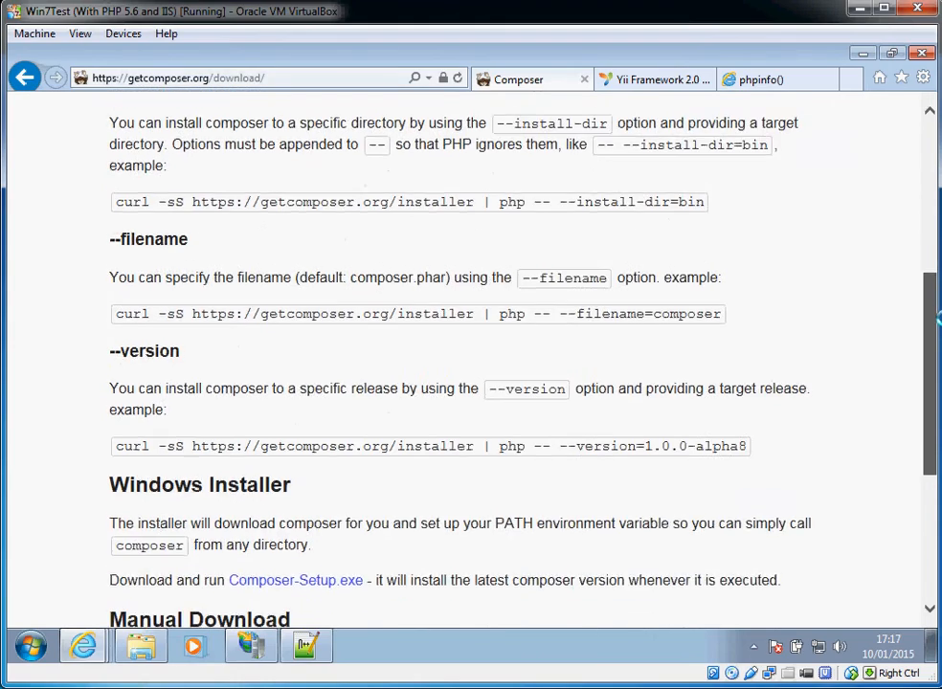
scroll(down, 3)
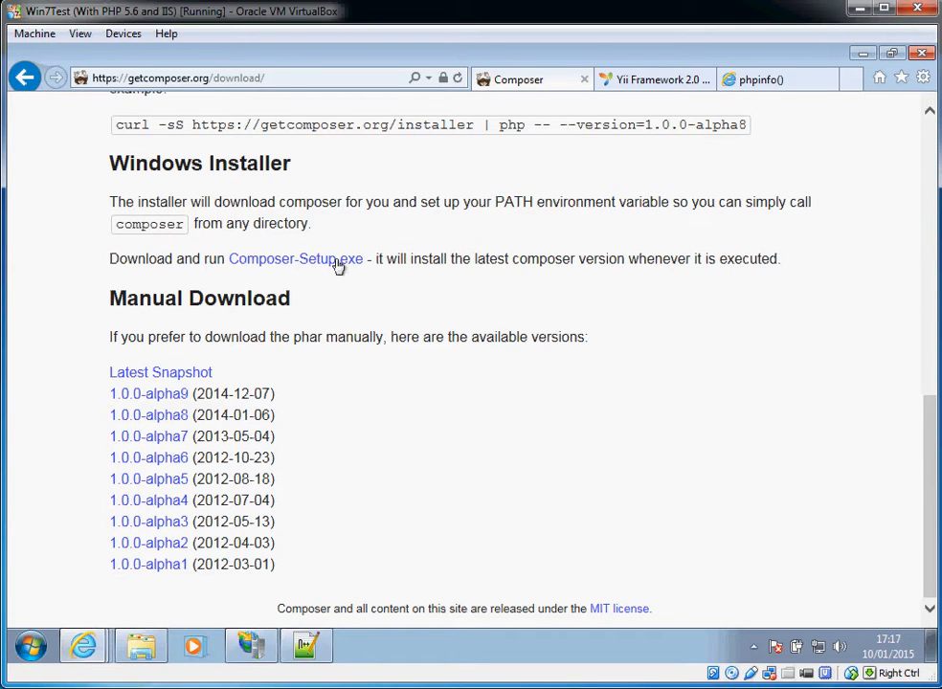
mouse_move(720, 202)
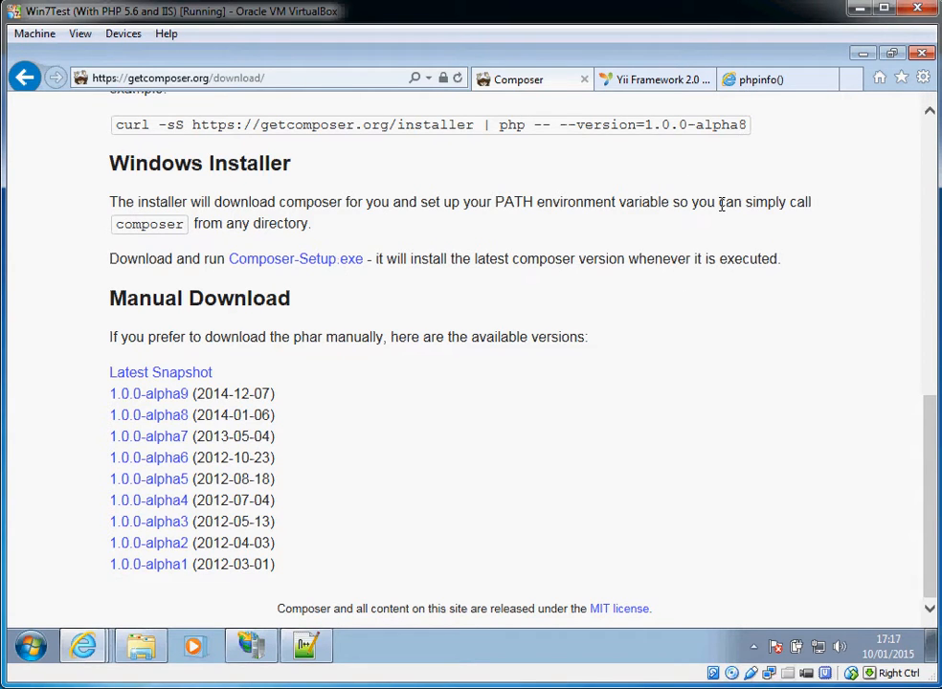
mouse_move(651, 80)
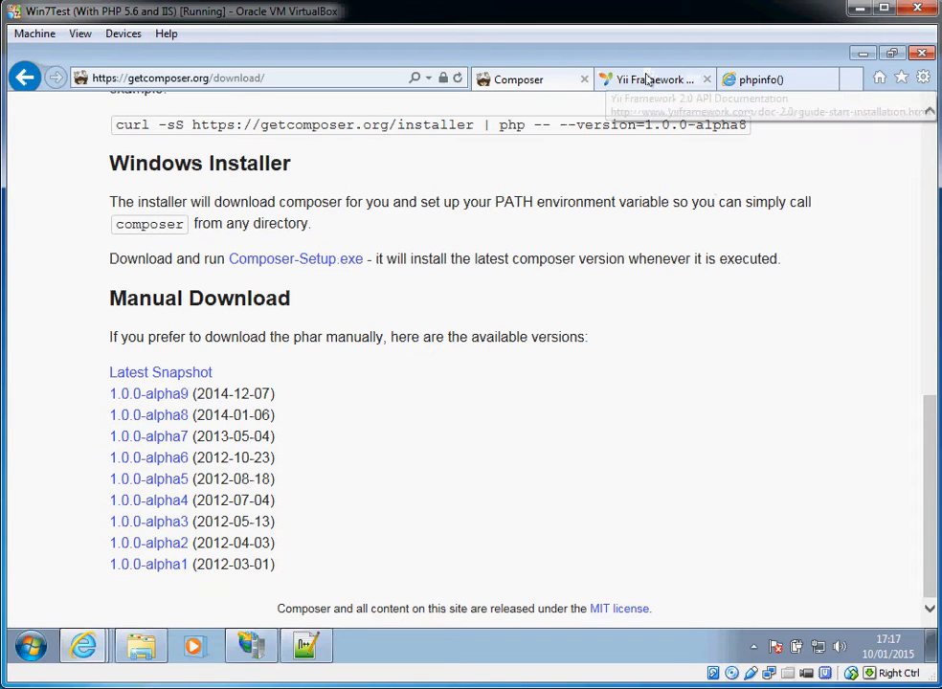
mouse_move(649, 79)
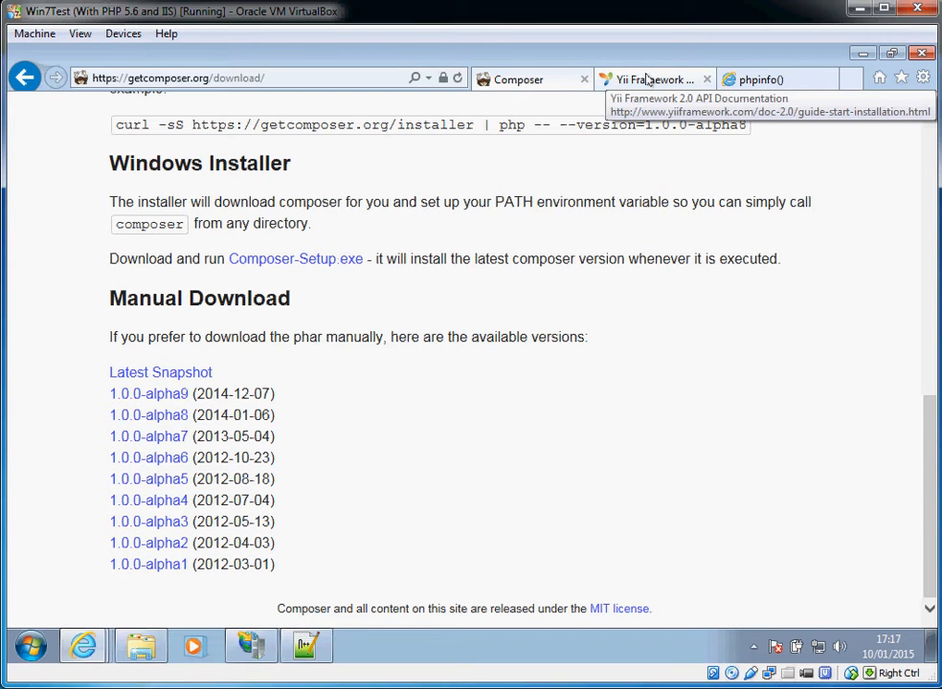
In the Yii guide's Installing via Composer section, select the global composer-asset-plugin command.
click(656, 79)
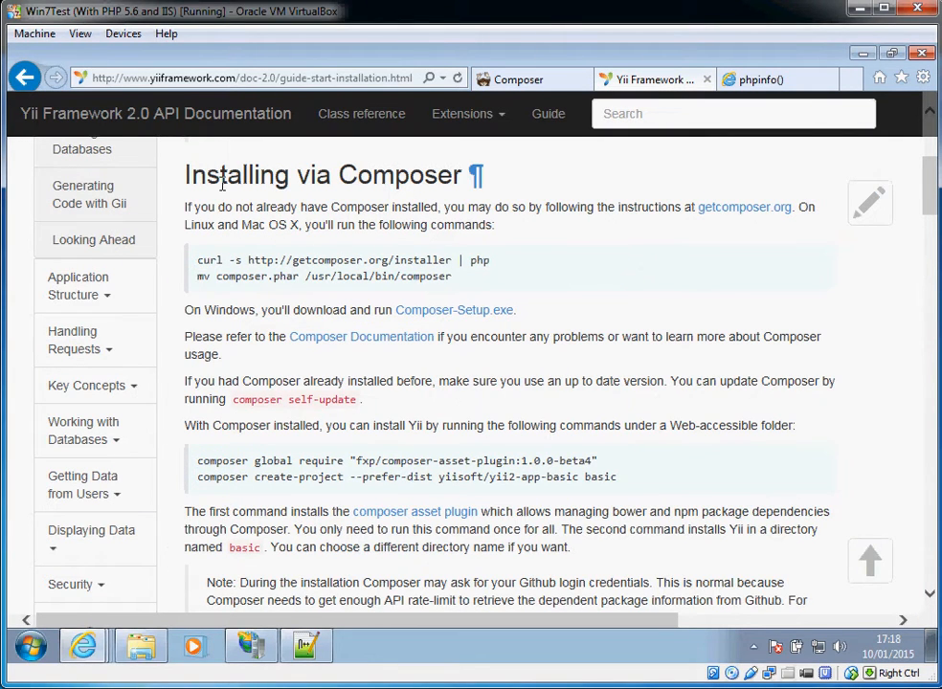
mouse_move(217, 178)
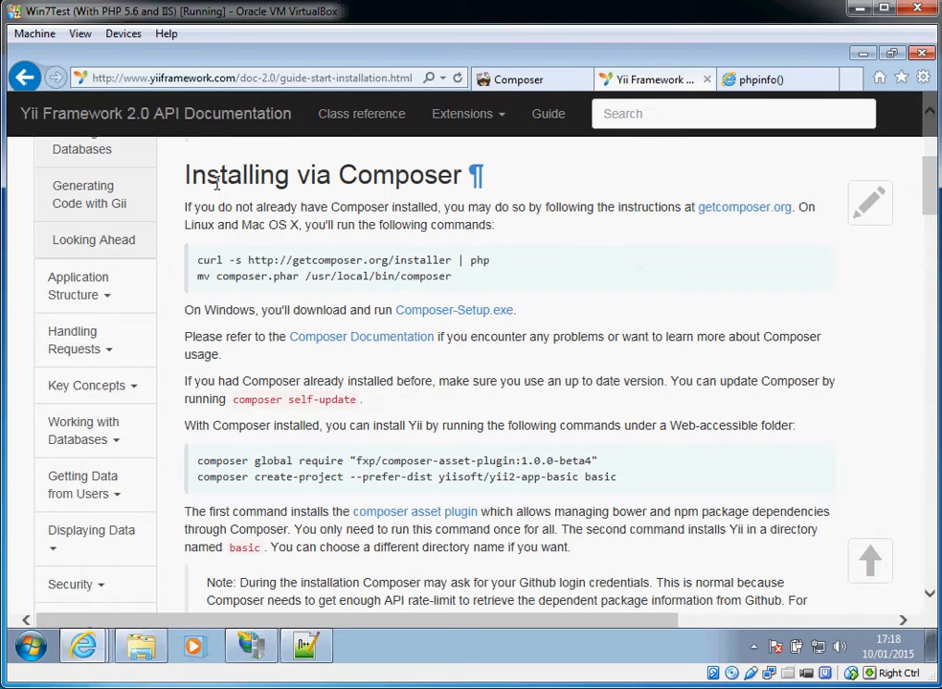
scroll(down, 3)
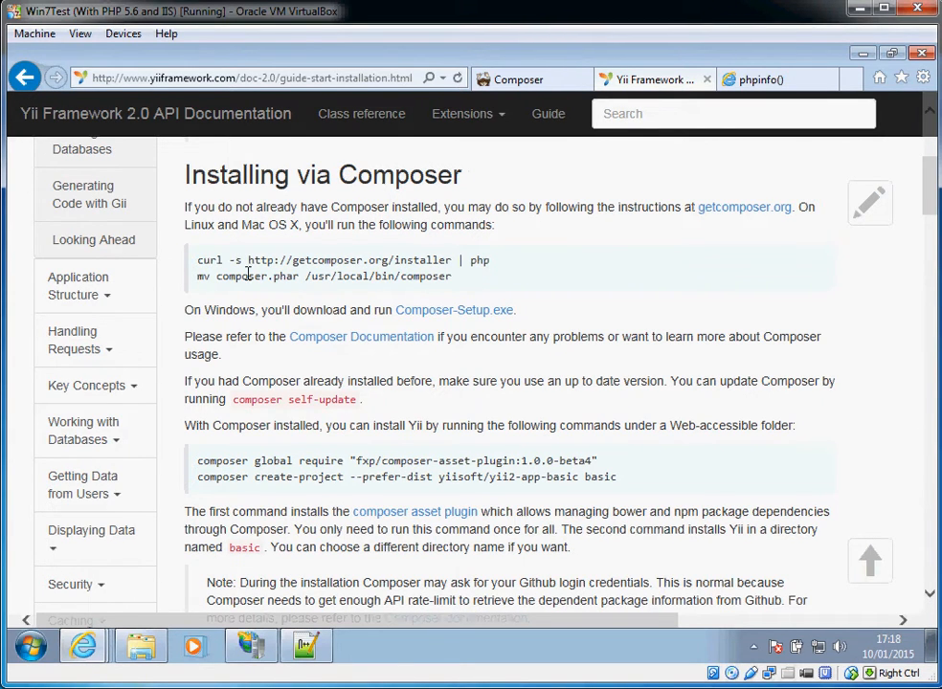
mouse_move(179, 427)
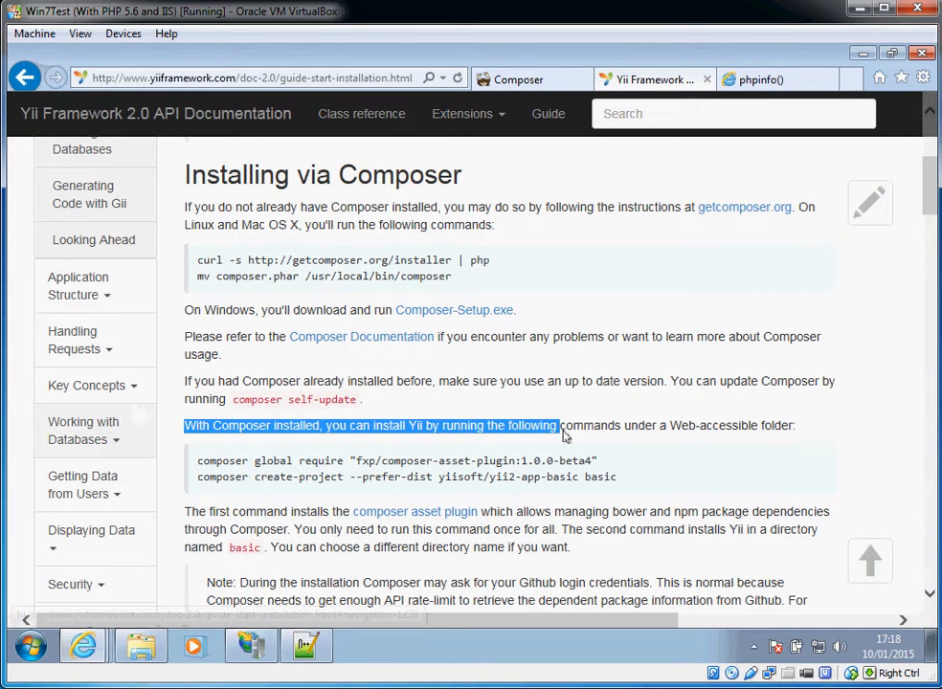
drag(197, 460, 325, 476)
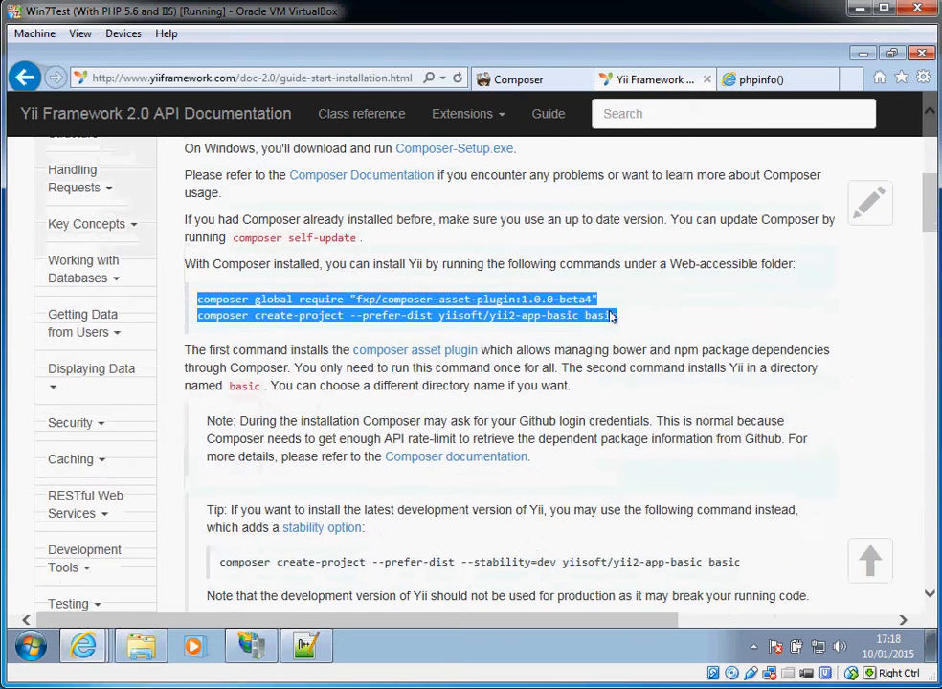
scroll(down, 3)
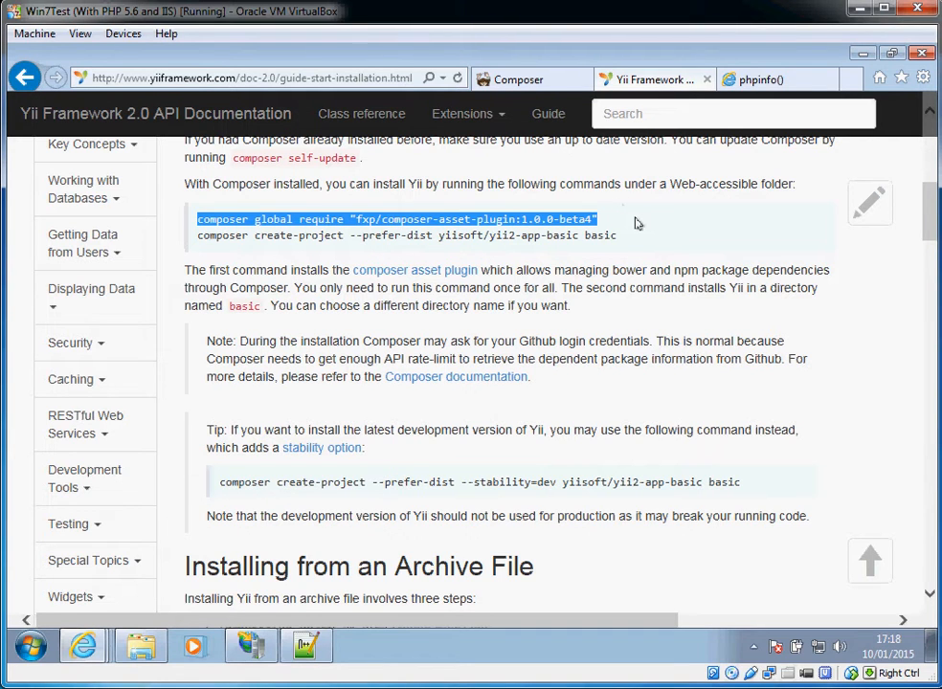
scroll(down, 3)
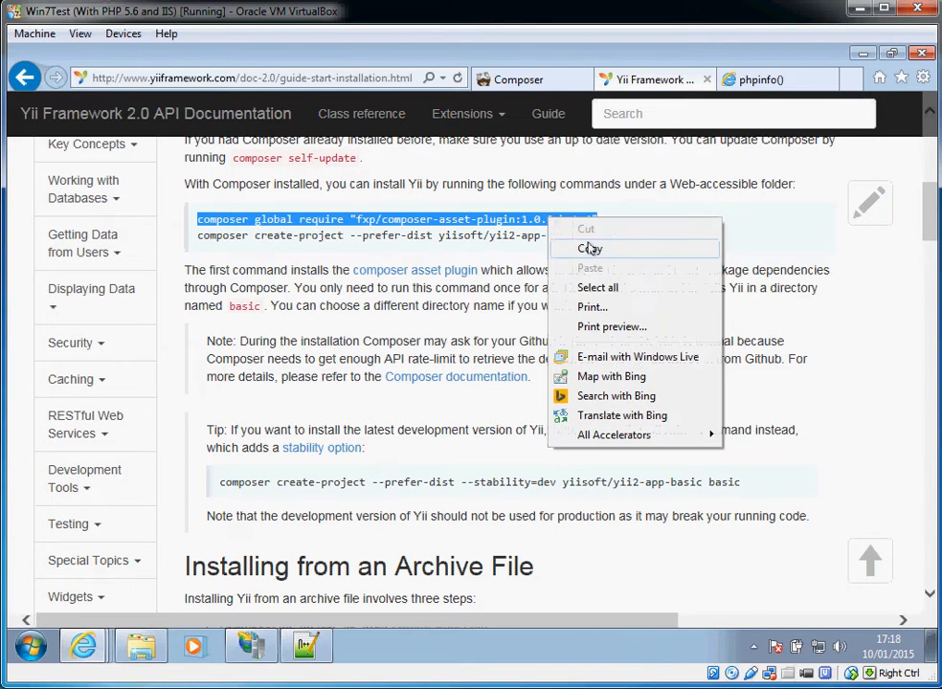
Run the copied asset plugin require command, then cd into \webroot and list it.
click(22, 647)
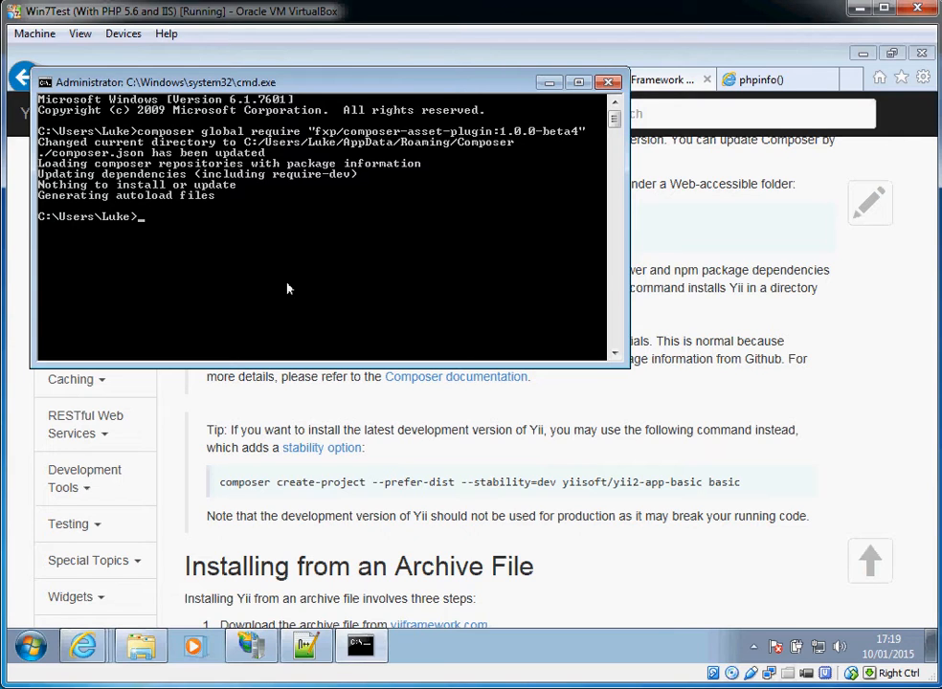
text(cd)
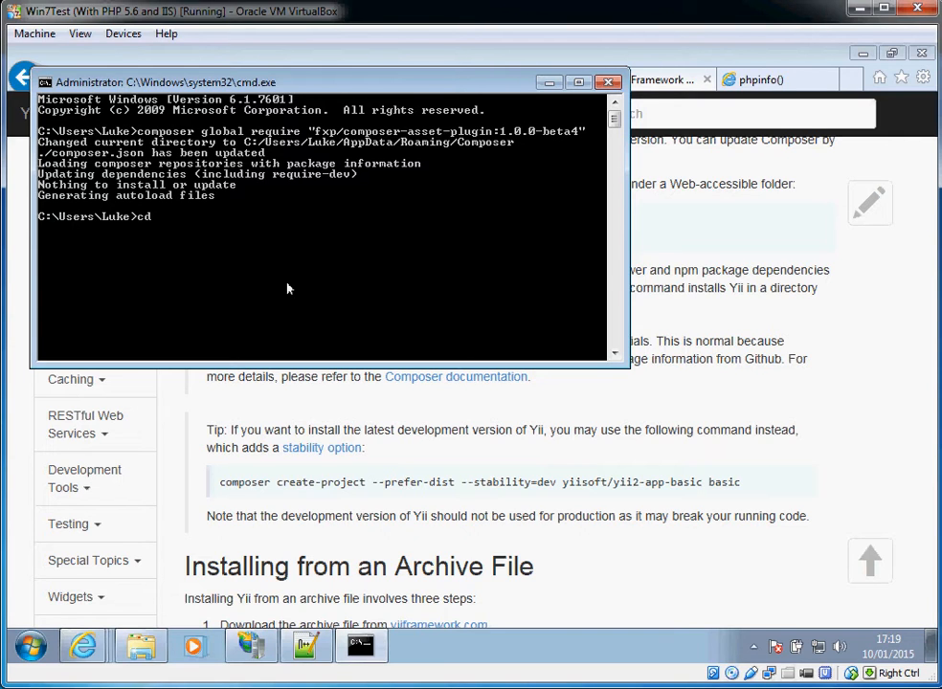
text(\webroot)
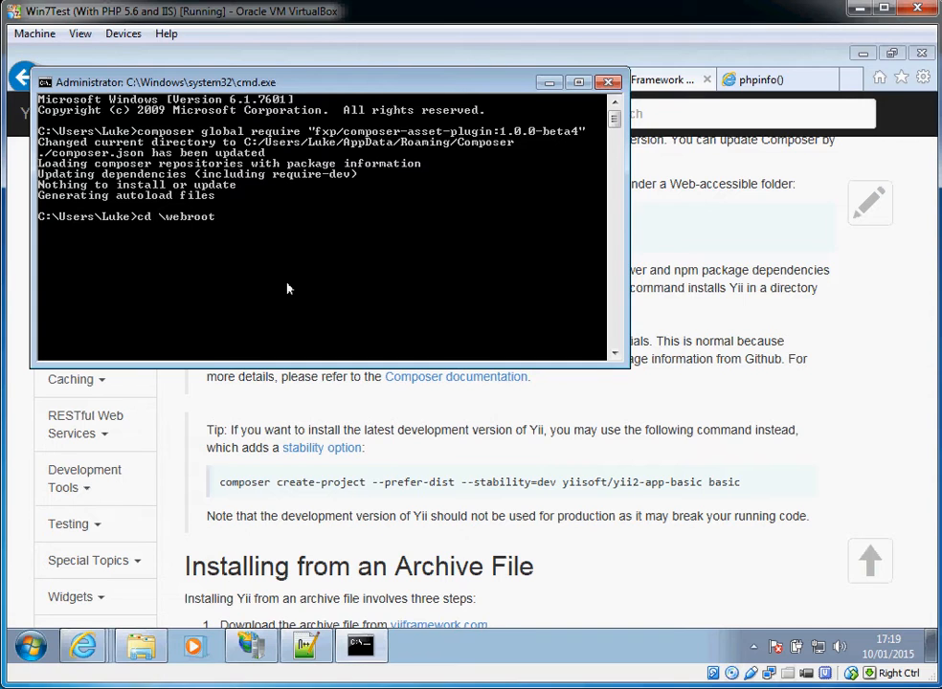
text(dir)
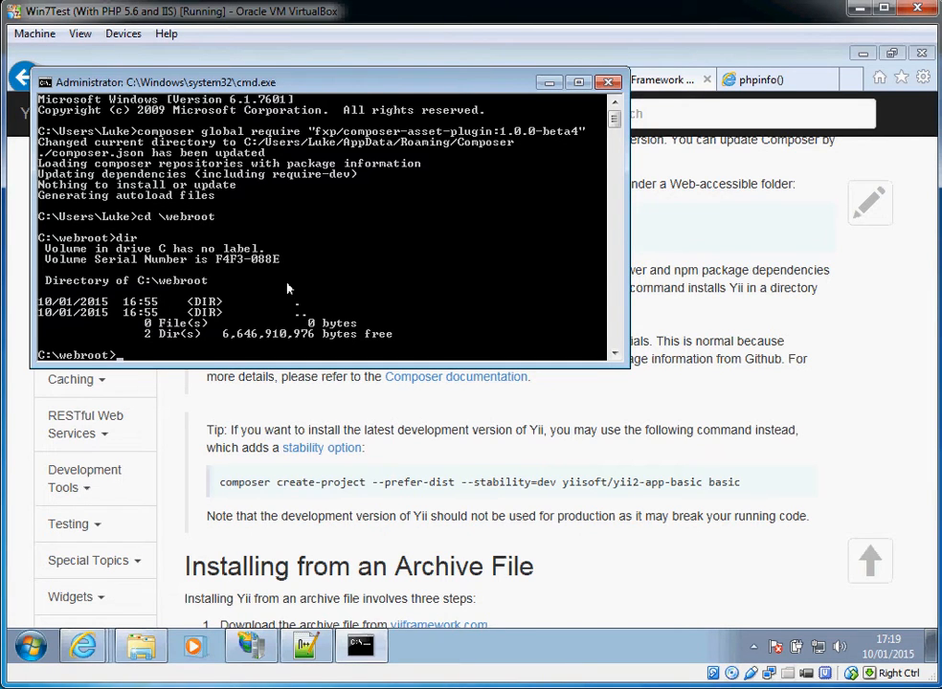
mouse_move(445, 305)
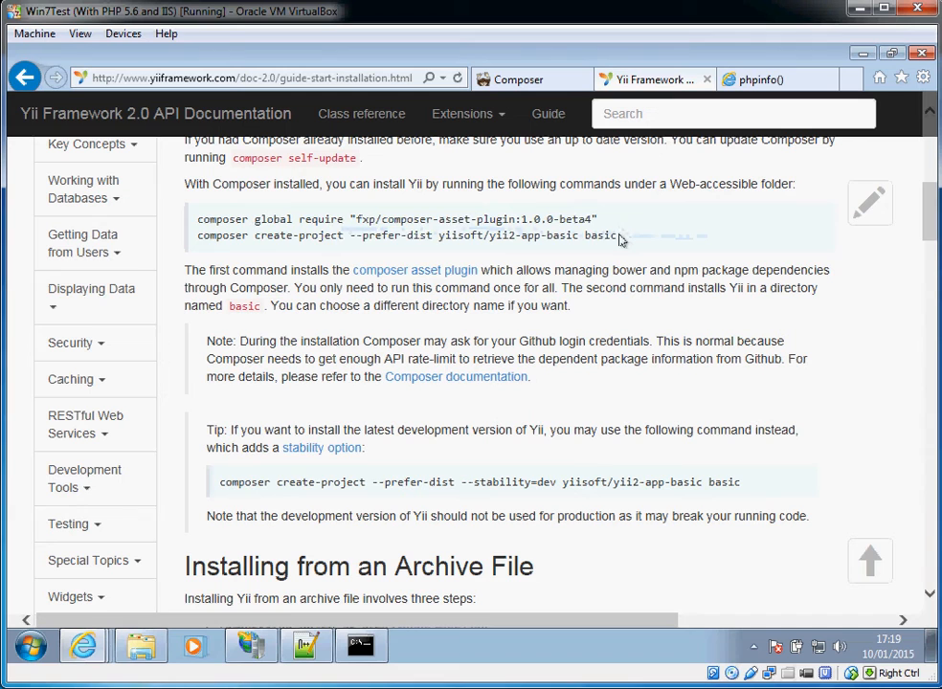
Run composer create-project for yii2-app-basic, then browse into basic and its vendor folder.
drag(198, 234, 617, 235)
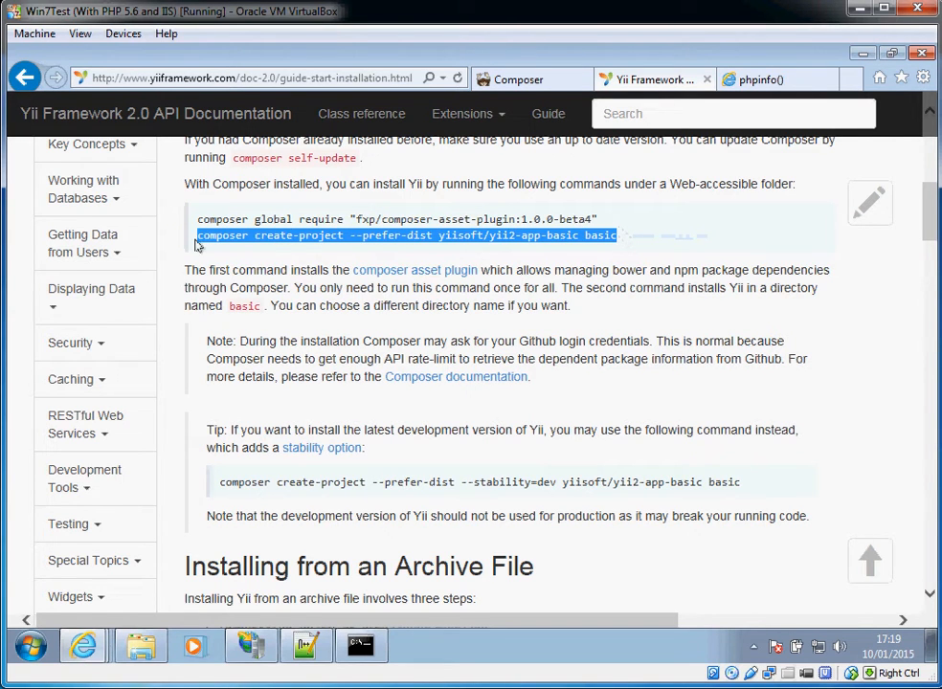
click(359, 646)
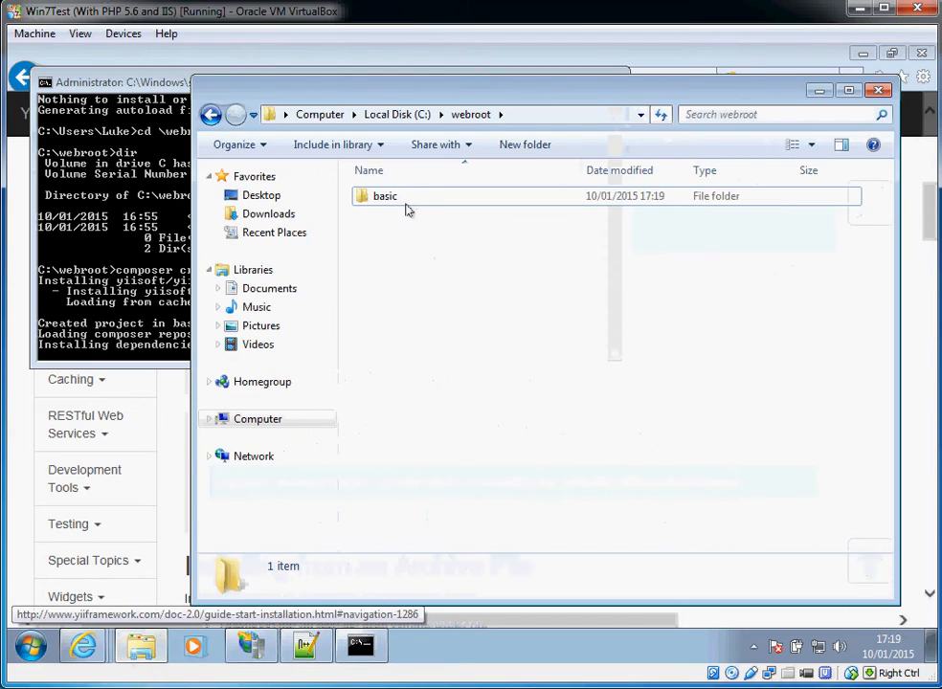
mouse_move(384, 195)
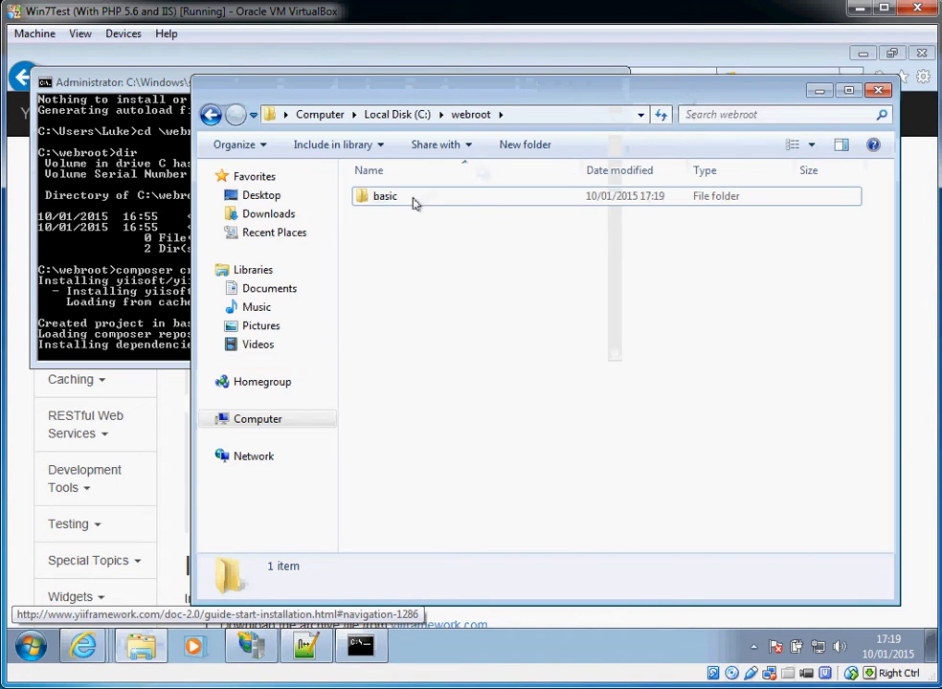
double_click(383, 196)
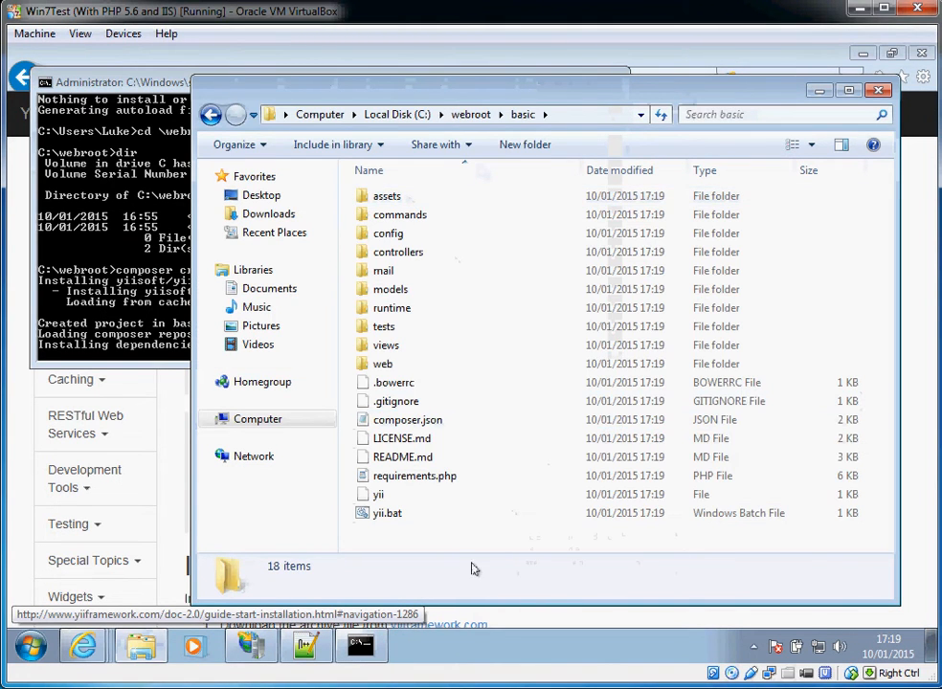
mouse_move(520, 478)
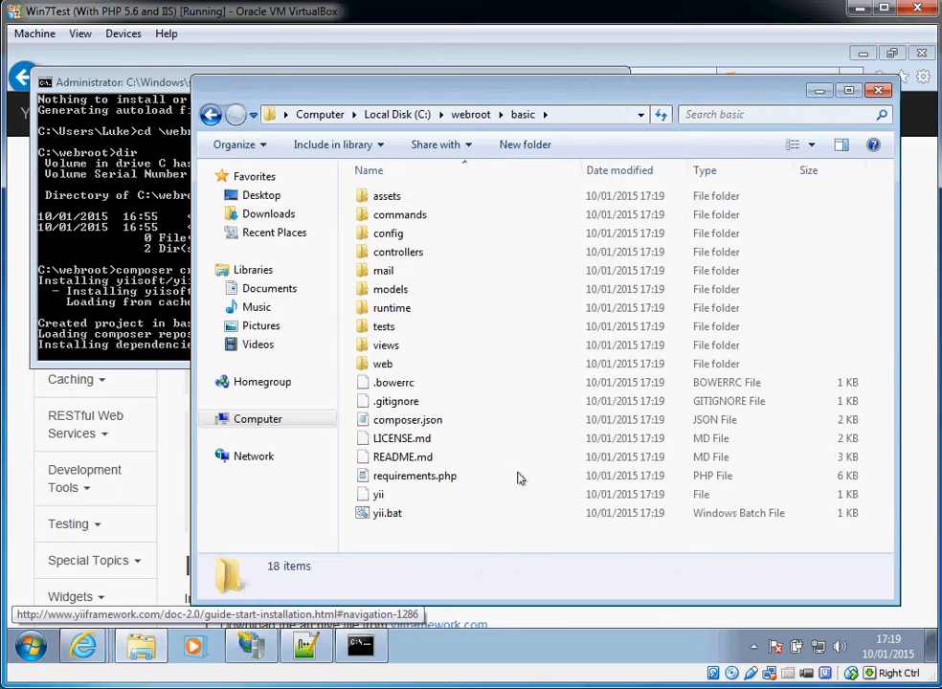
click(388, 513)
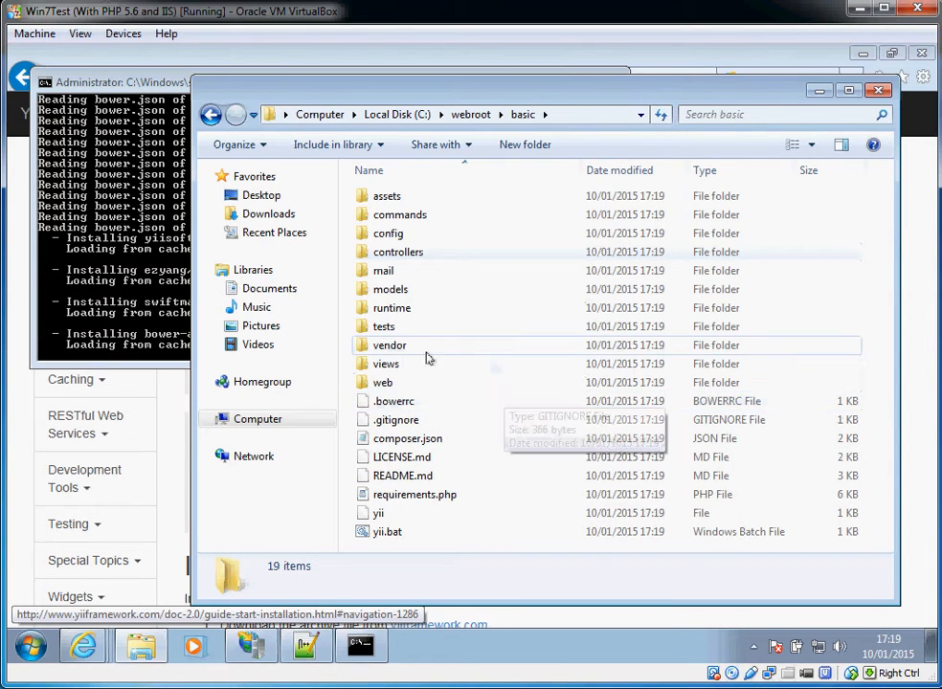
double_click(389, 345)
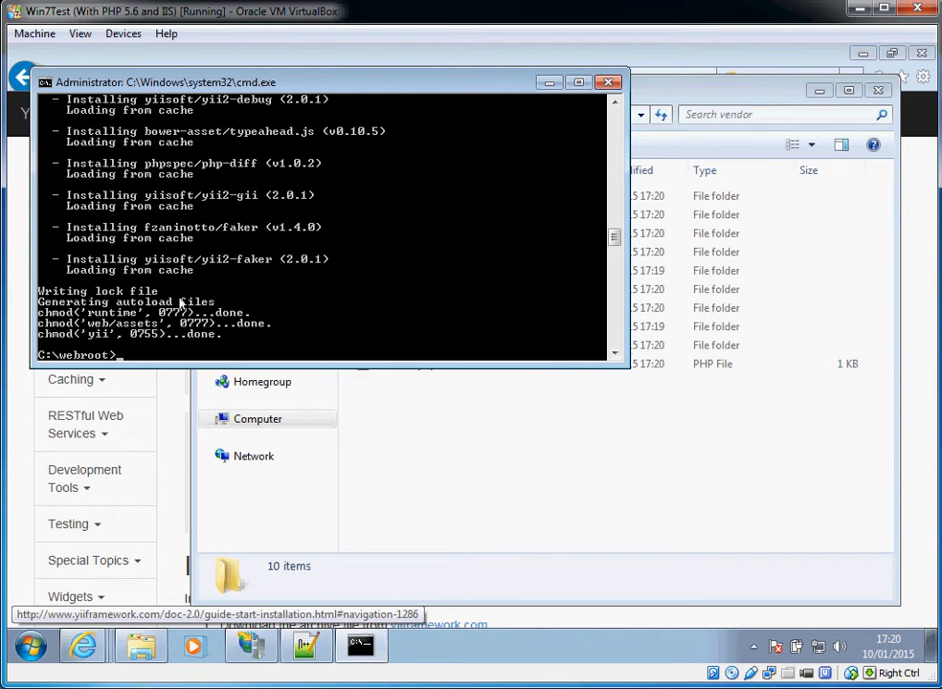
mouse_move(330, 303)
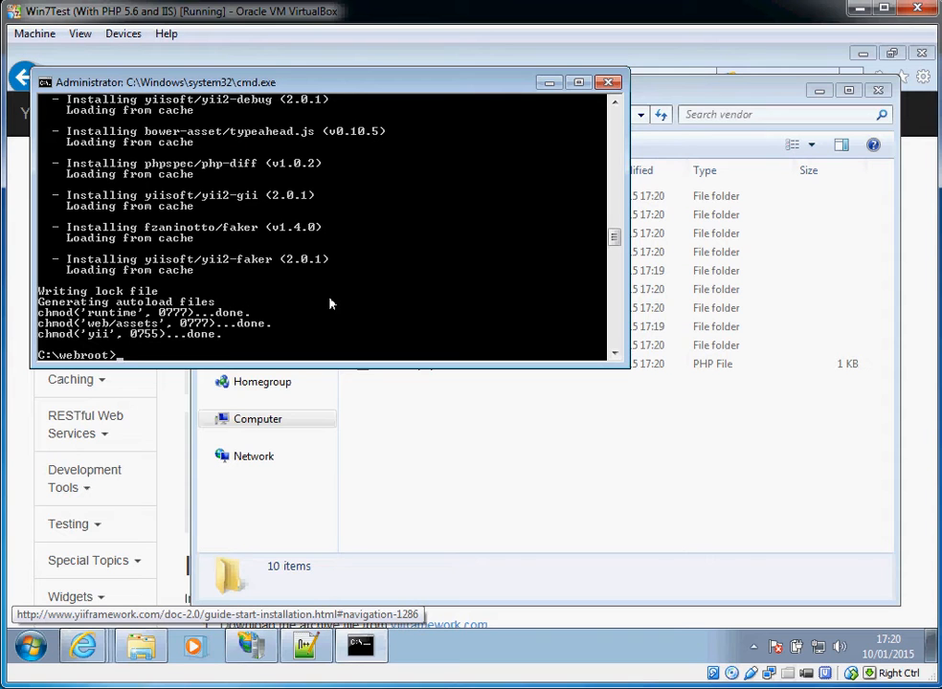
mouse_move(514, 292)
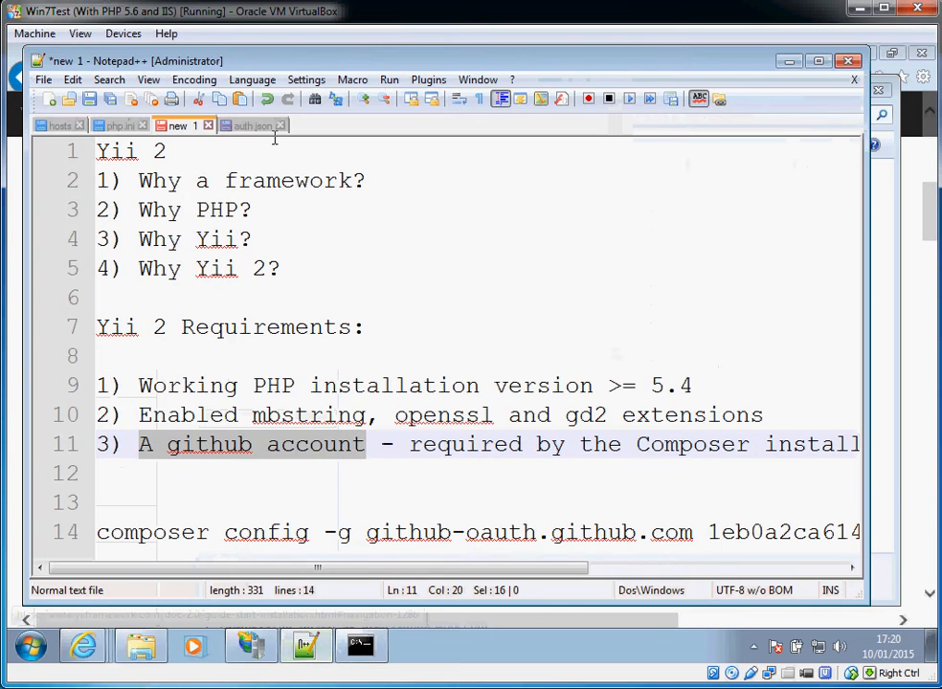
View the github-oauth token in auth.json, switching briefly to the new 1 tab.
click(251, 124)
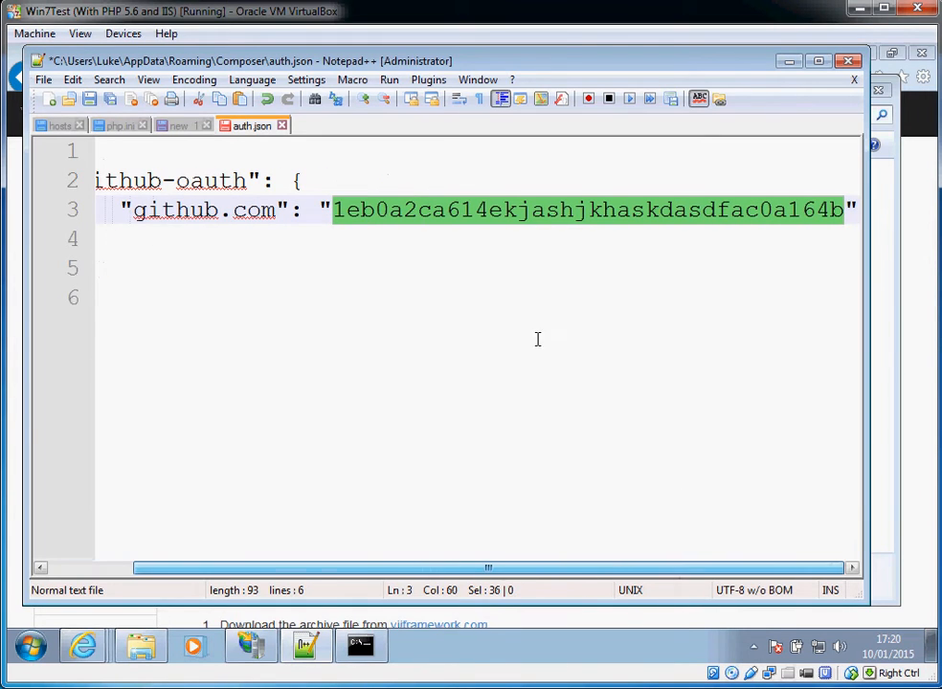
mouse_move(540, 261)
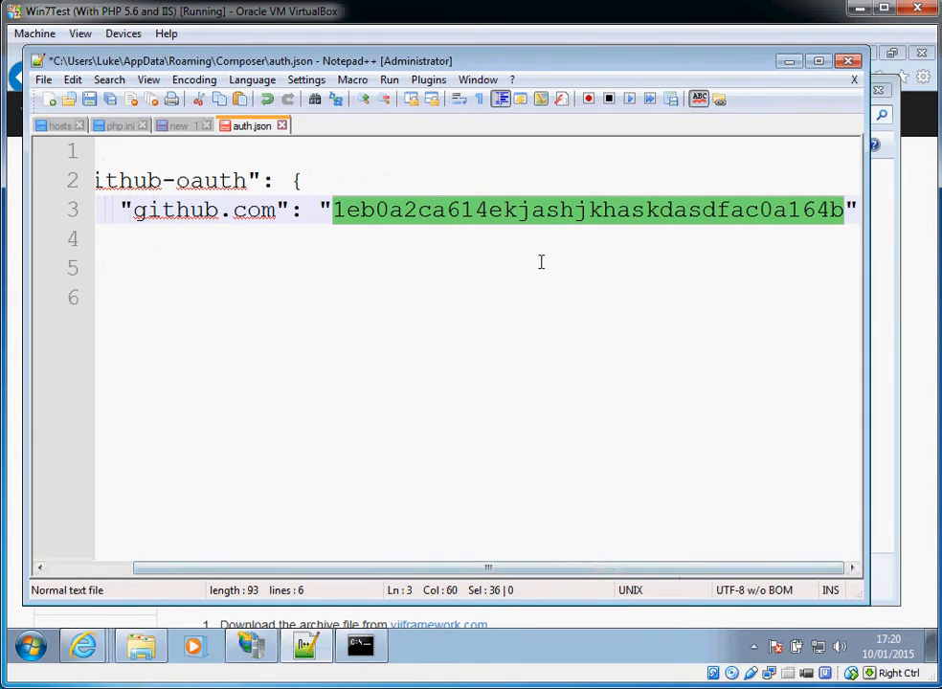
click(546, 210)
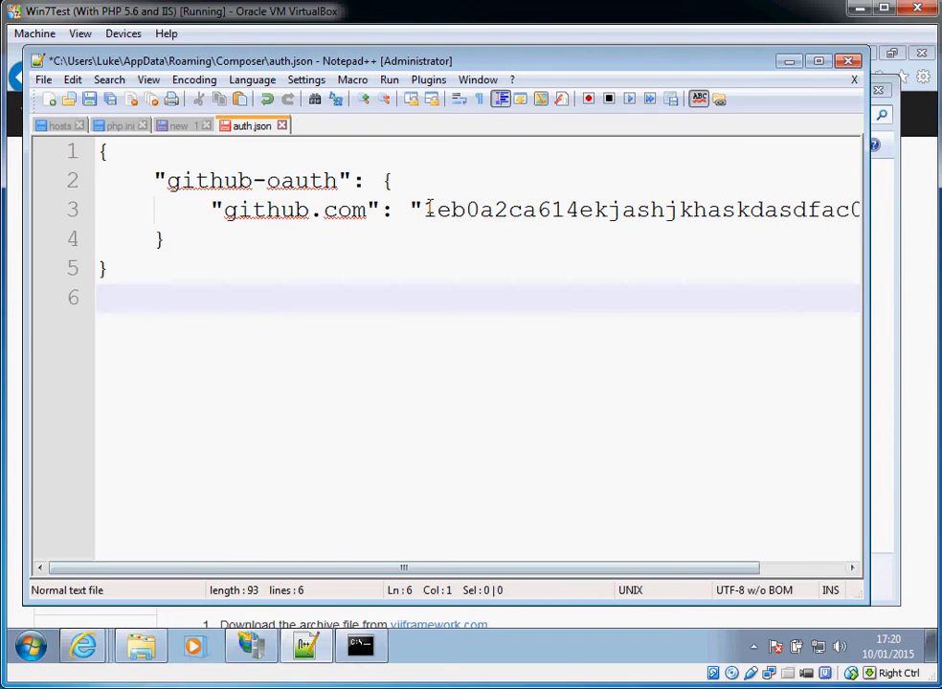
click(177, 126)
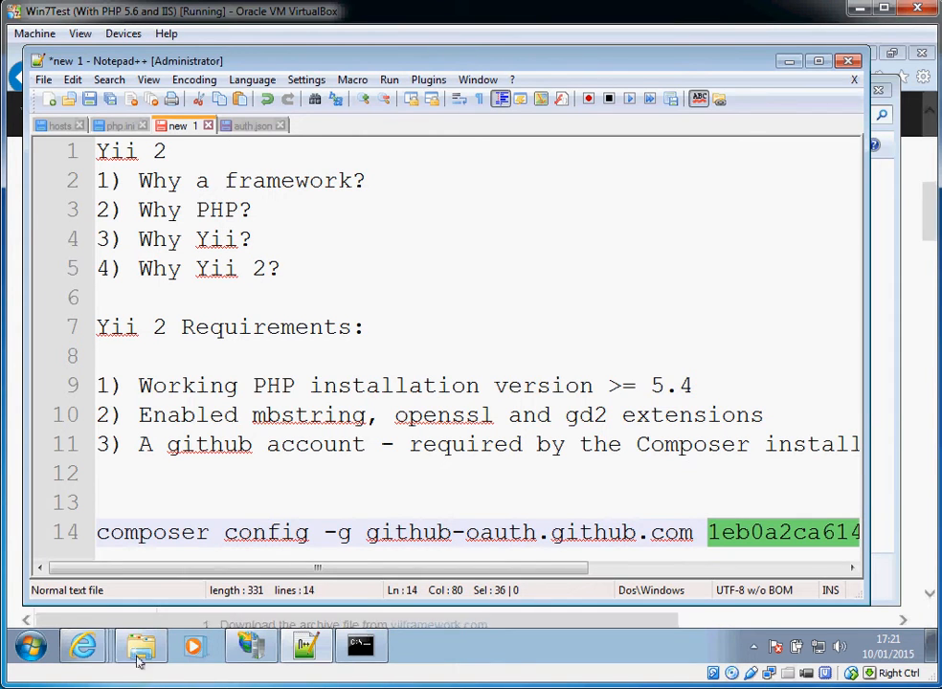
click(136, 653)
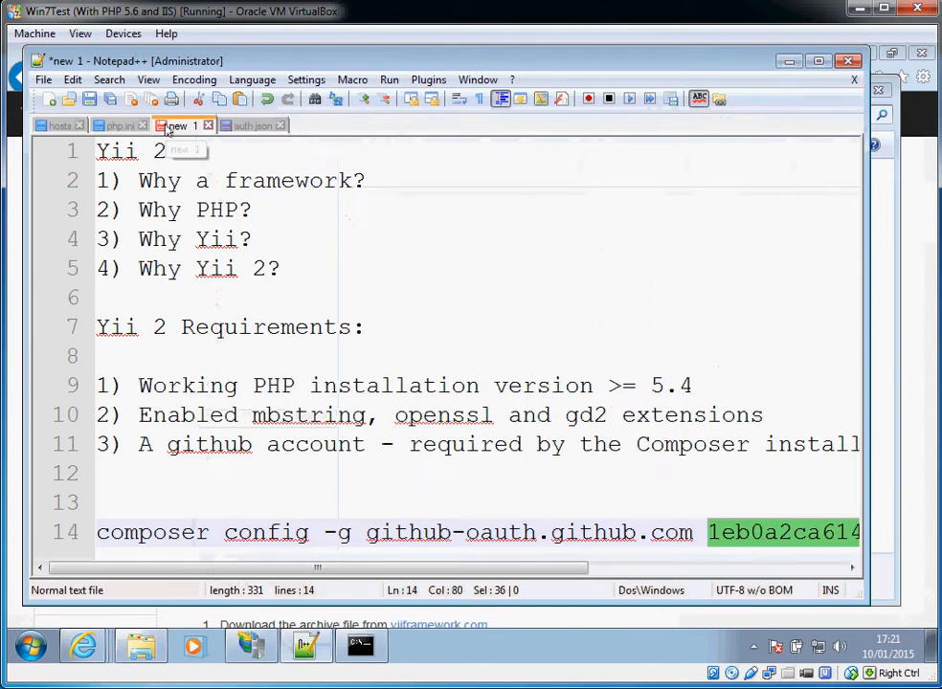
click(252, 126)
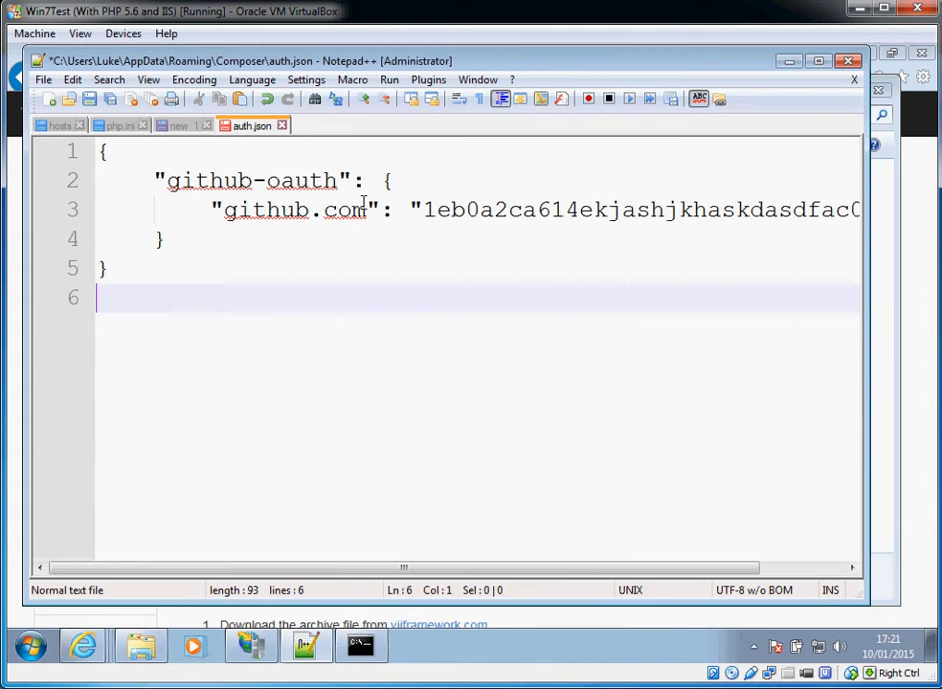
click(178, 125)
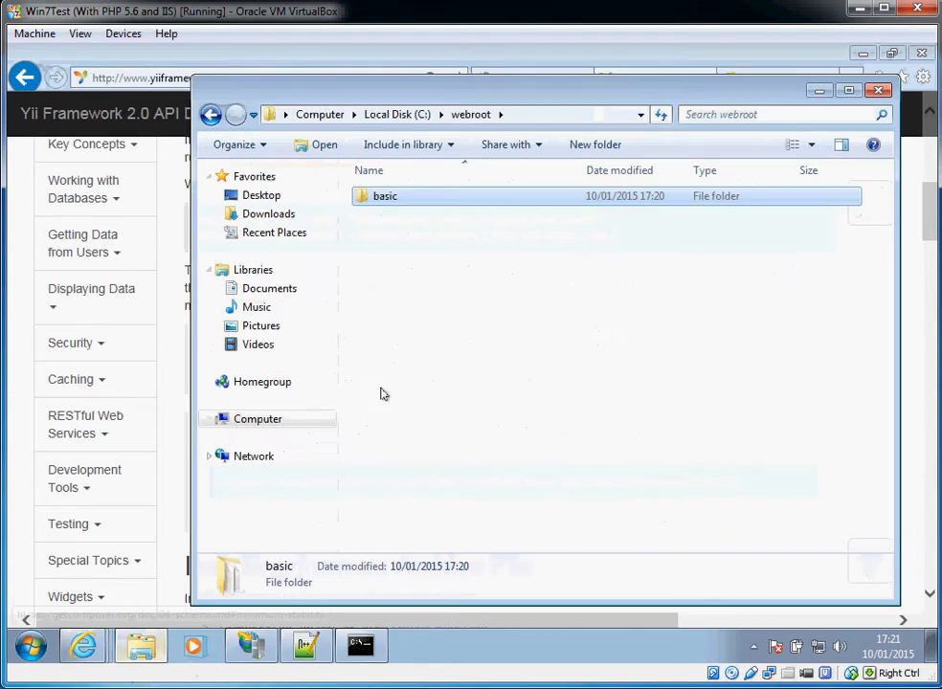
Browse the basic project's web folder (index.php, assets, css) and return to basic.
double_click(381, 195)
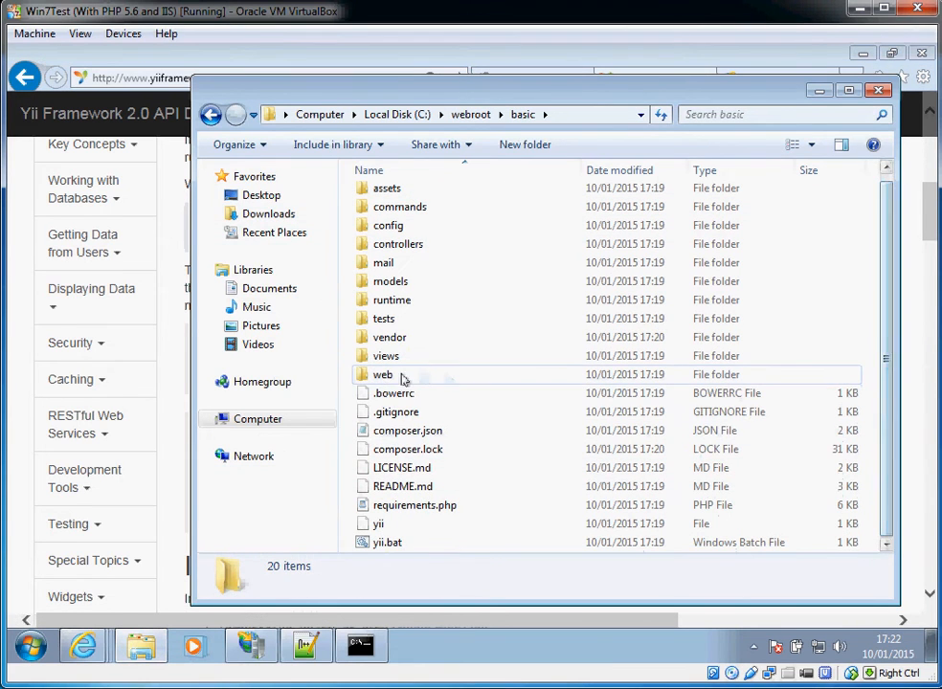
double_click(383, 374)
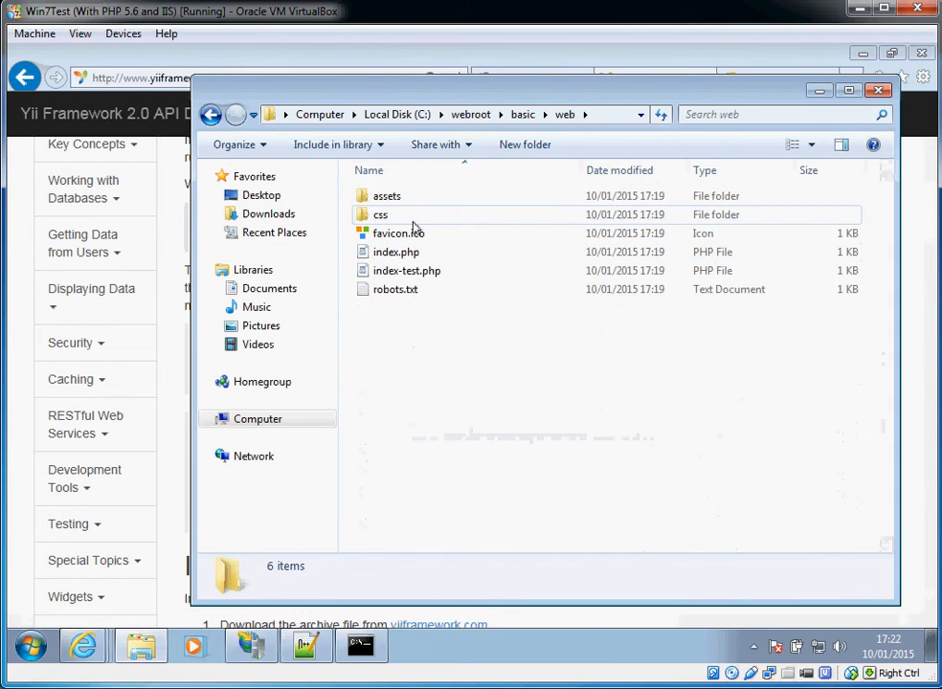
mouse_move(397, 252)
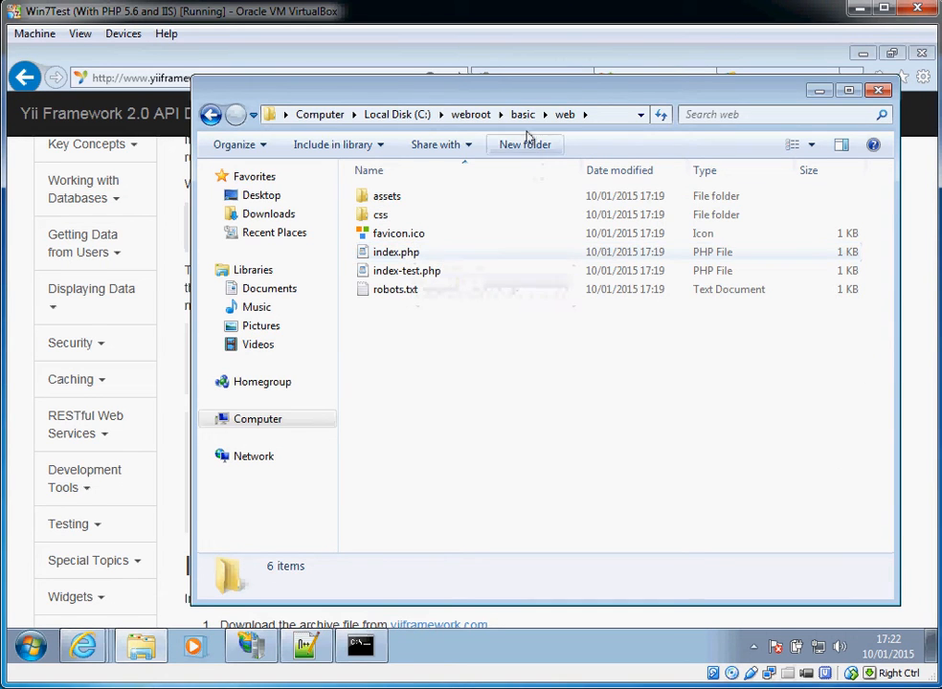
click(521, 114)
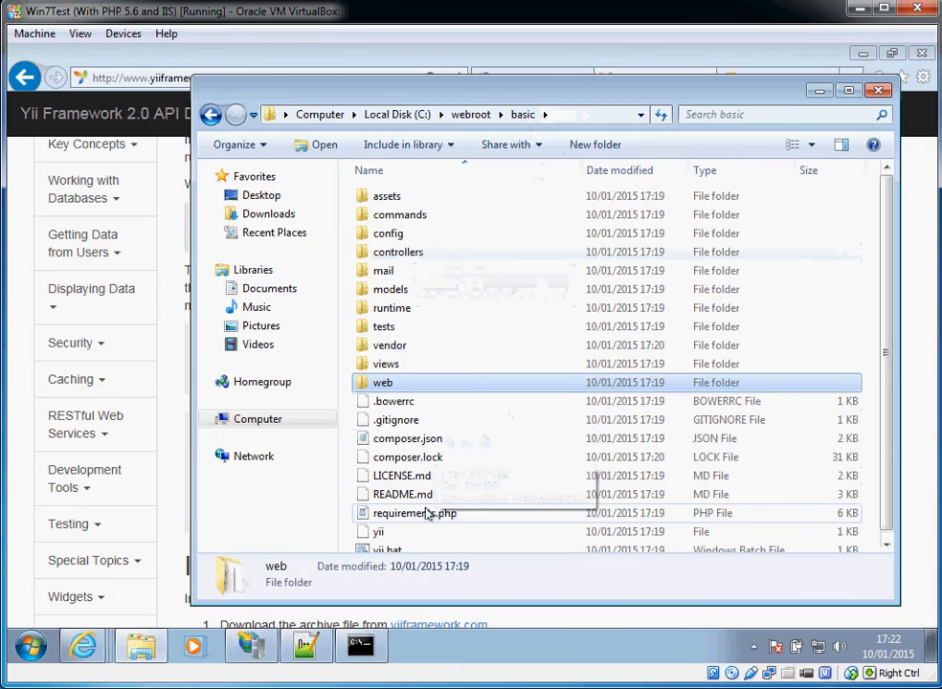
click(415, 513)
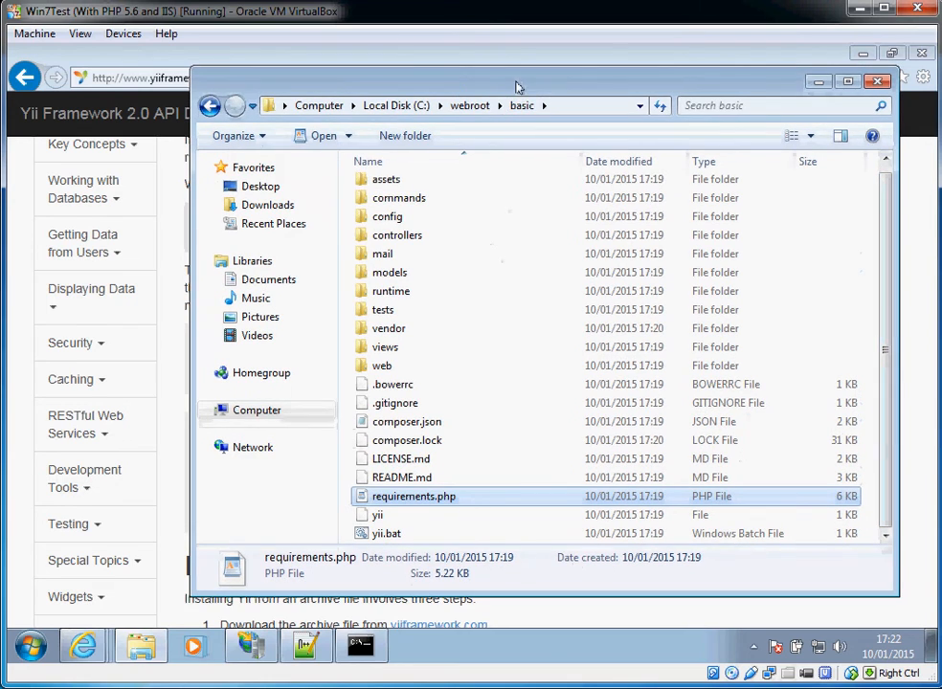
mouse_move(521, 105)
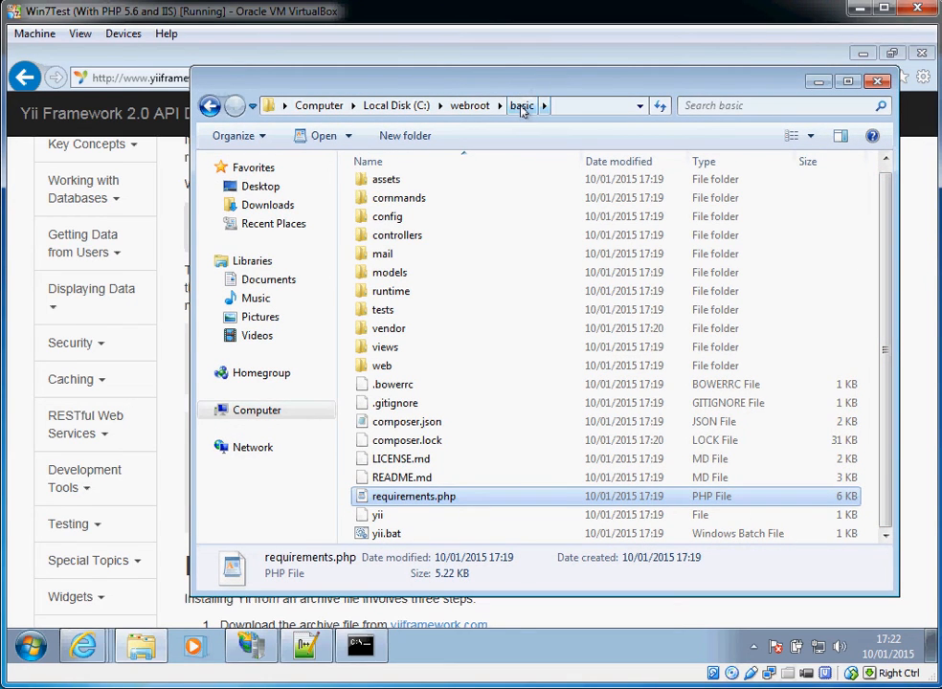
double_click(380, 364)
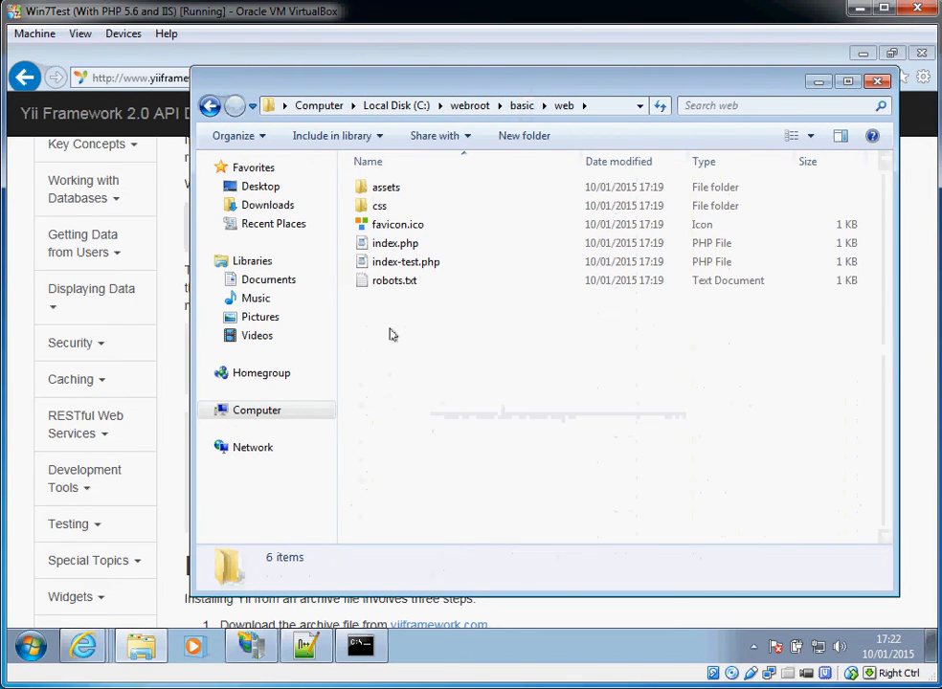
click(522, 105)
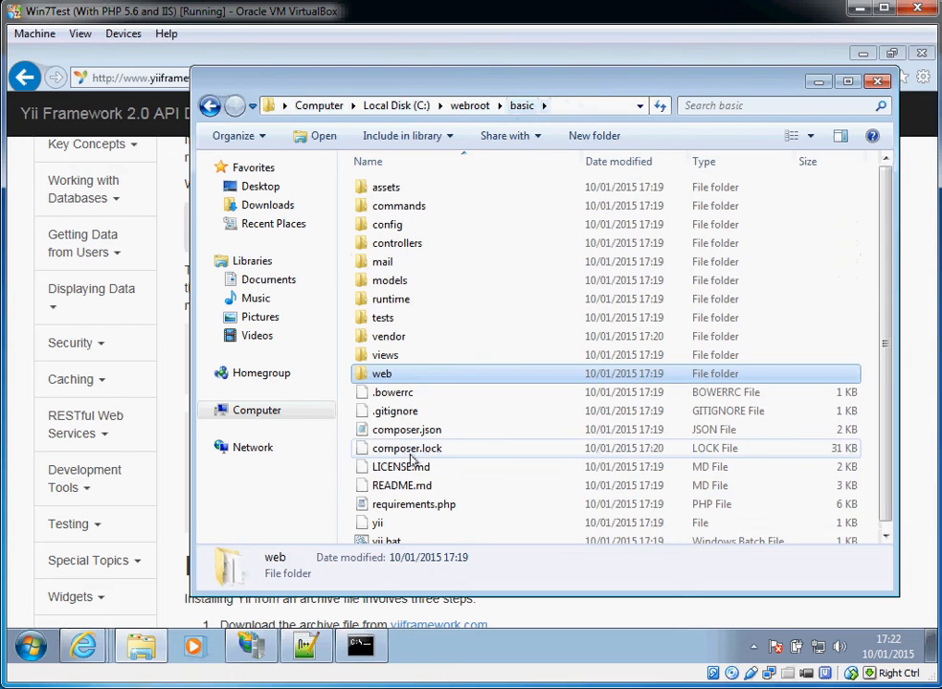
mouse_move(385, 374)
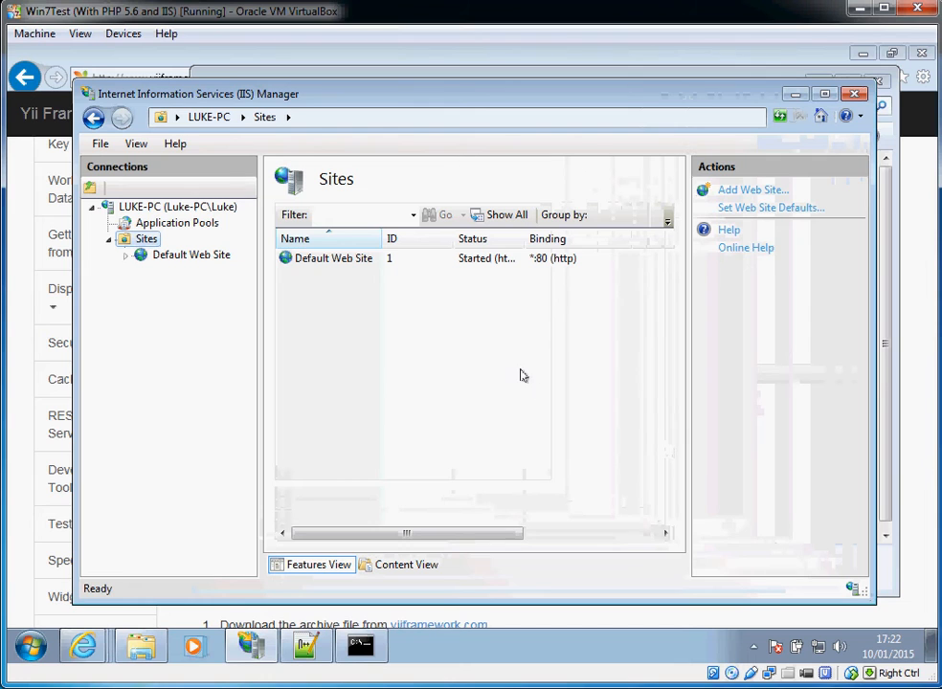
mouse_move(145, 238)
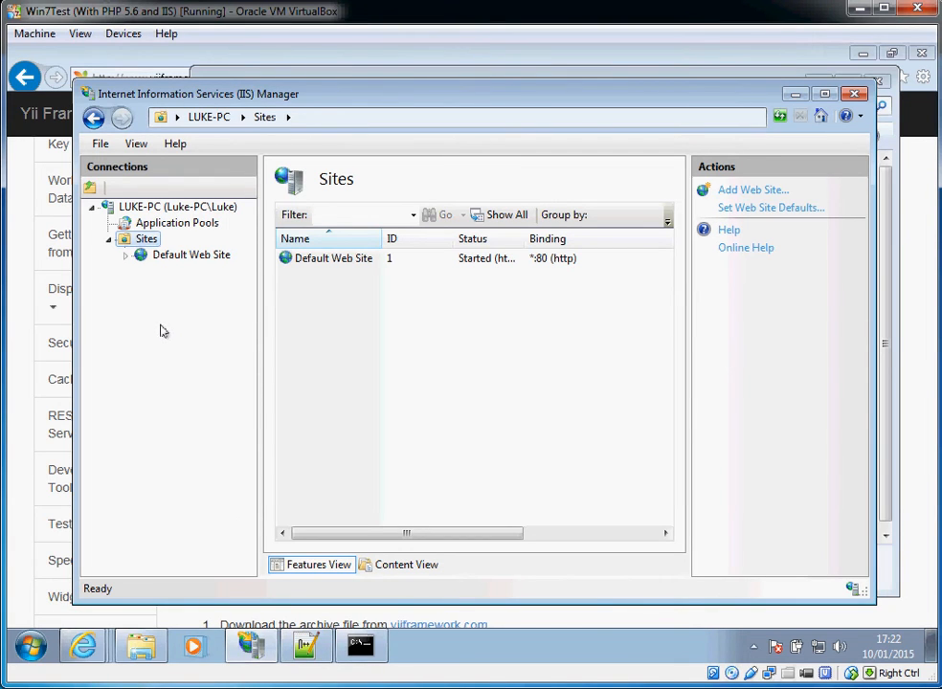
Choose Add Web Site from the Sites node's context menu.
right_click(145, 238)
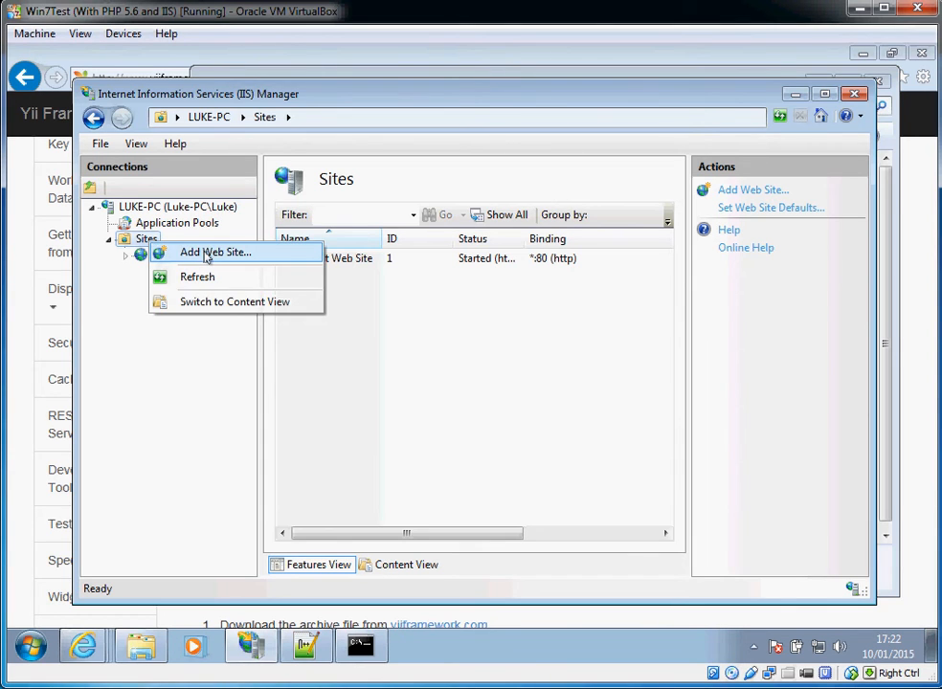
click(216, 252)
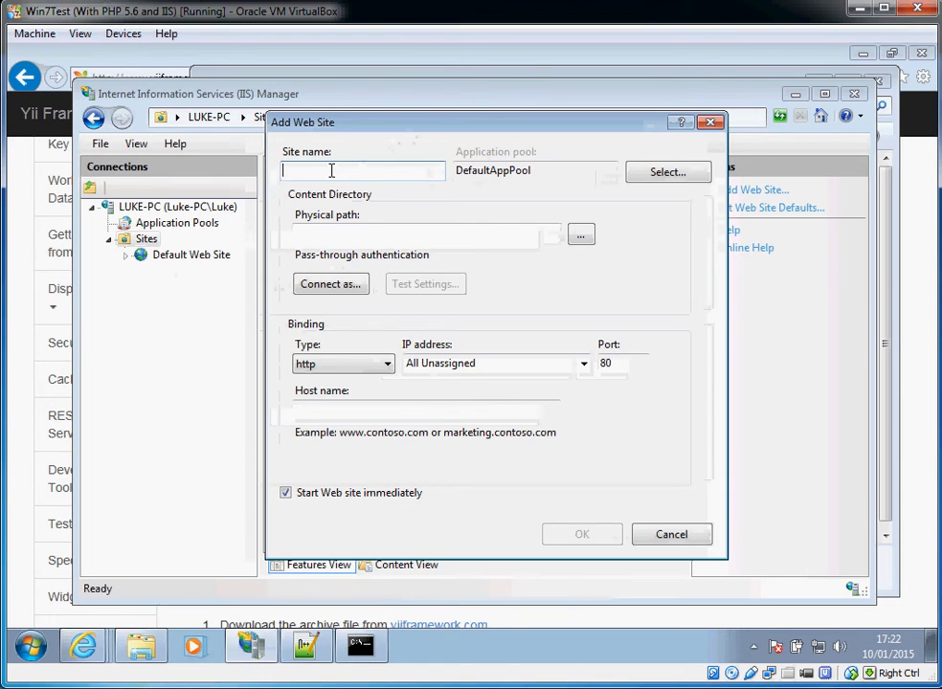
Create site yii2.test with host name yii2.test, serving the web folder.
text(yii2)
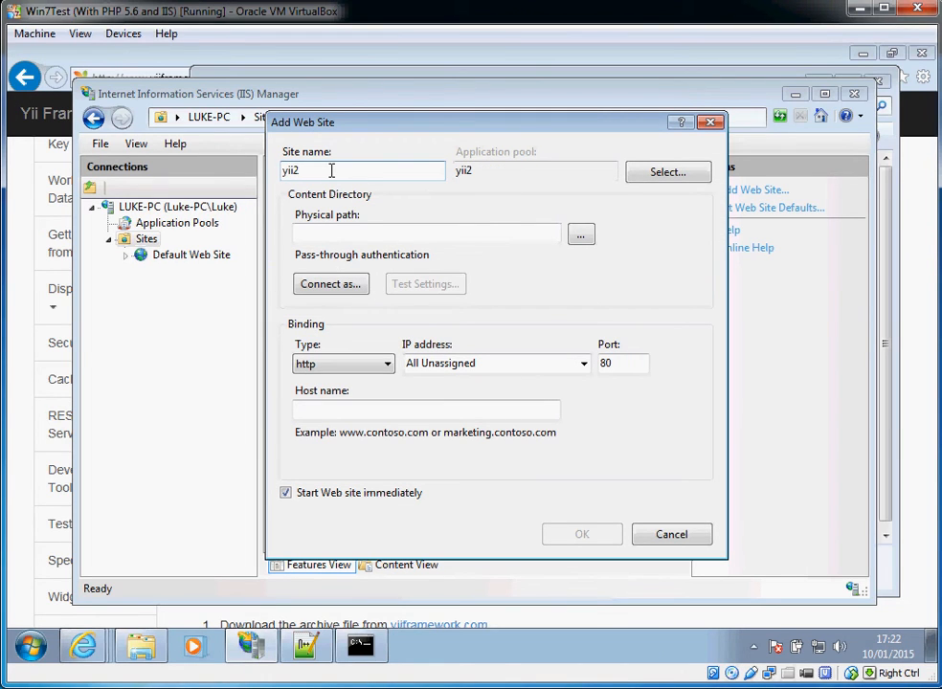
text(.test)
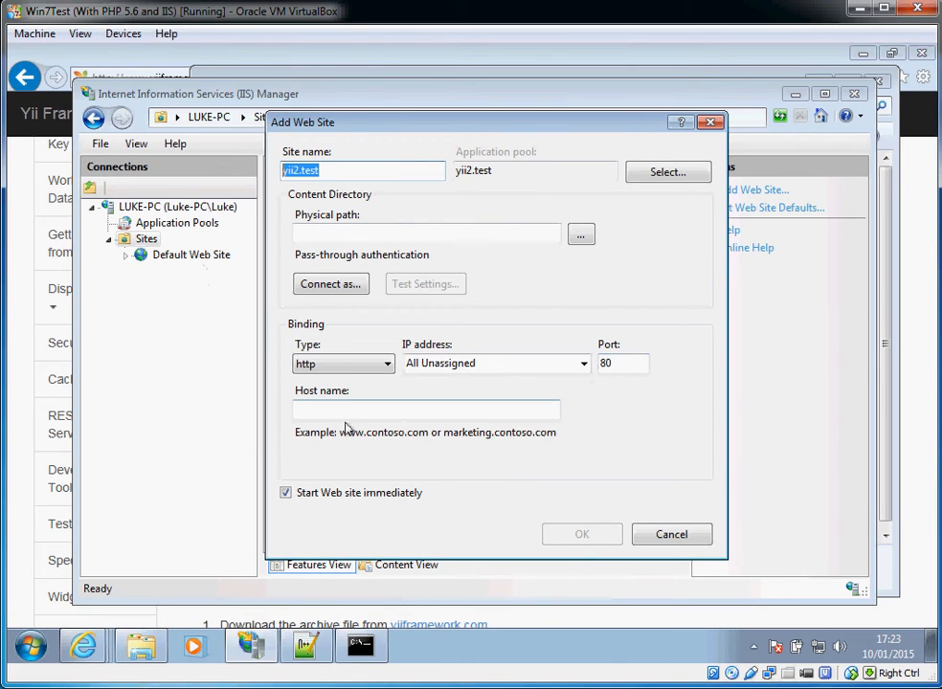
text(yii2.test)
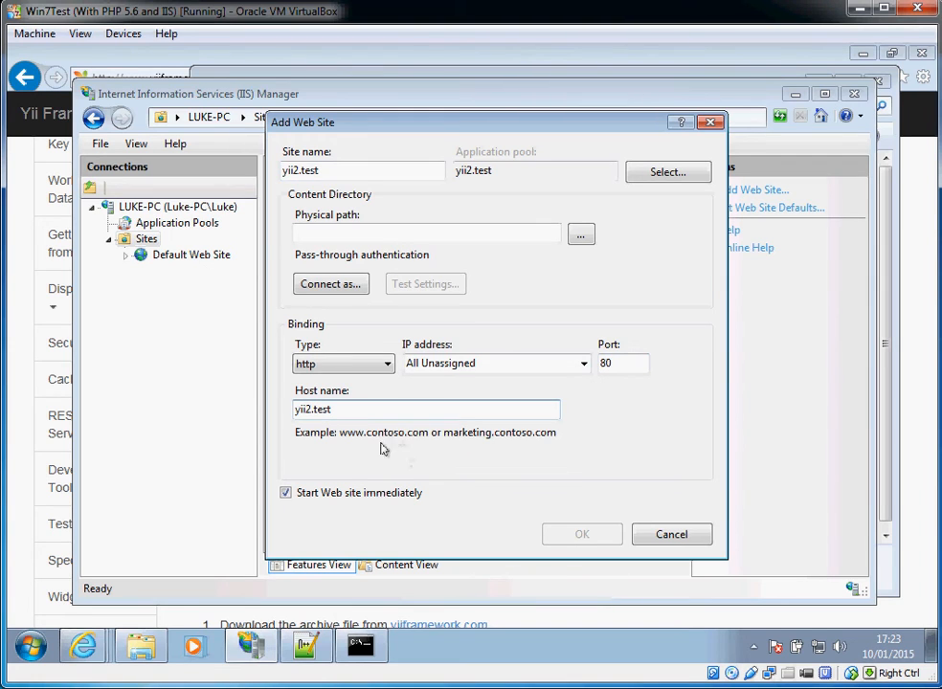
click(581, 233)
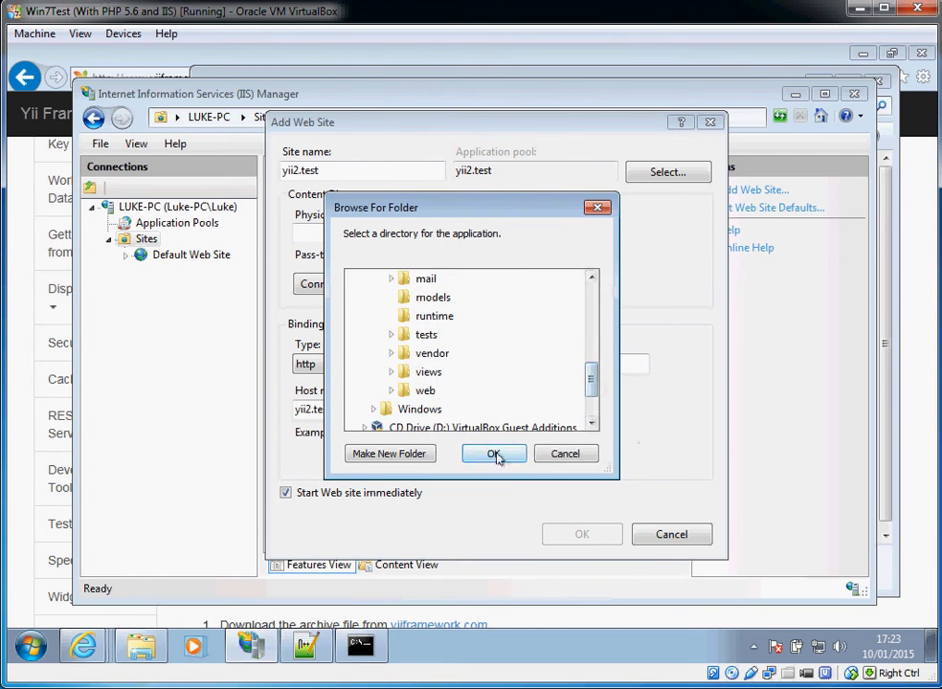
click(493, 454)
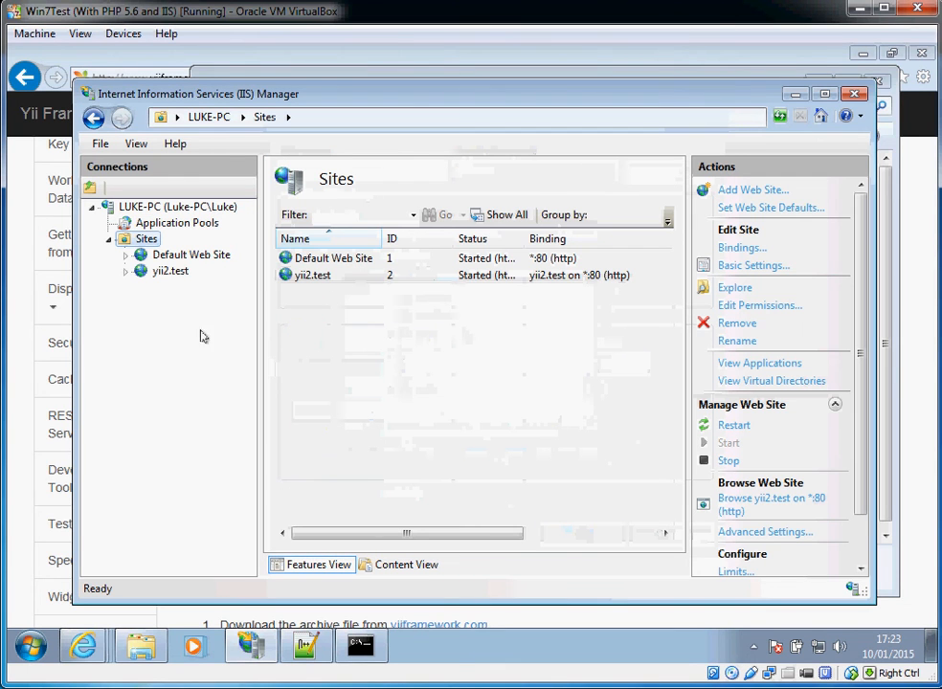
mouse_move(171, 283)
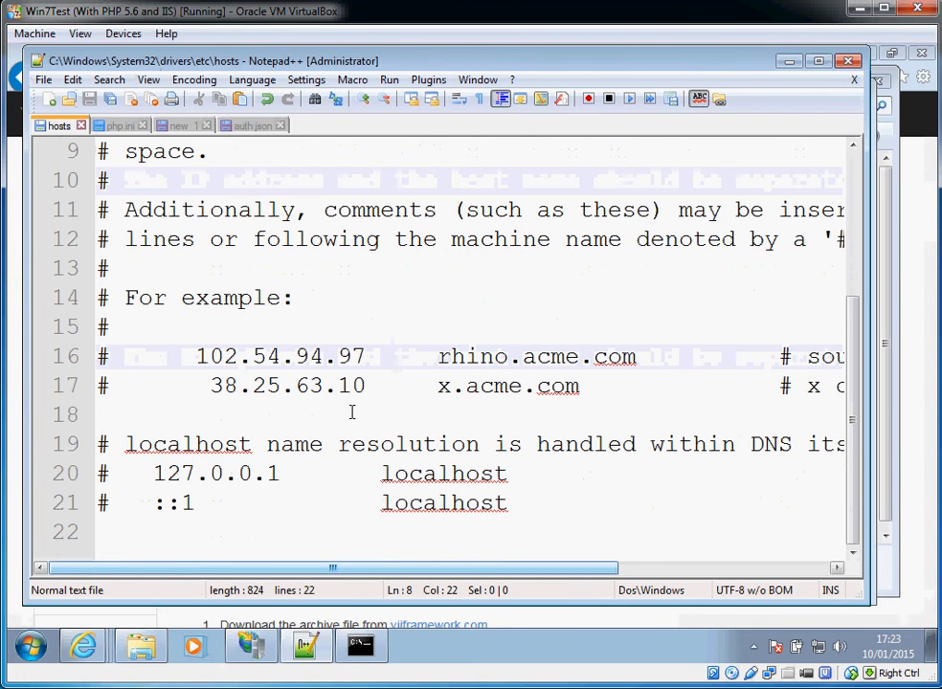
Append the entry '127.0.0.1 yii2.test' to the hosts file and save it.
text(127.0.0.)
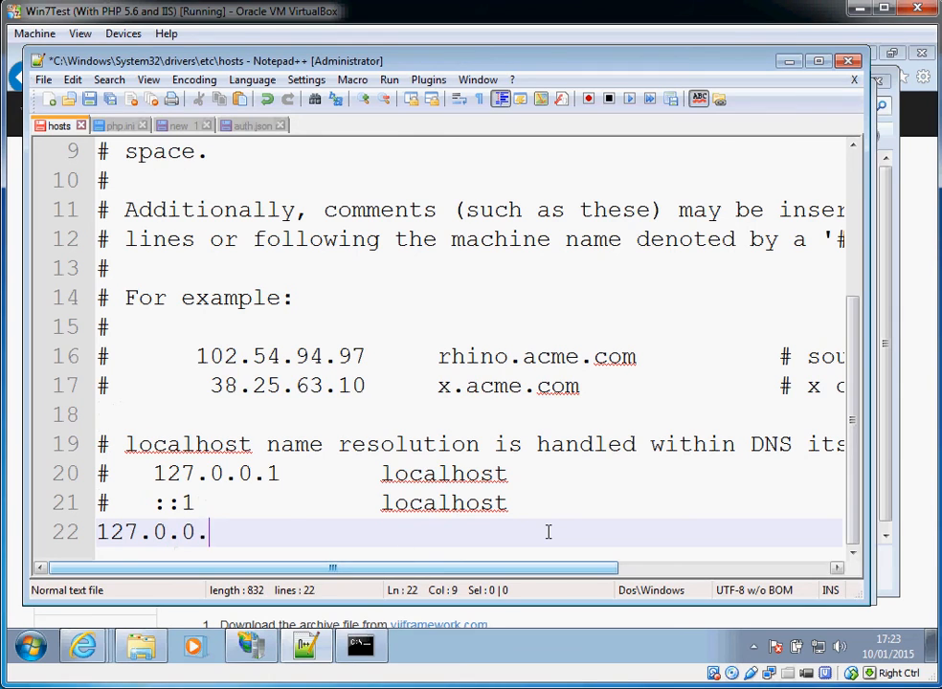
text(1)
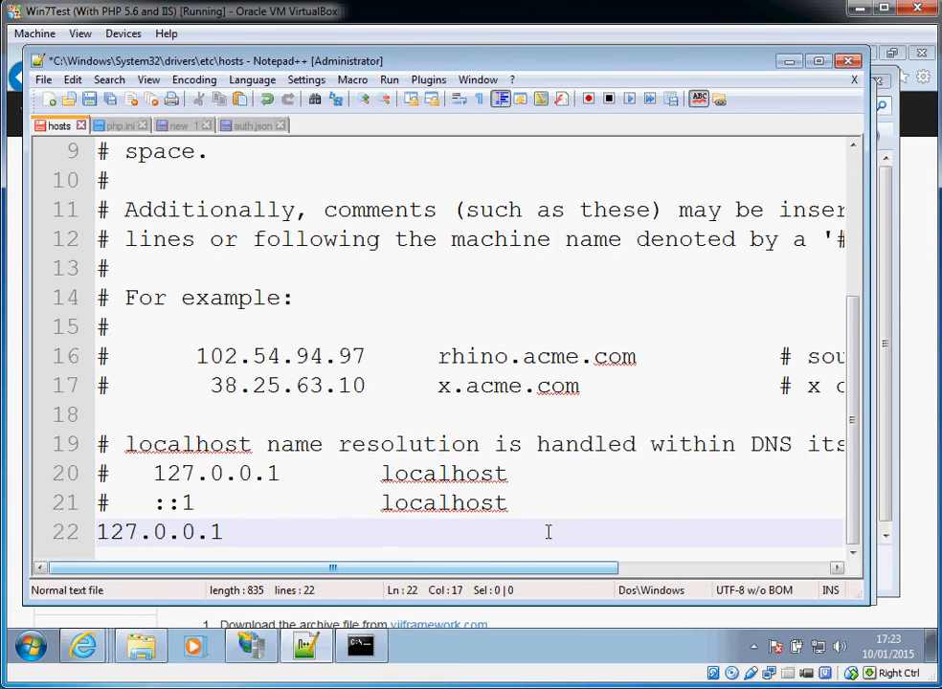
text(yii2.test)
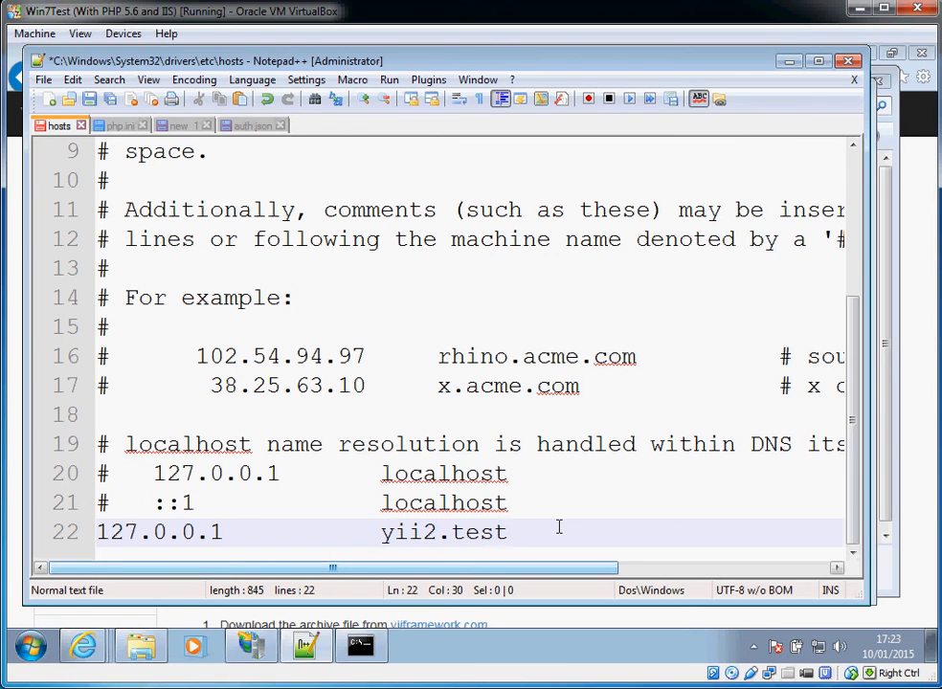
key(ctrl+s)
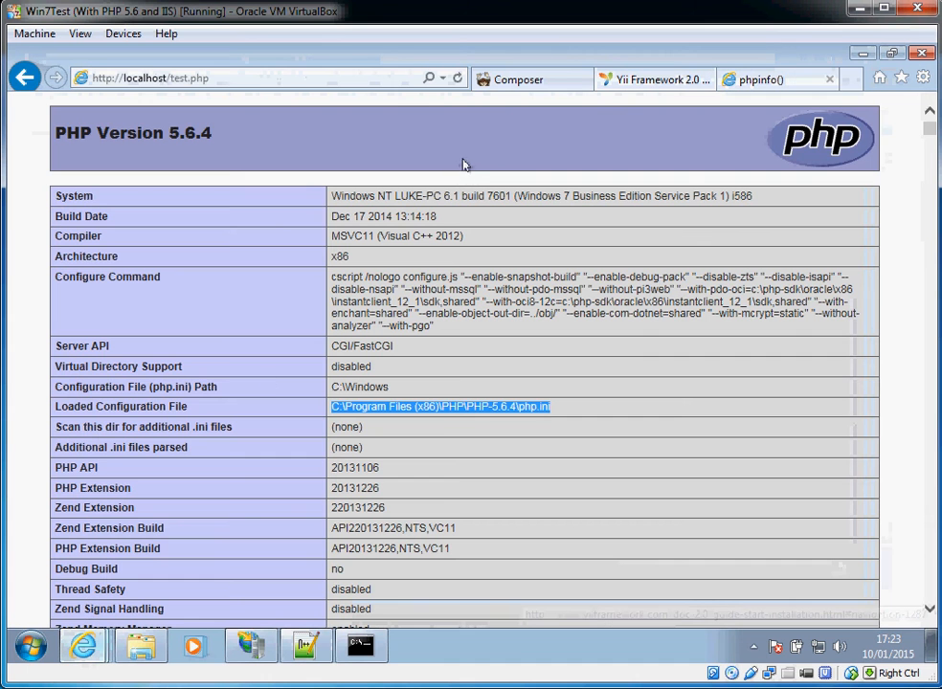
Load yii2.test/requirements.php and review the checker's Passed and Warning details.
click(528, 79)
text(local)
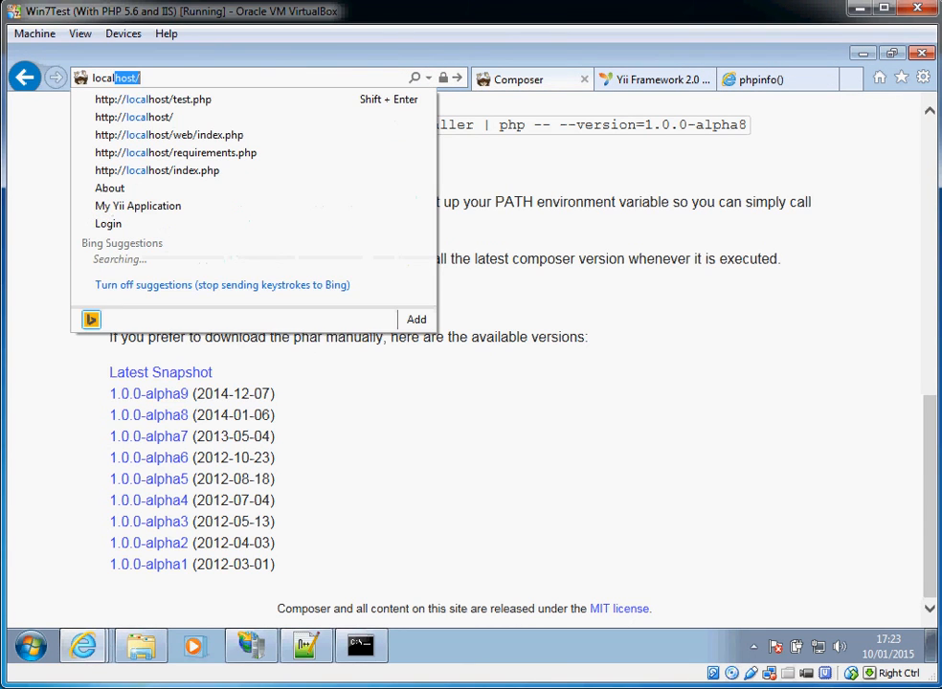
click(175, 152)
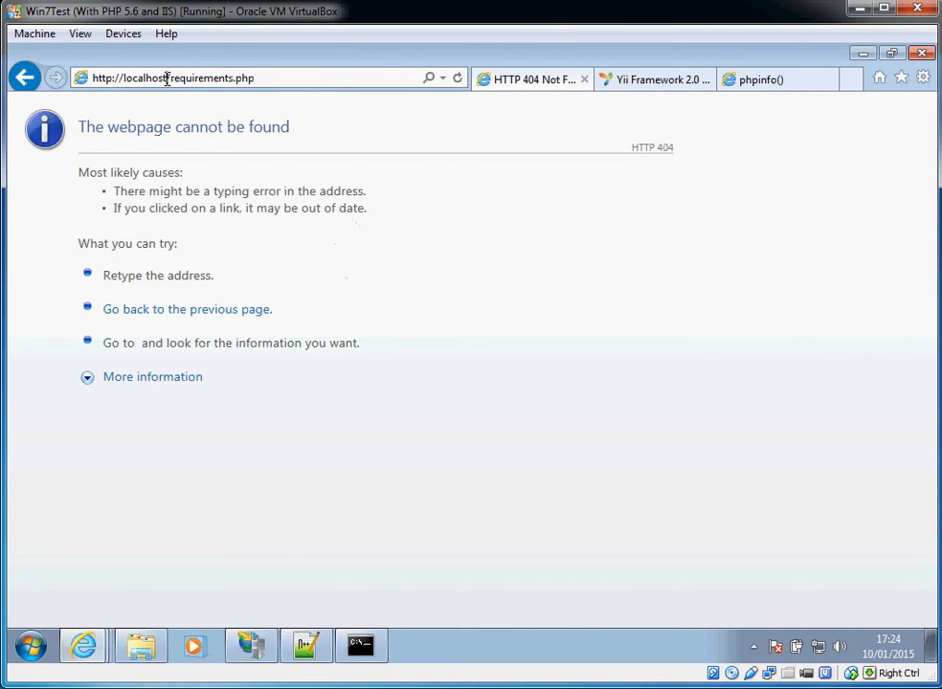
double_click(156, 74)
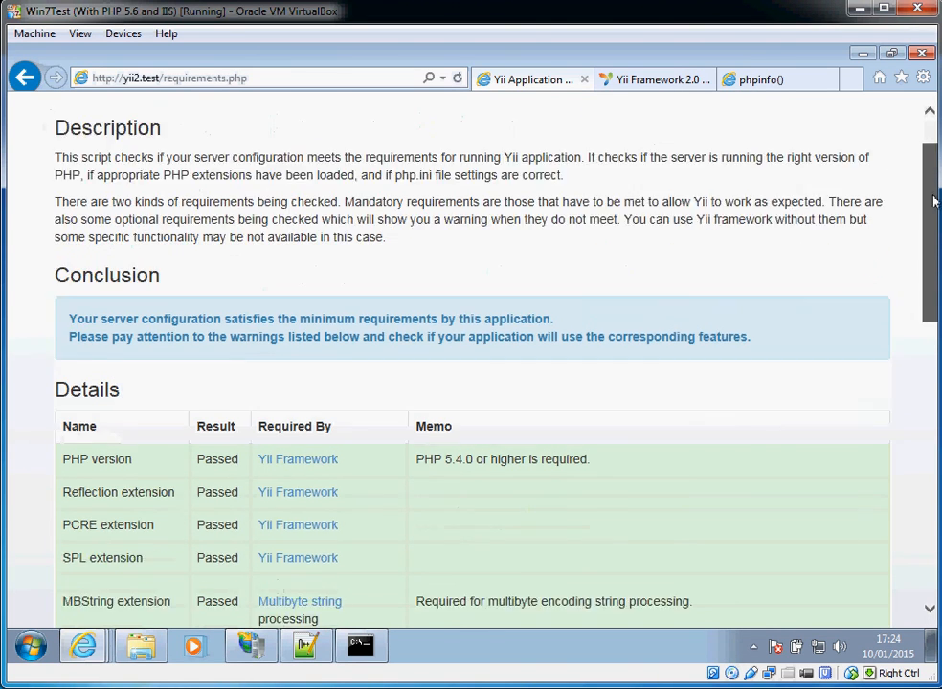
scroll(down, 3)
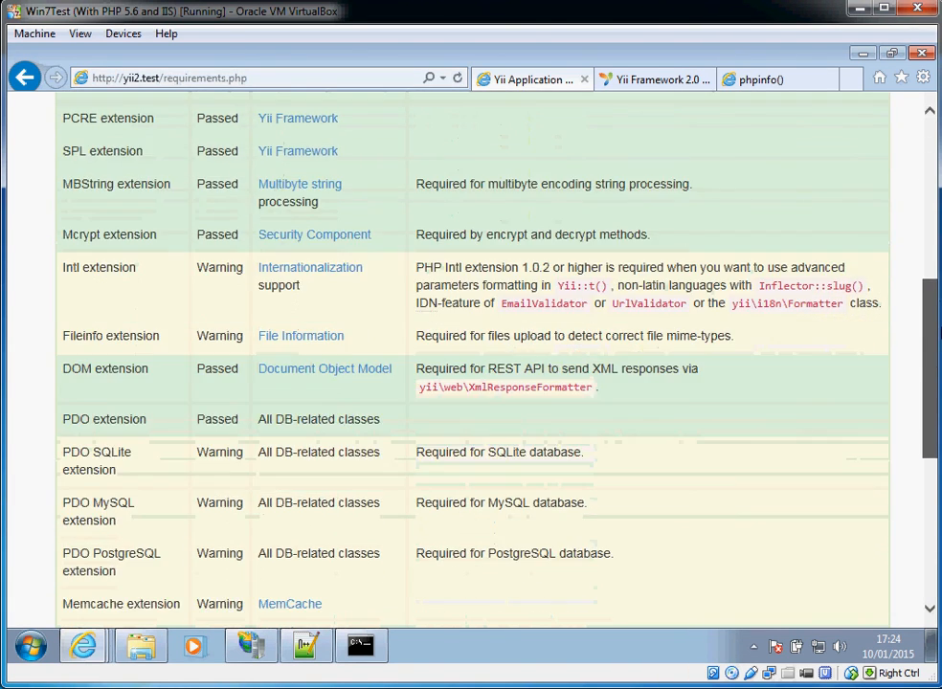
scroll(down, 3)
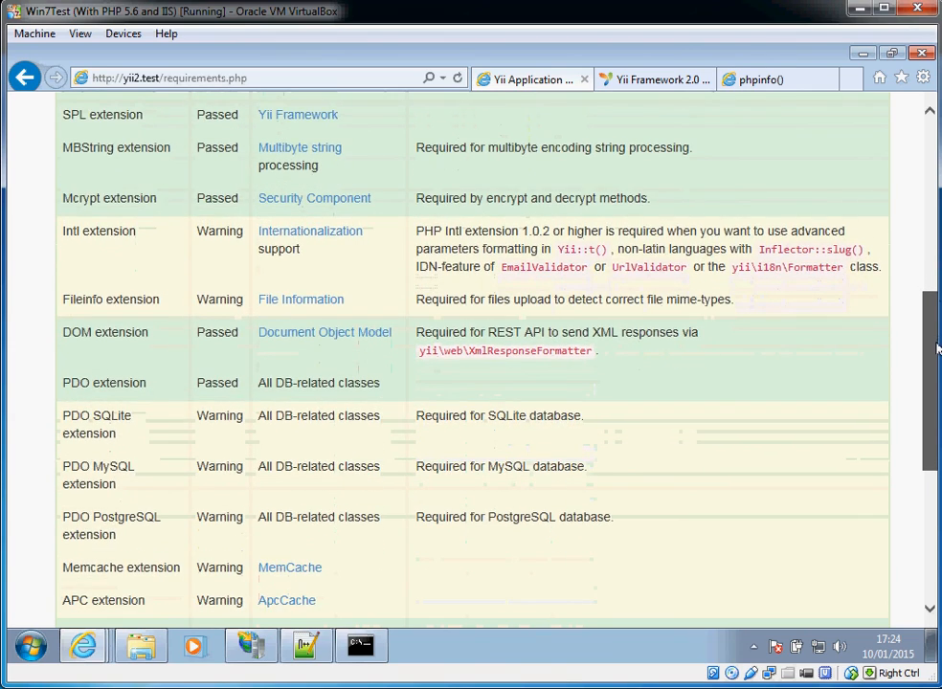
scroll(down, 3)
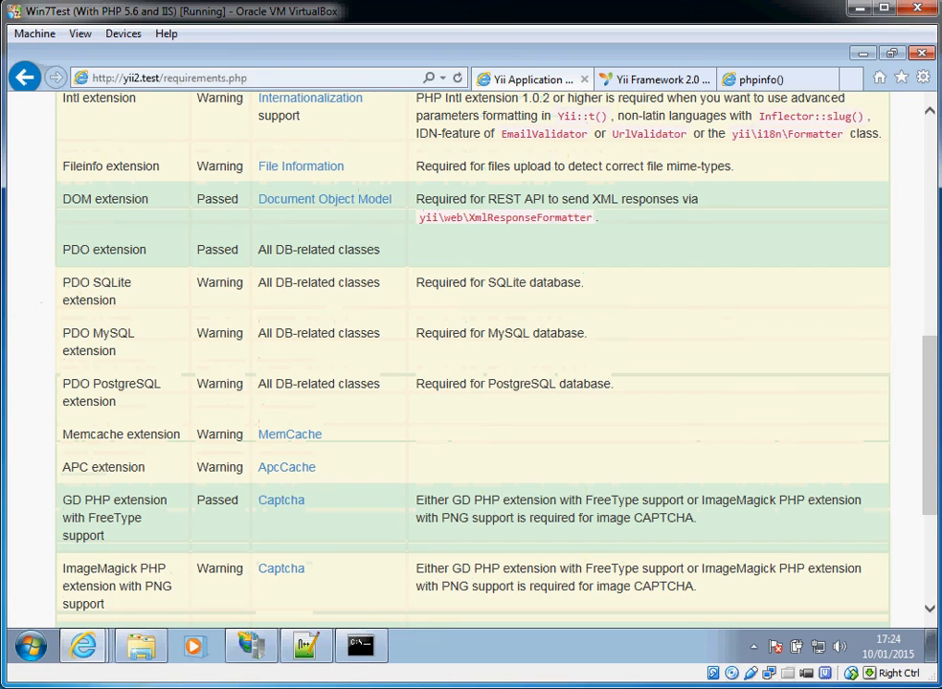
double_click(97, 283)
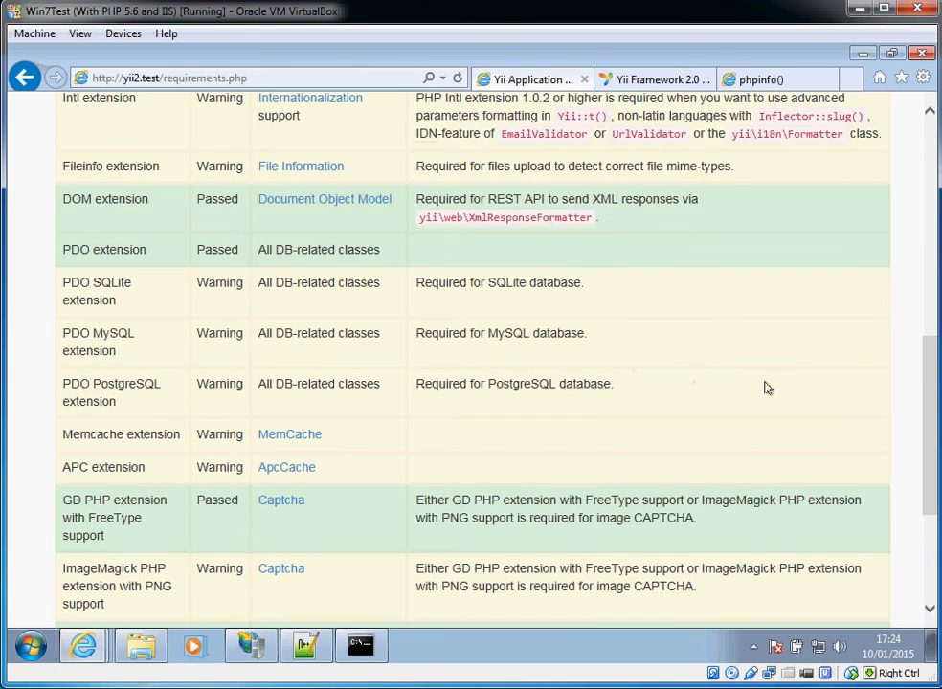
scroll(down, 3)
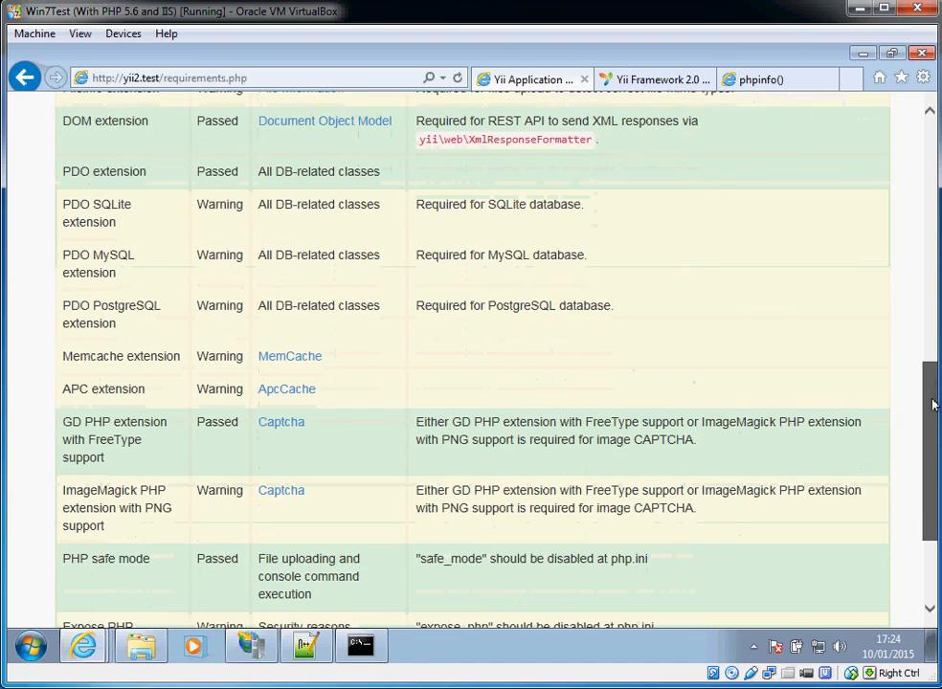
double_click(120, 353)
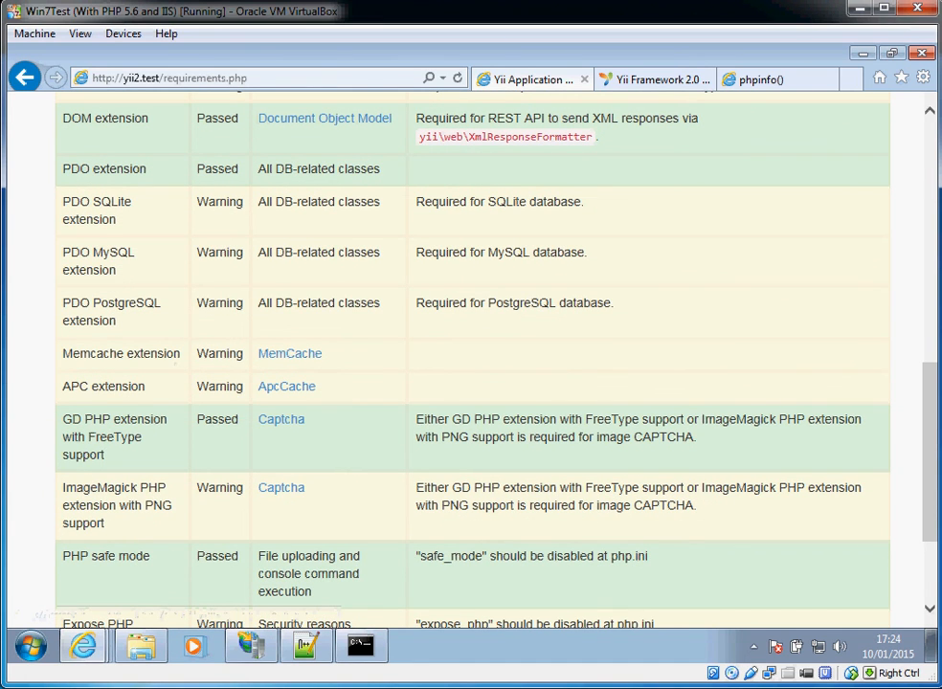
scroll(up, 3)
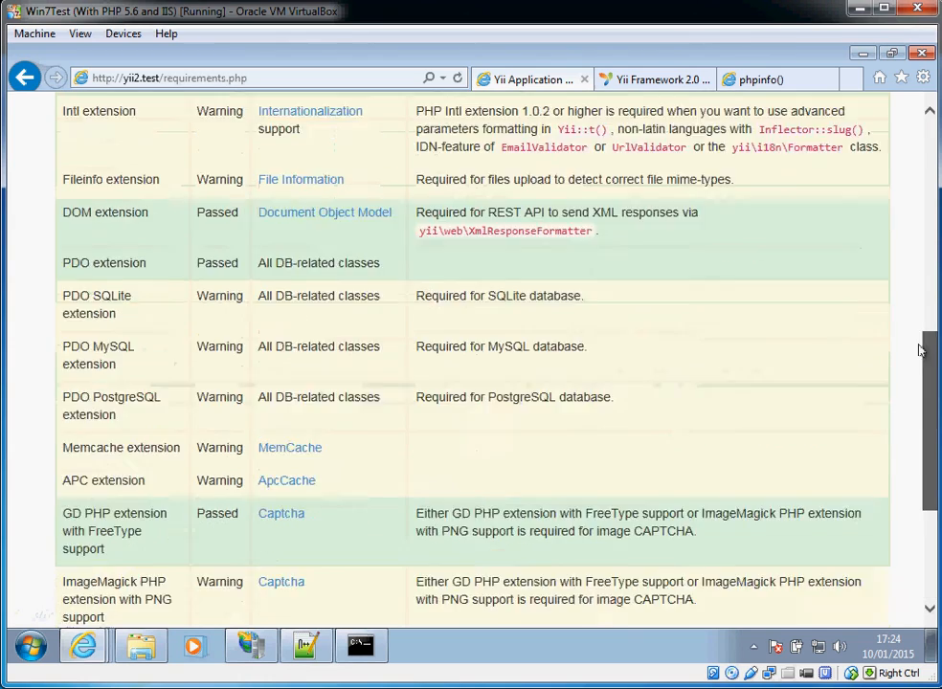
scroll(up, 3)
text(web)
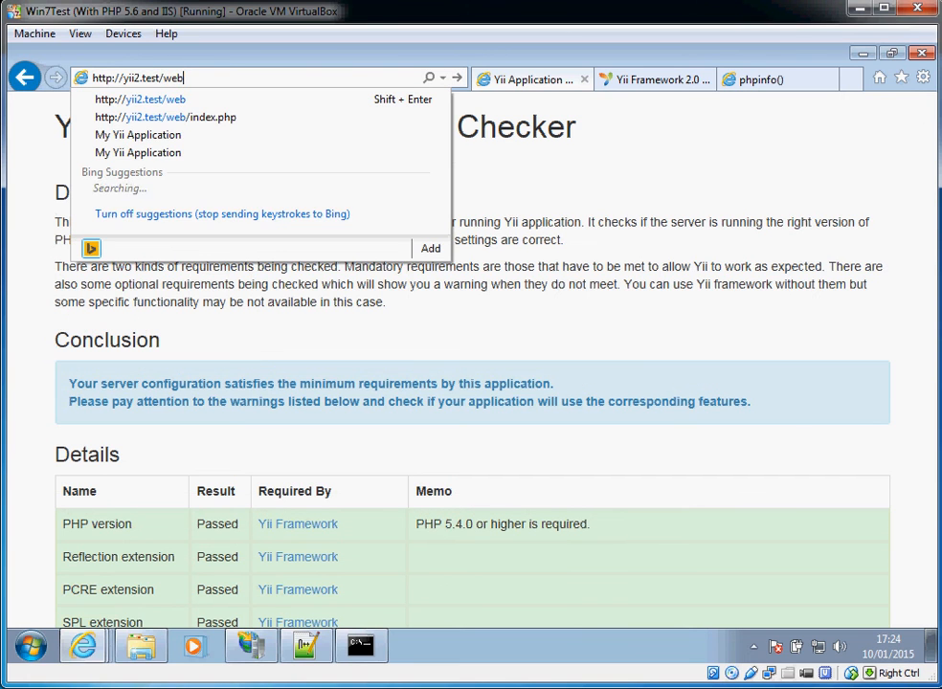
Open yii2.test/web/index.php, then browse the About, Contact, Login and Home pages.
click(166, 118)
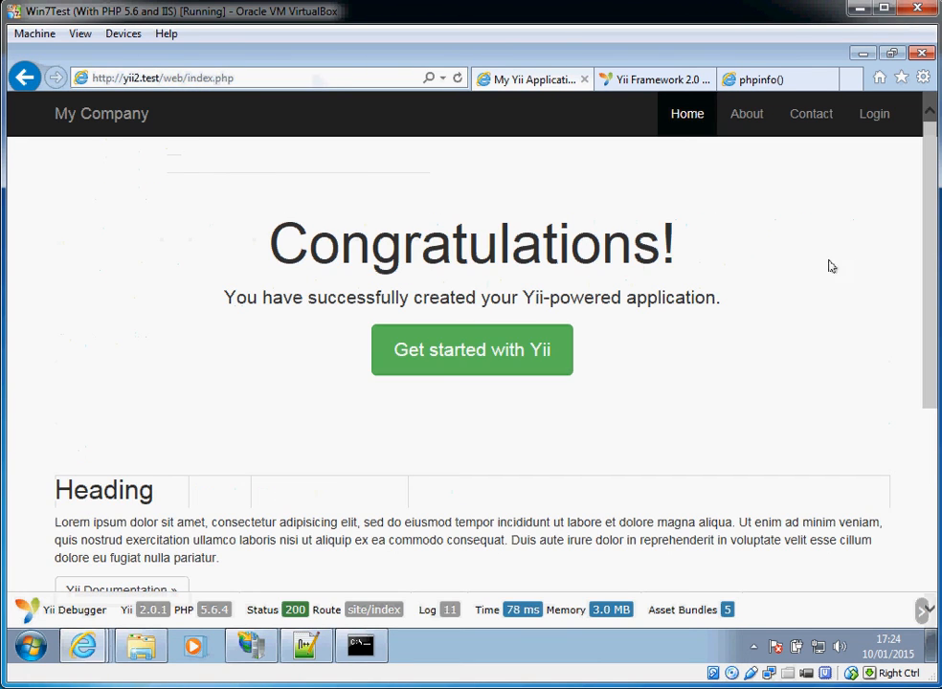
scroll(down, 3)
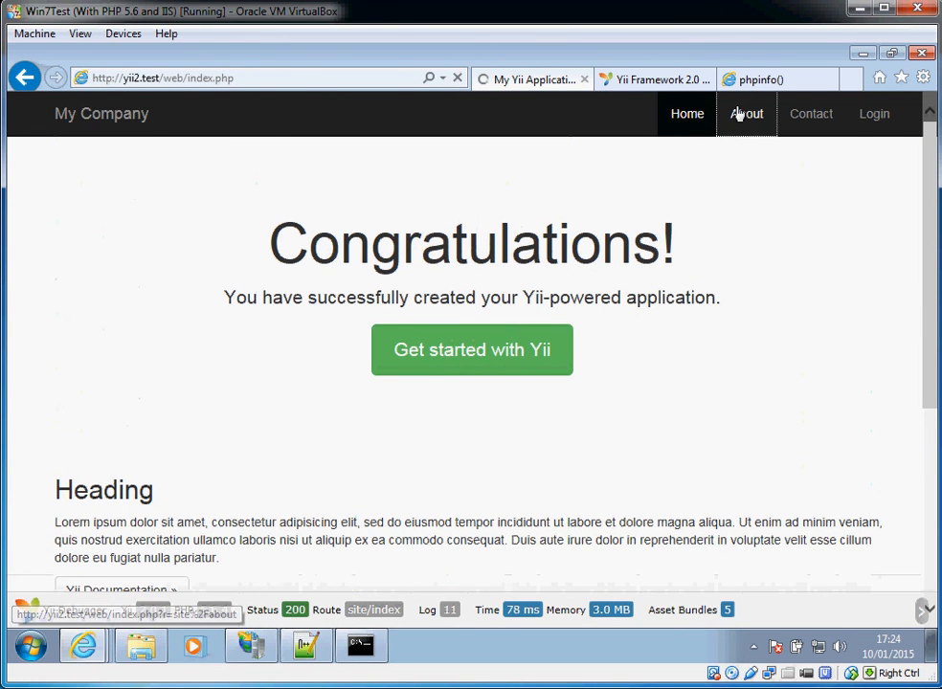
click(810, 114)
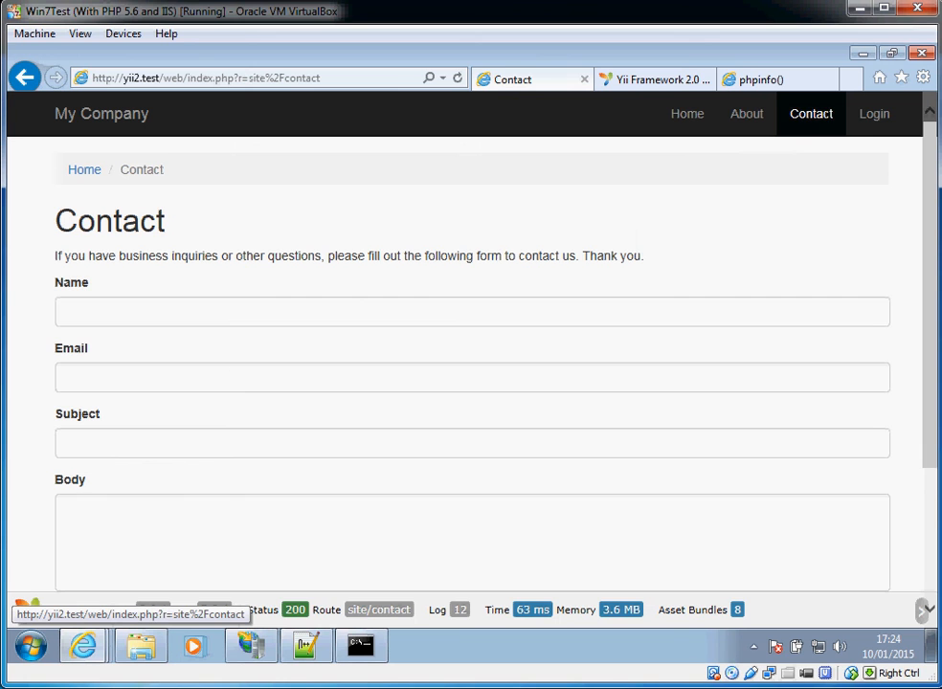
click(874, 114)
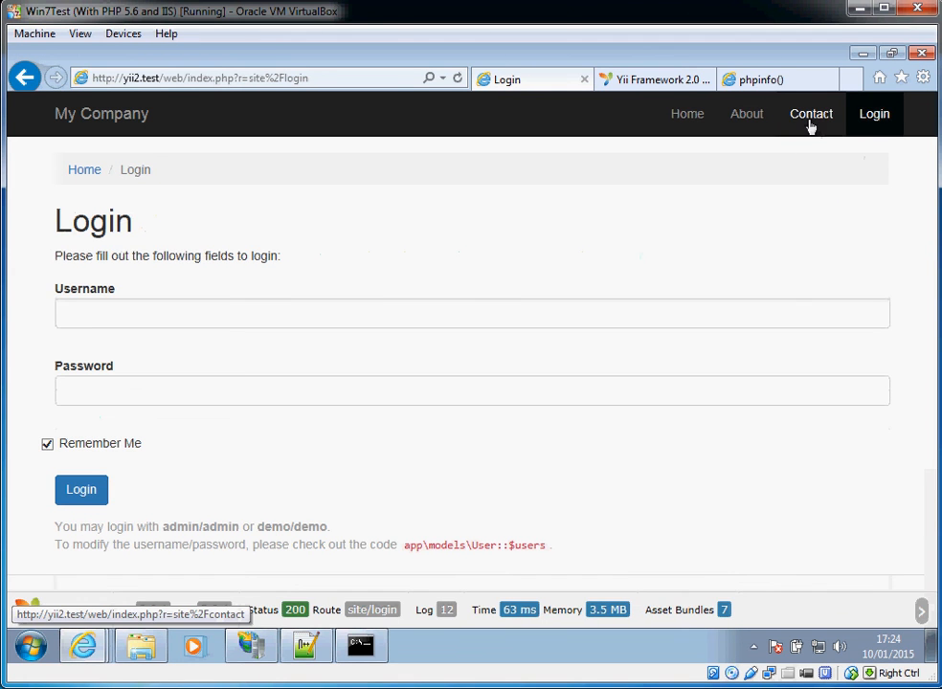
click(746, 114)
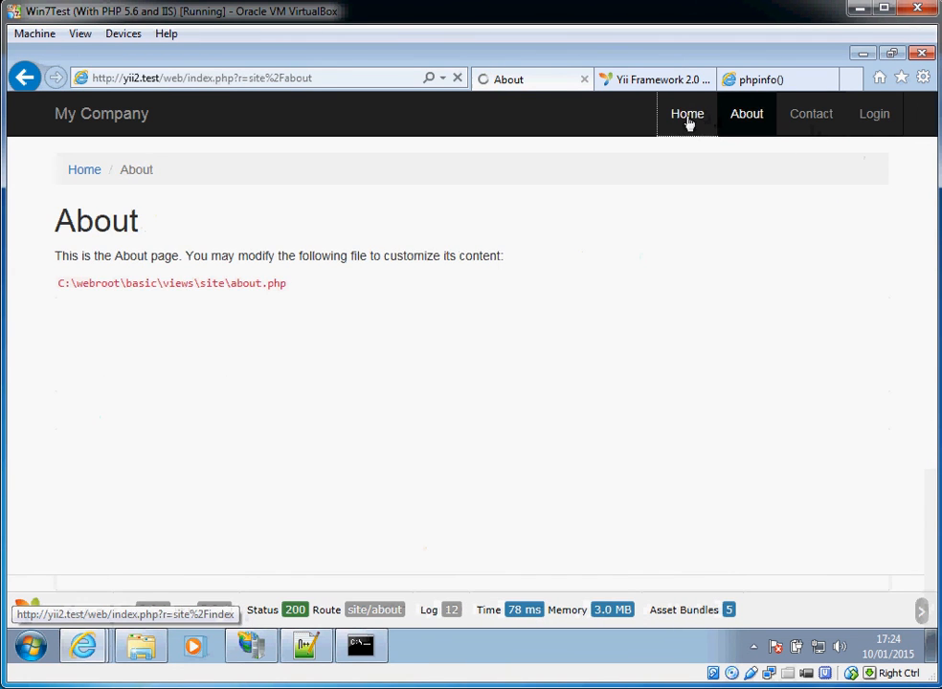
click(686, 113)
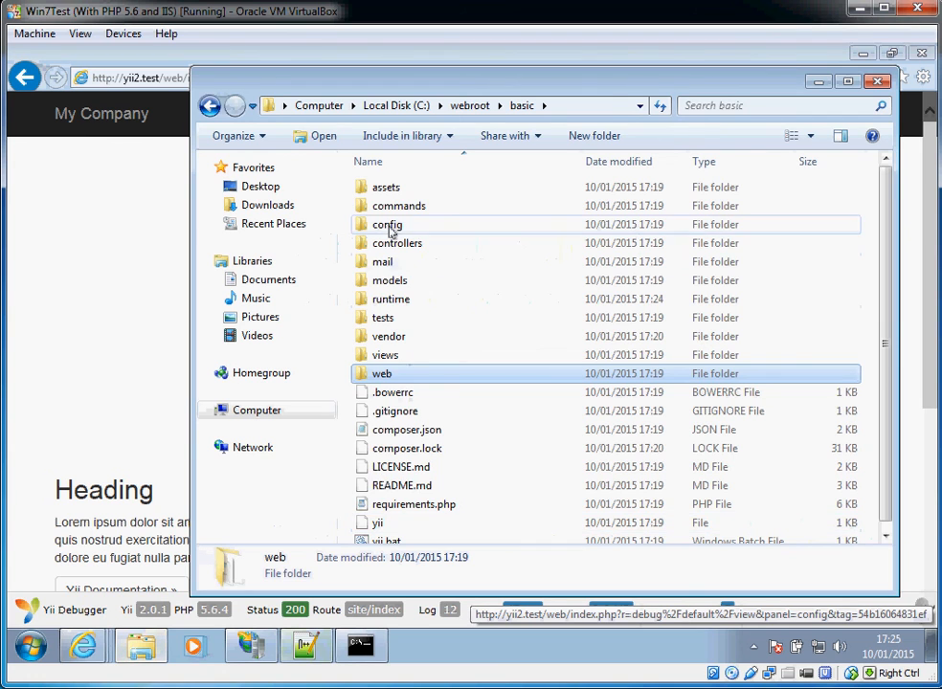
Open basic\config\web.php and select the cookieValidationKey value.
double_click(386, 224)
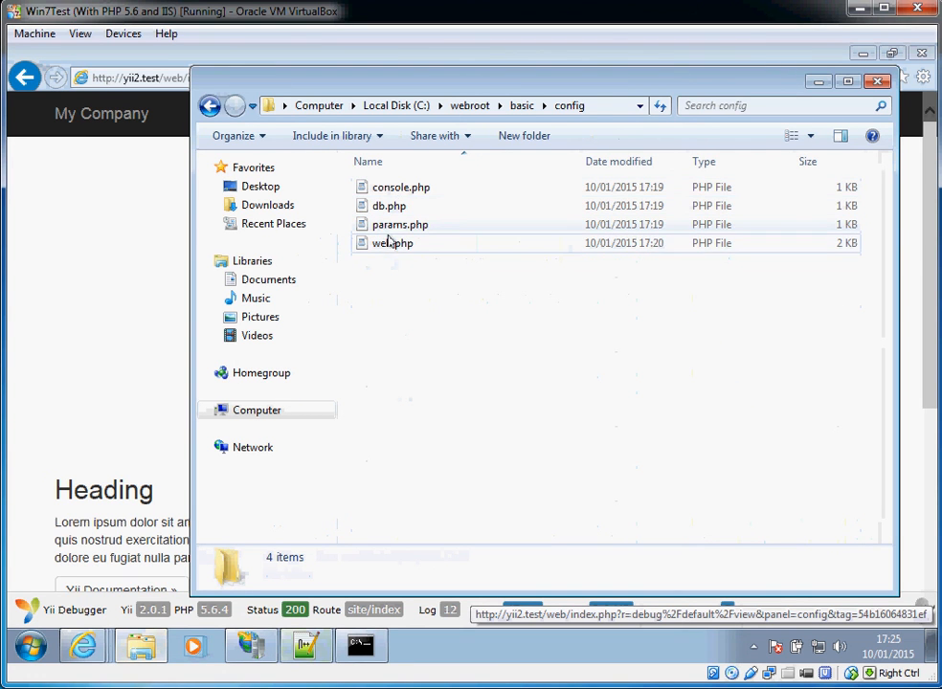
double_click(391, 242)
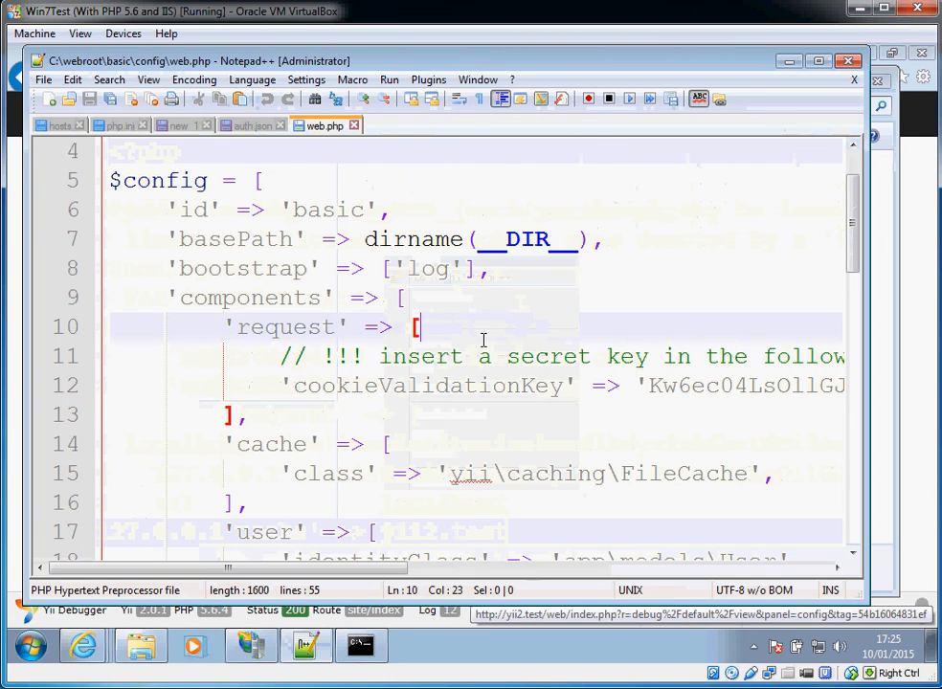
scroll(down, 3)
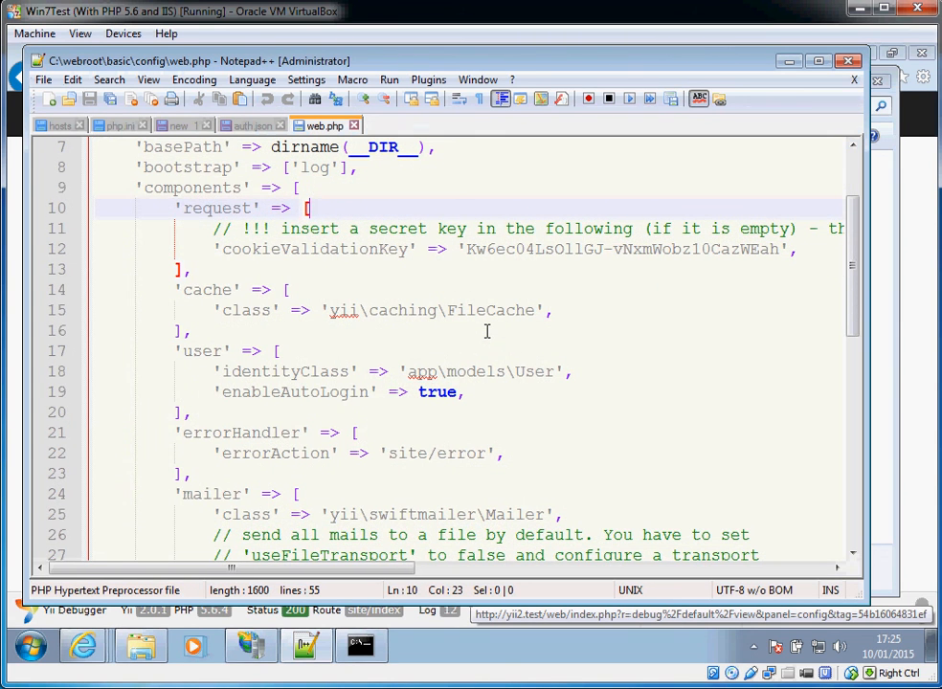
click(467, 249)
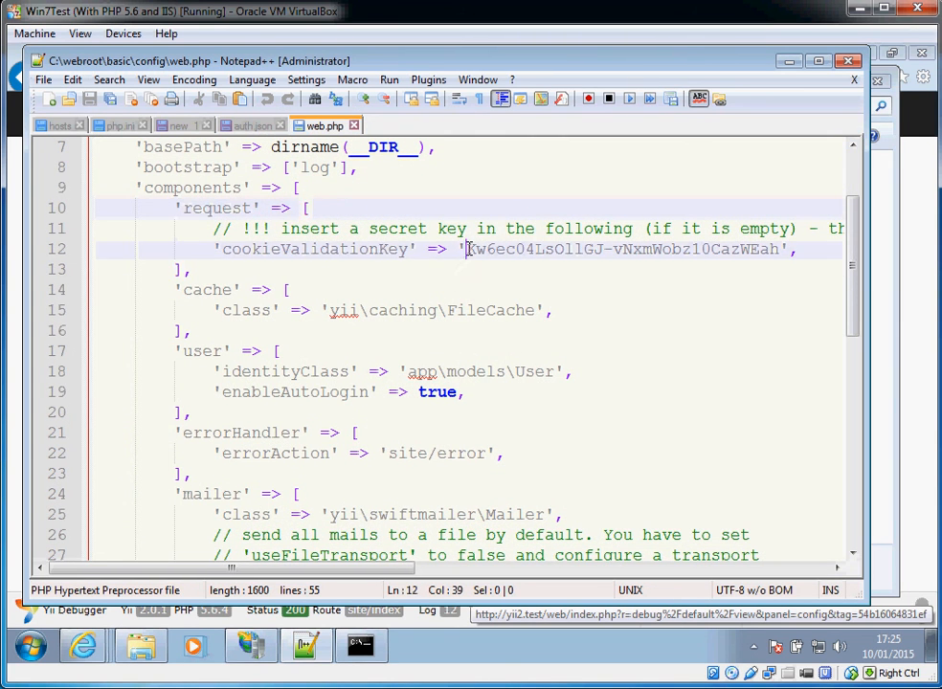
drag(468, 248, 780, 248)
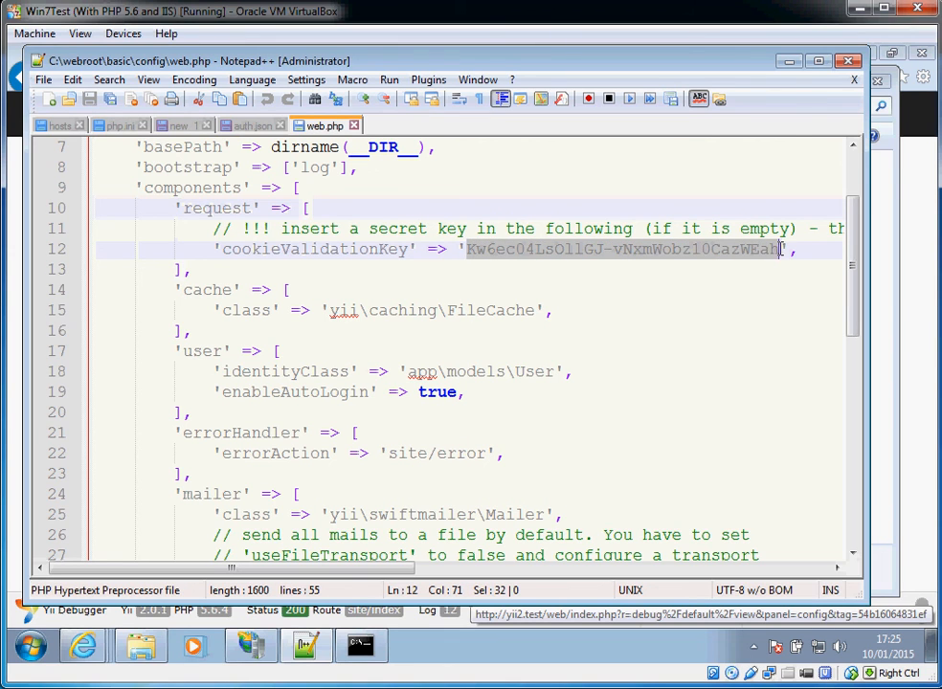
mouse_move(764, 302)
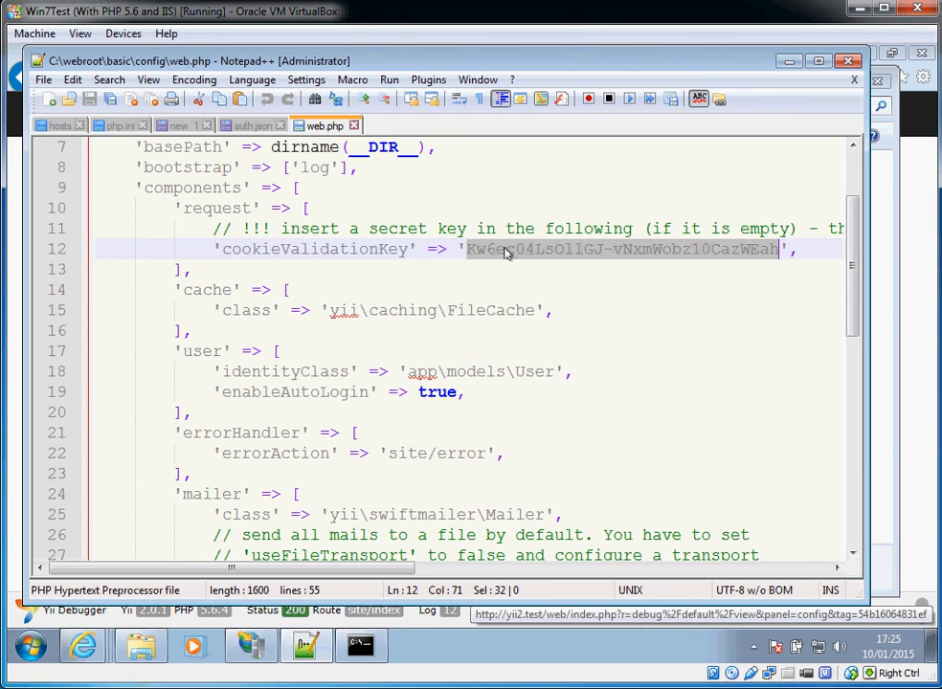
mouse_move(670, 259)
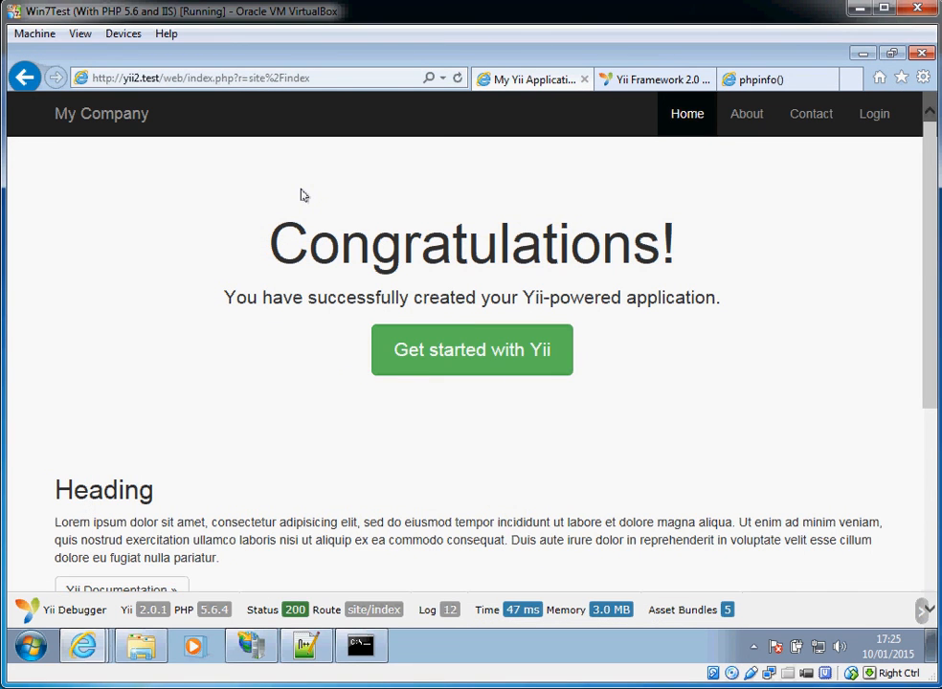
mouse_move(875, 115)
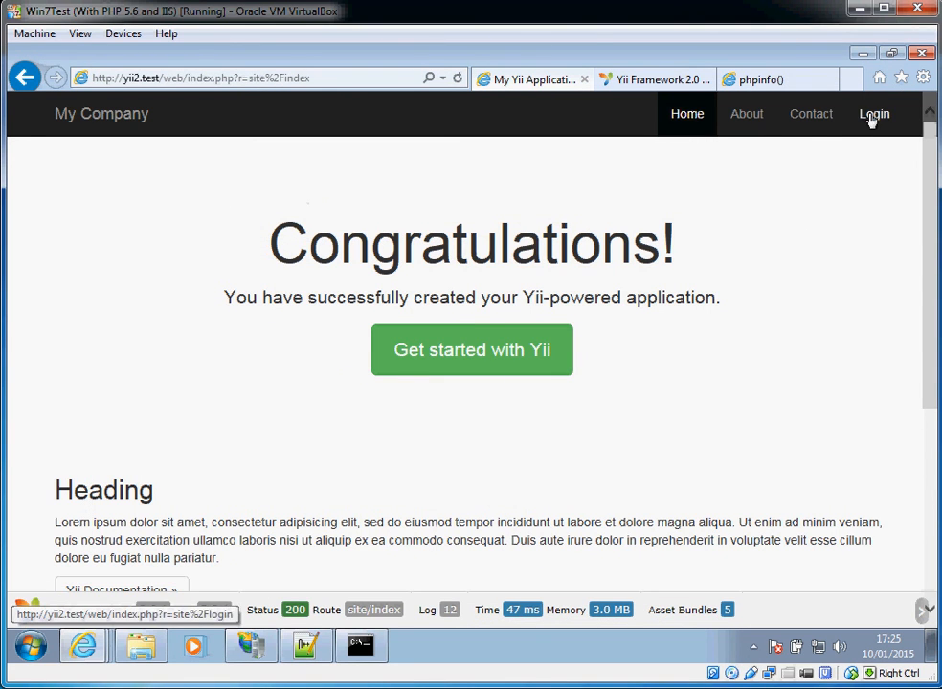
click(810, 113)
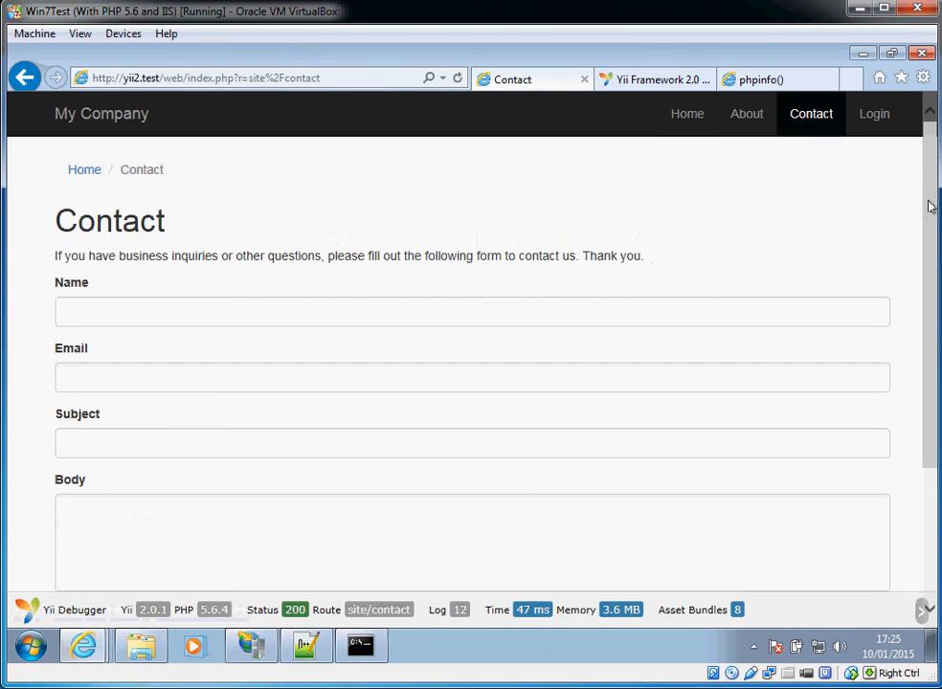
scroll(down, 3)
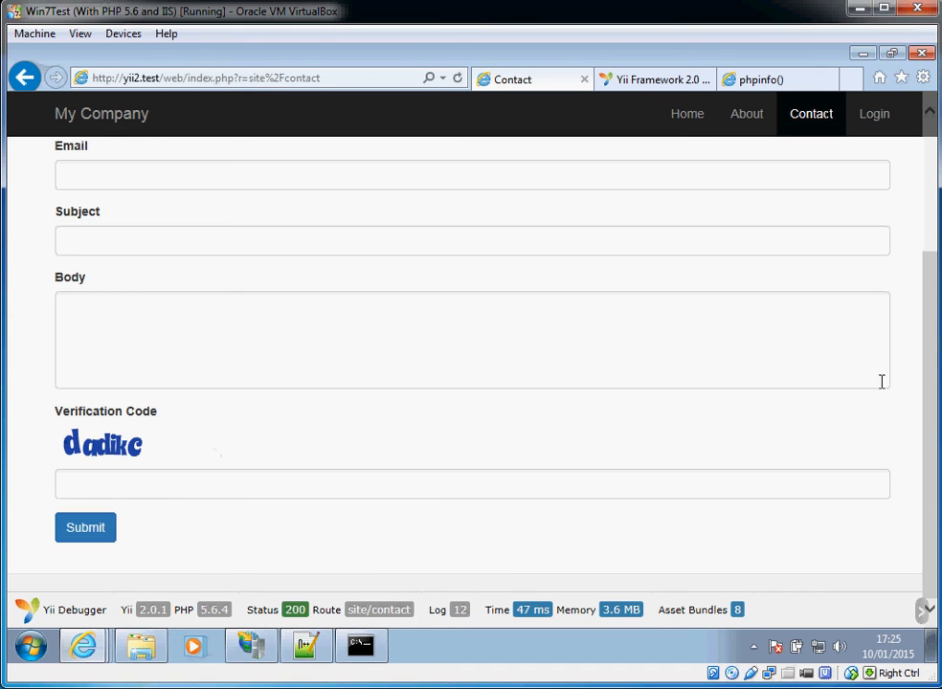
scroll(up, 3)
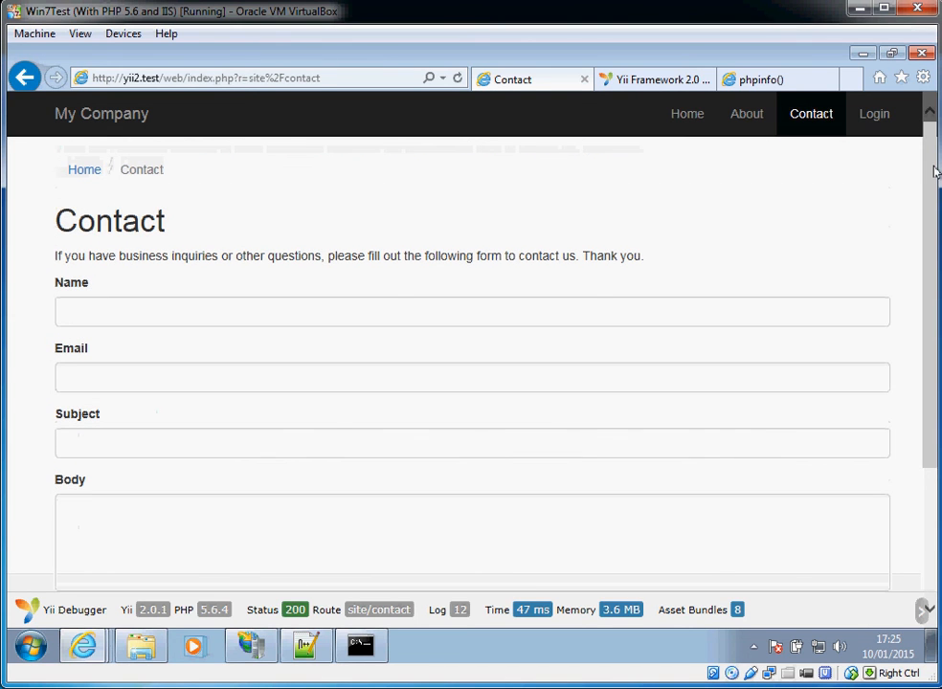
mouse_move(683, 119)
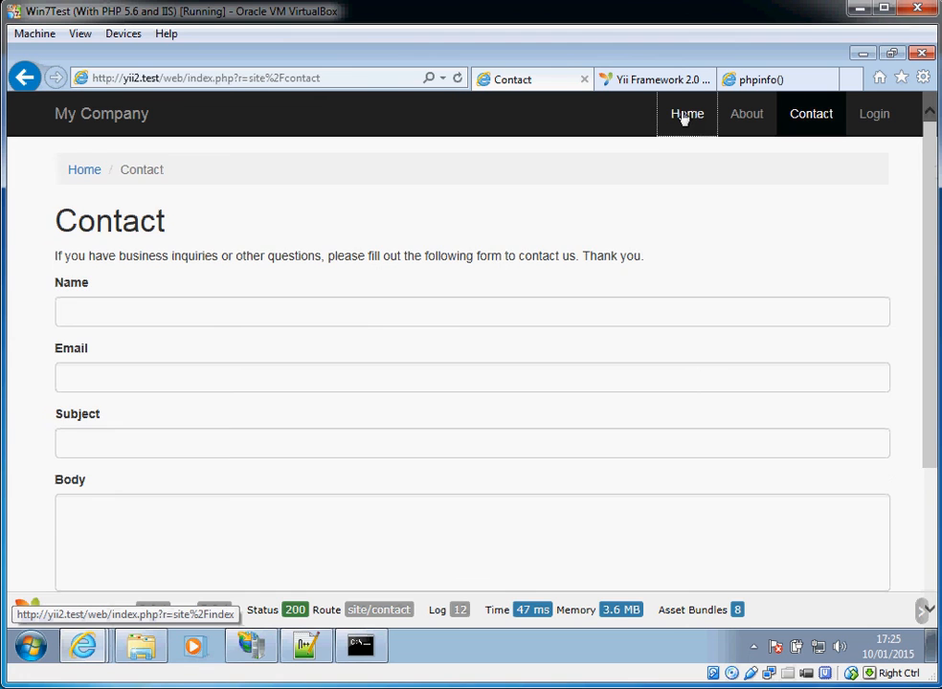
click(686, 114)
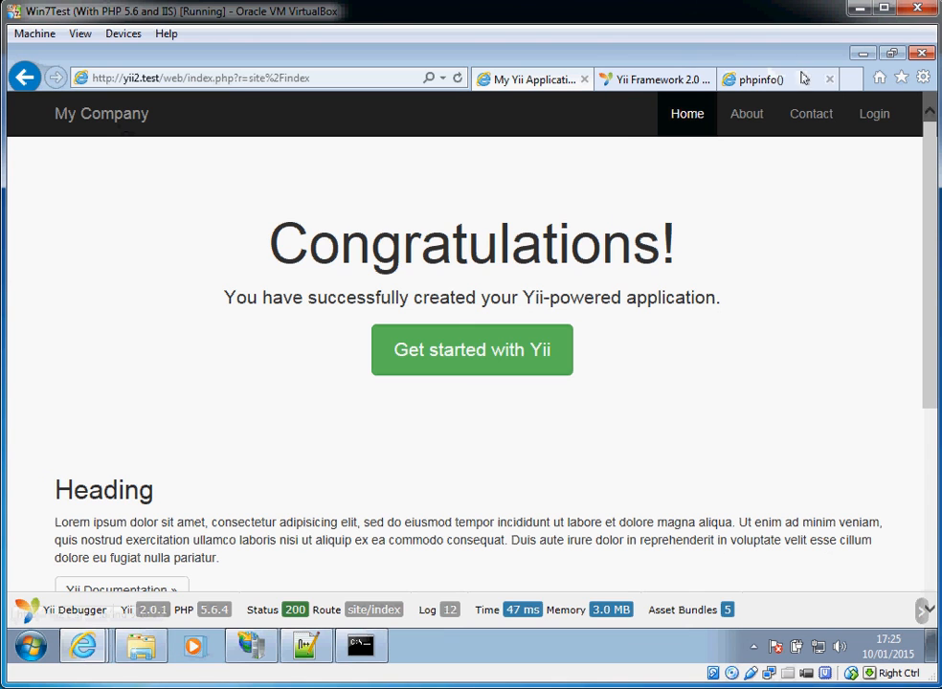
click(356, 648)
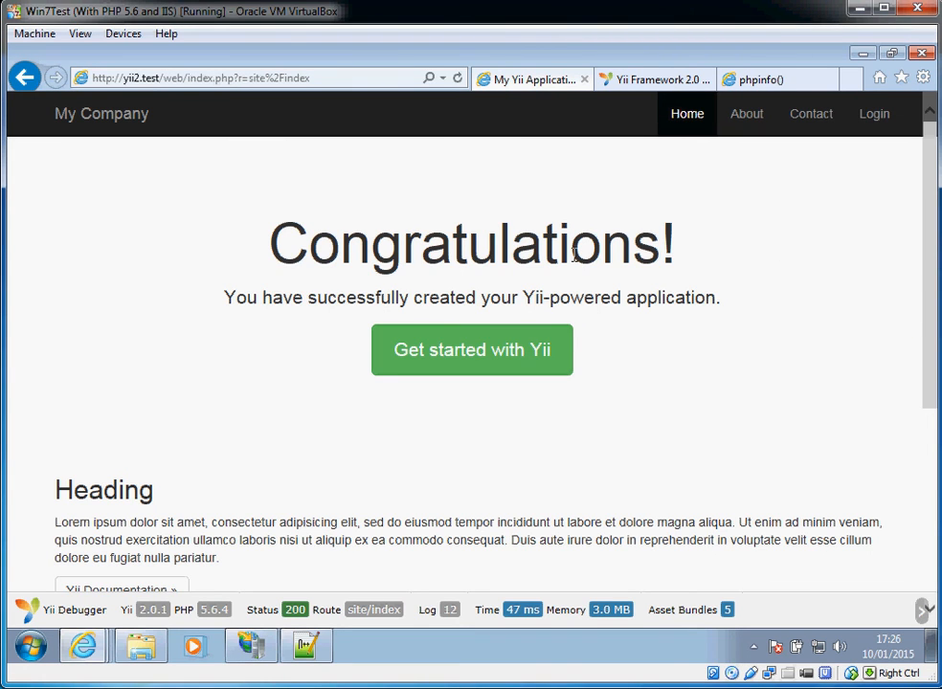
mouse_move(320, 337)
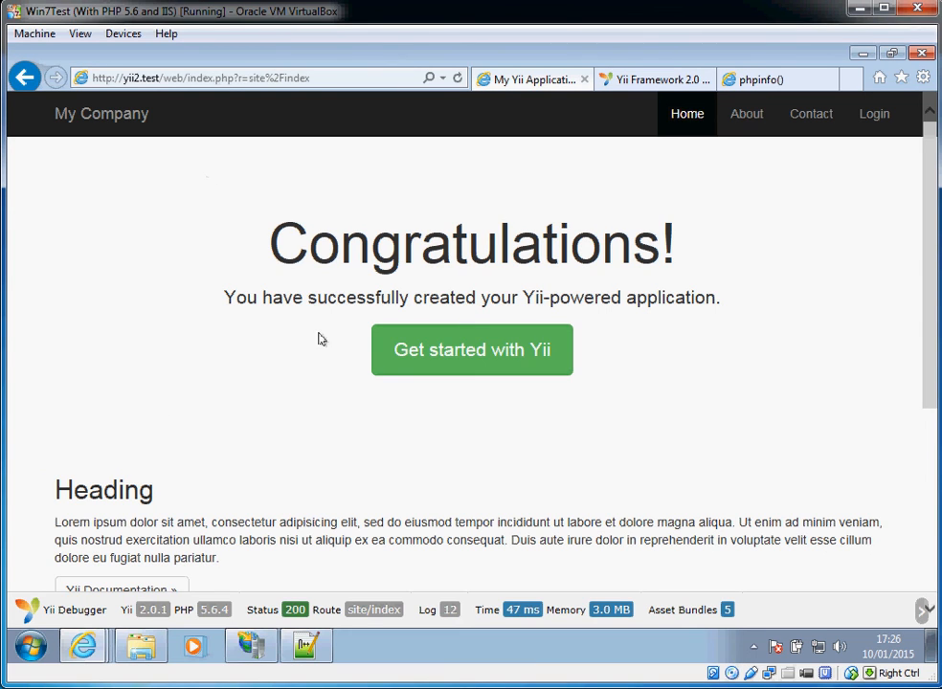
mouse_move(620, 193)
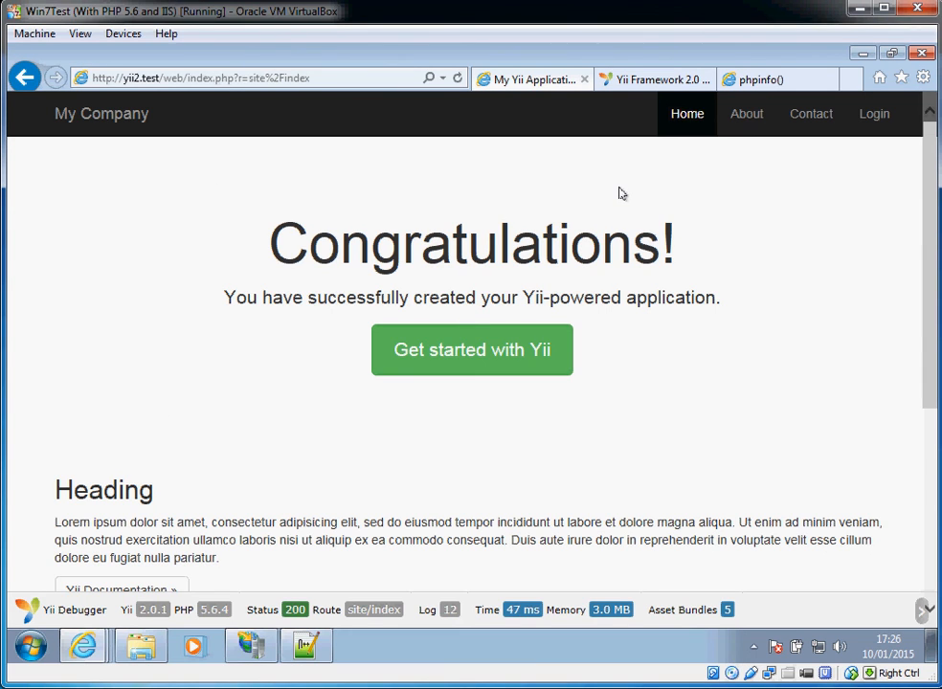